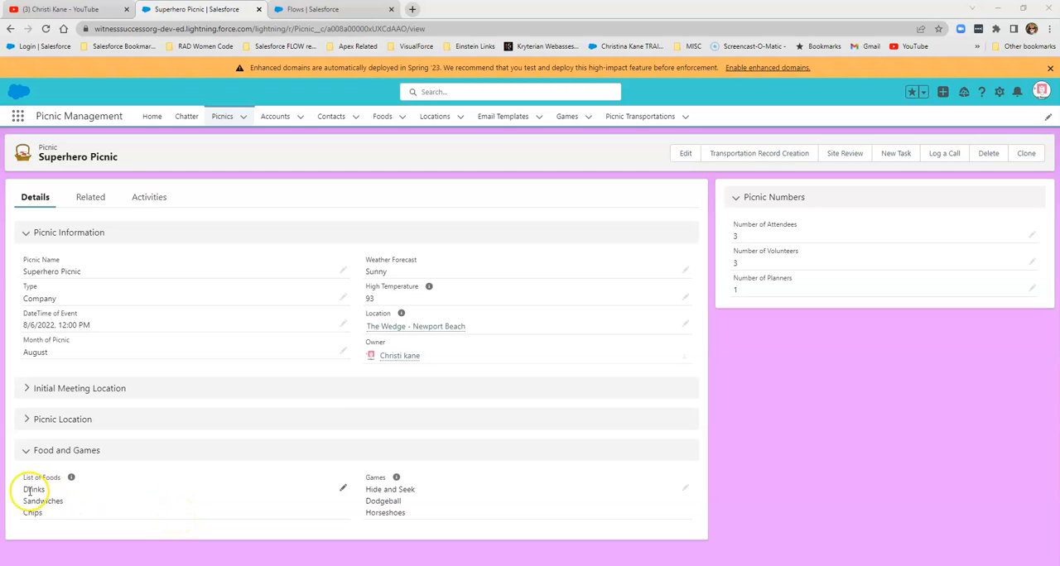
pyautogui.moveTo(57, 530)
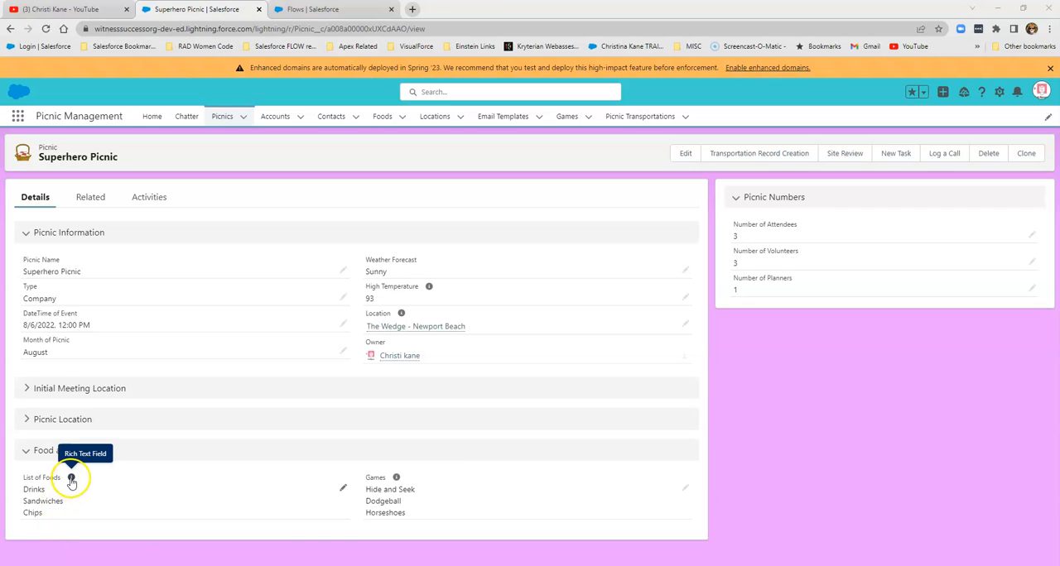
pyautogui.moveTo(396, 477)
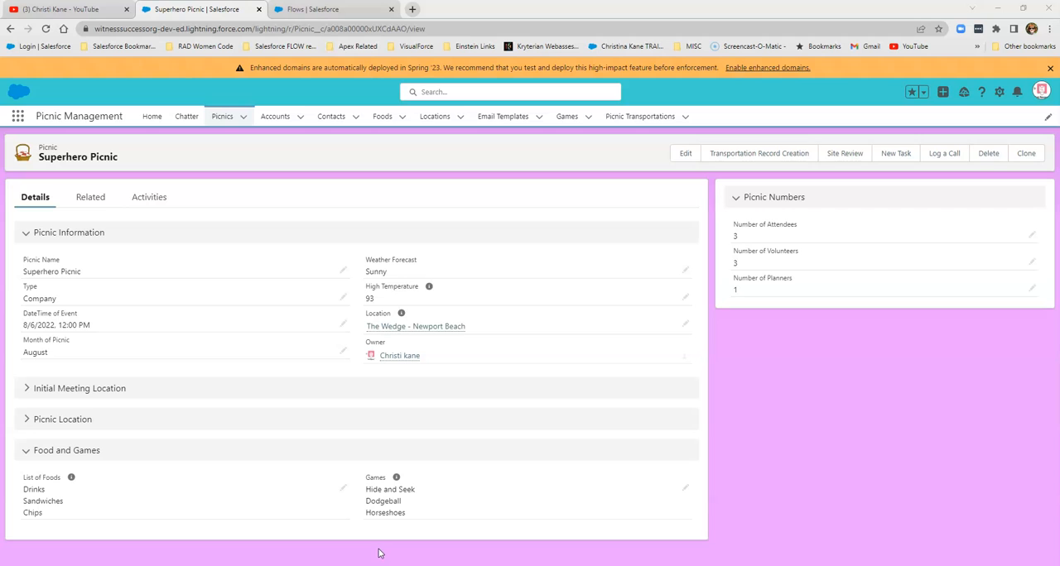
pyautogui.moveTo(10, 490)
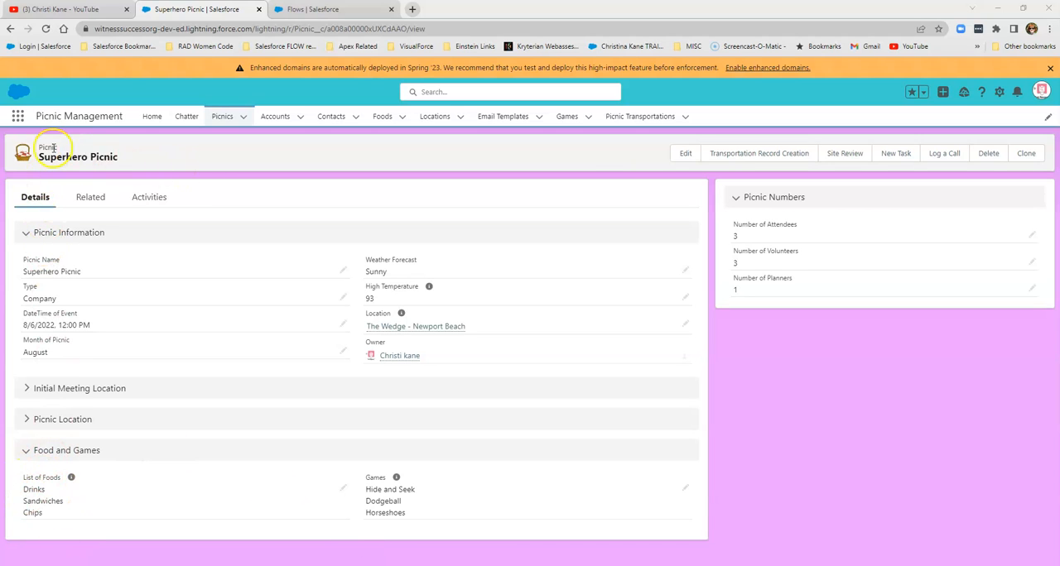
pyautogui.moveTo(189, 157)
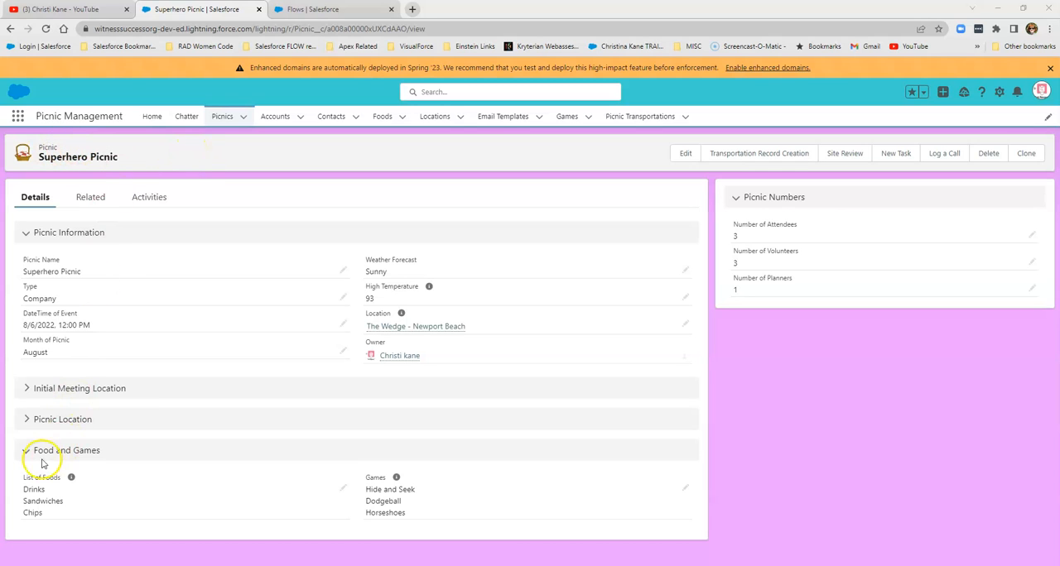
pyautogui.moveTo(412, 454)
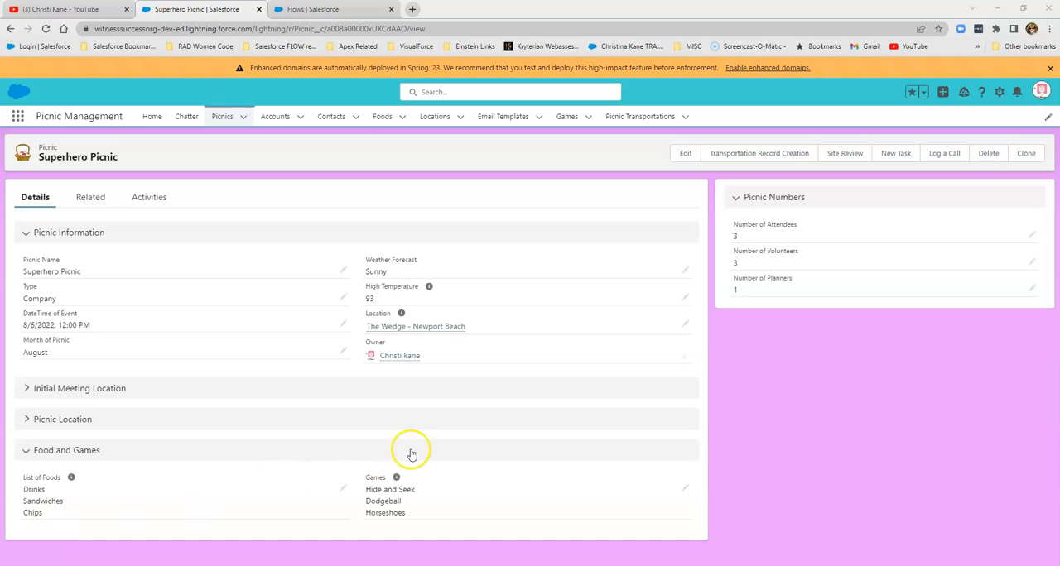
pyautogui.moveTo(406, 527)
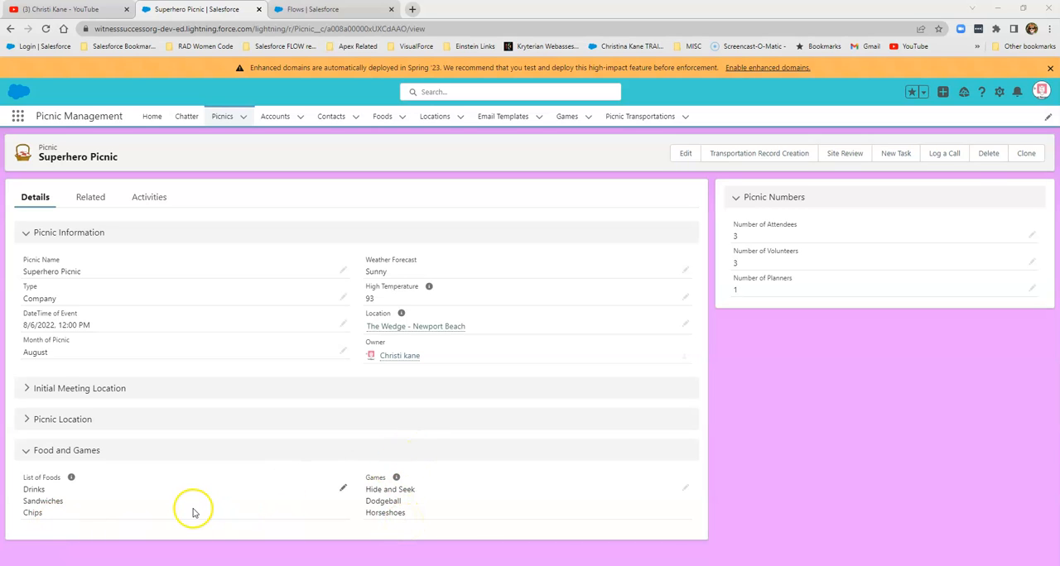
# - From the picnic record, go to the Flows list and bring up Food - Update List of Foods
pyautogui.click(90, 197)
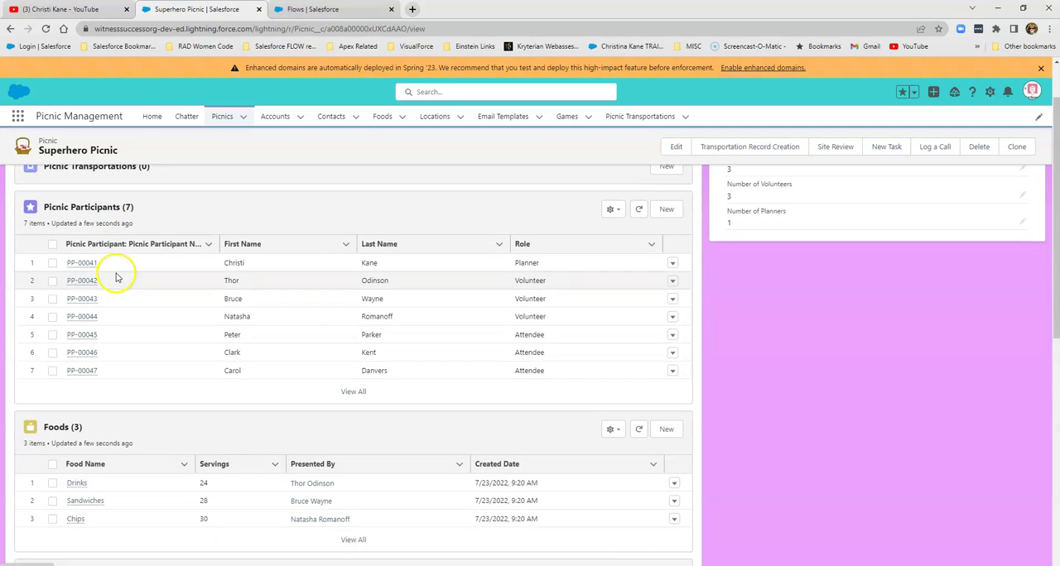
pyautogui.scroll(-3)
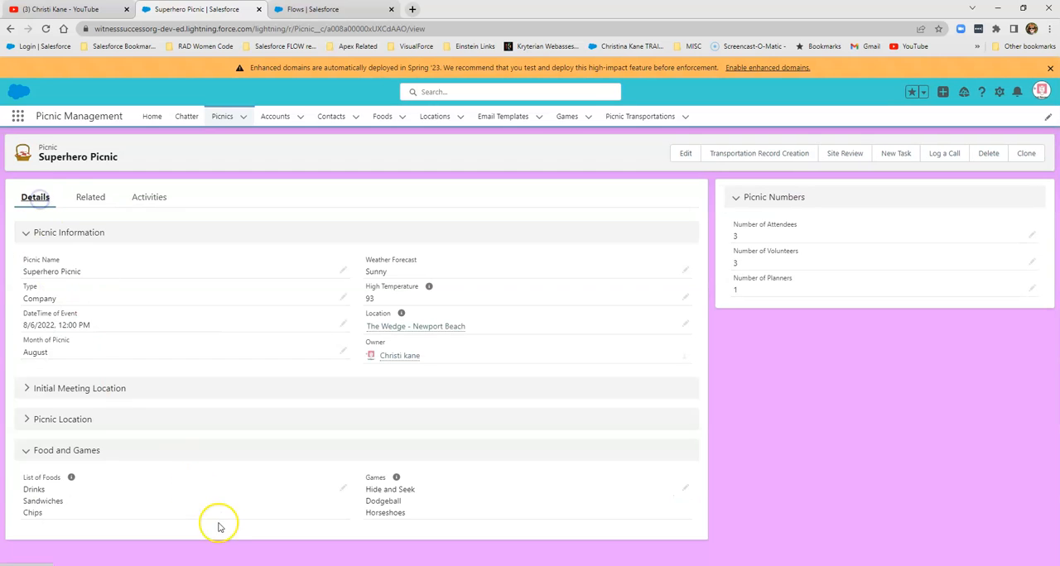
pyautogui.moveTo(394, 536)
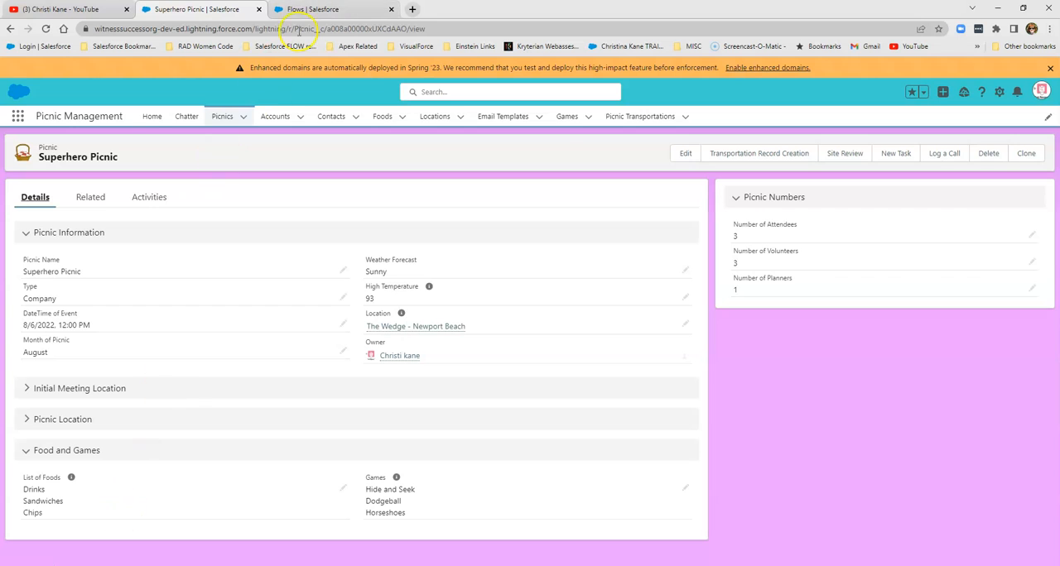
pyautogui.click(331, 10)
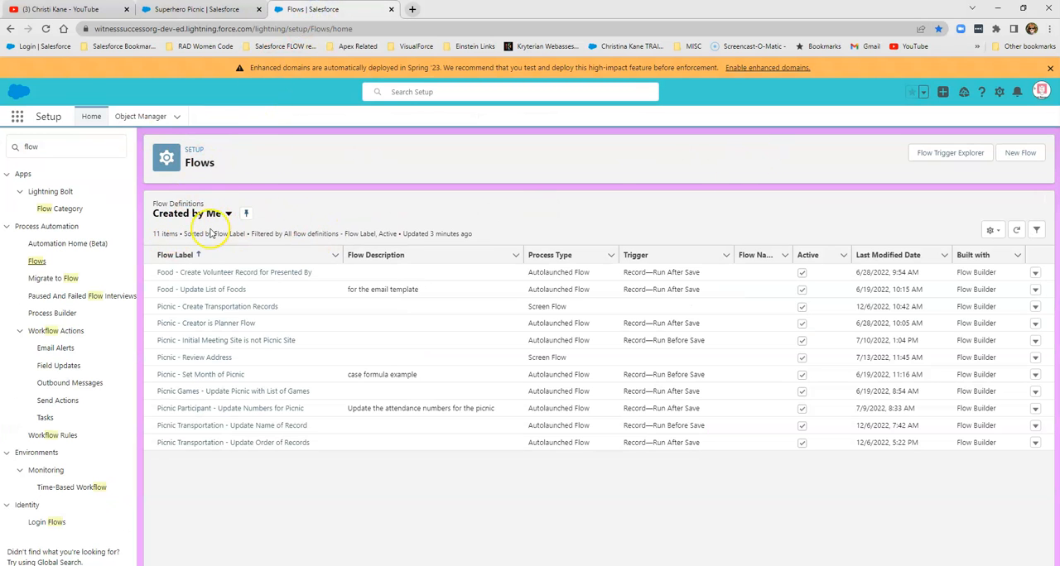
pyautogui.moveTo(192, 252)
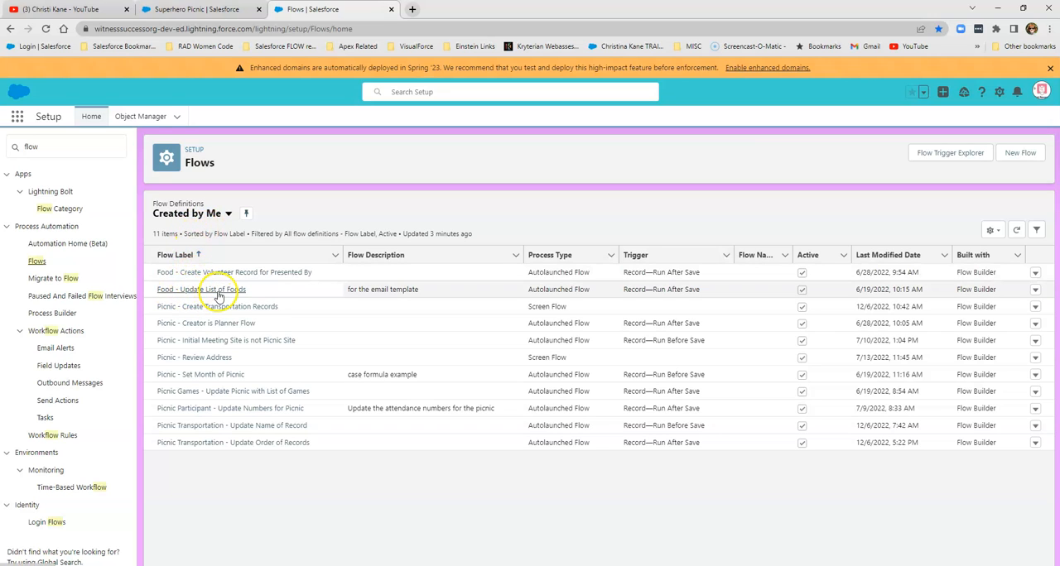
pyautogui.click(200, 289)
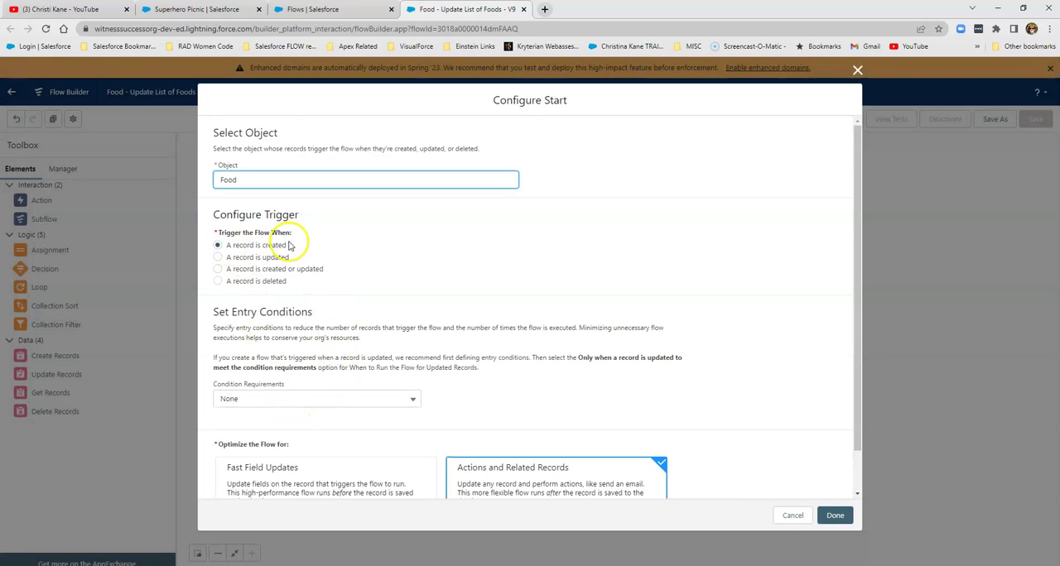
# - Review the flow's Start trigger and the Assignment appending the food name, leaving both unchanged
pyautogui.scroll(-3)
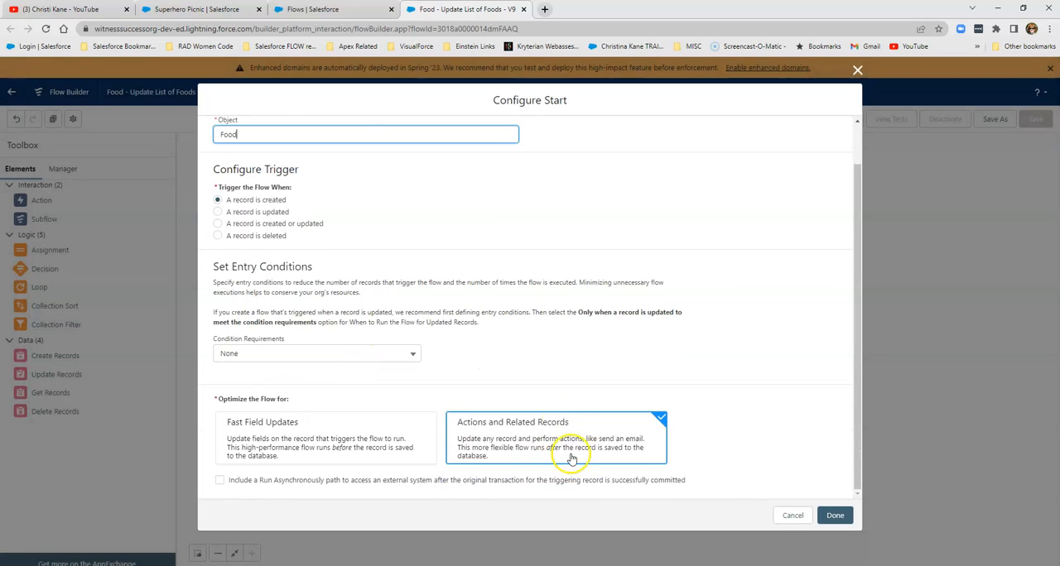
pyautogui.click(835, 515)
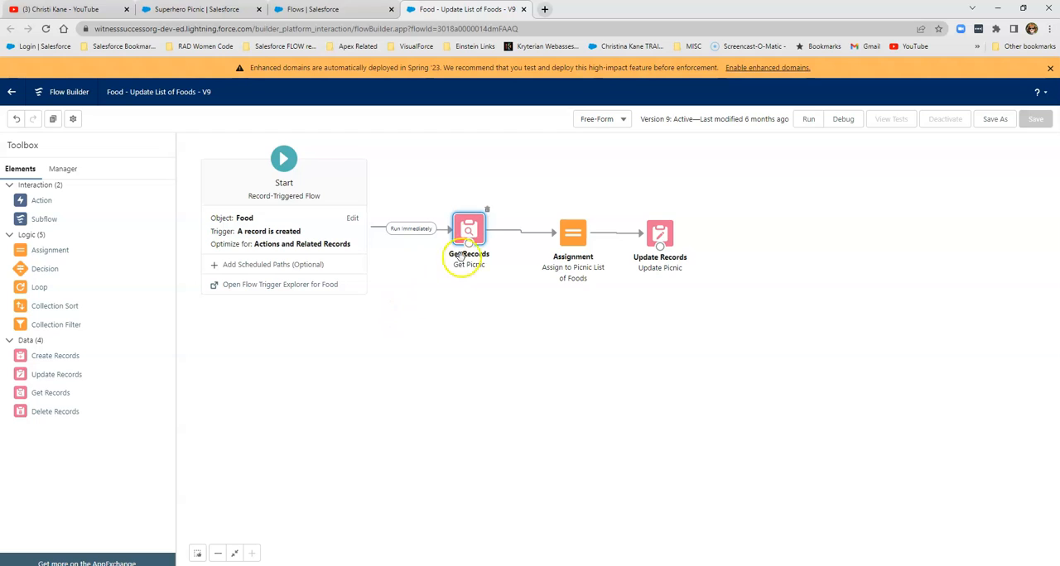
pyautogui.moveTo(469, 229)
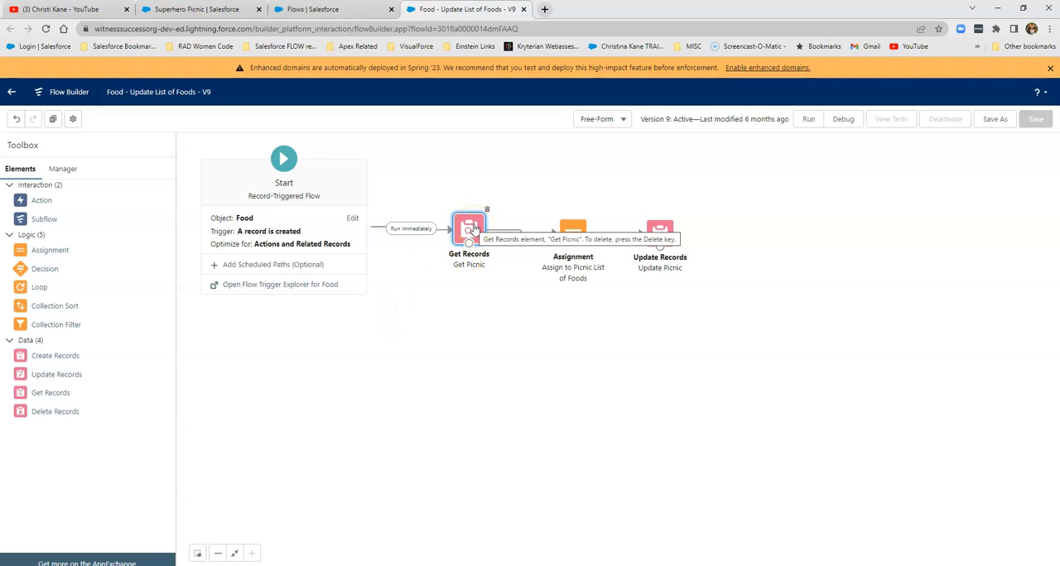
pyautogui.moveTo(573, 232)
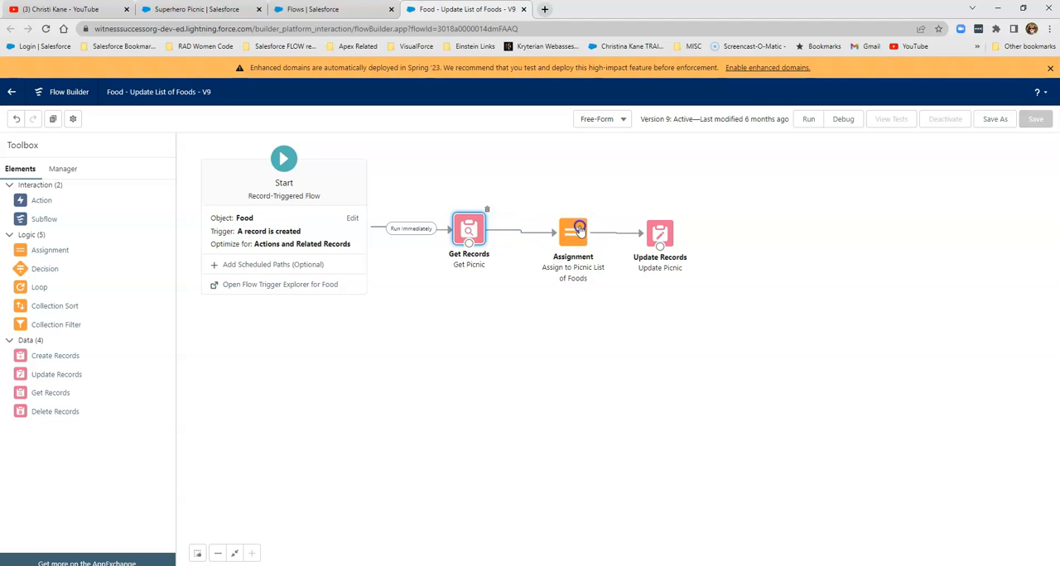
pyautogui.doubleClick(573, 232)
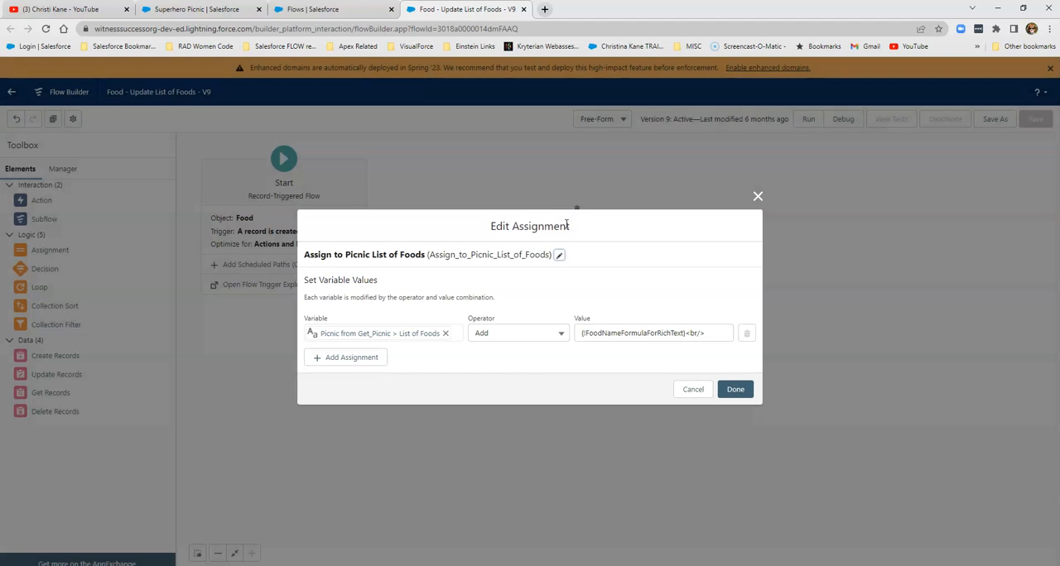
pyautogui.moveTo(605, 333)
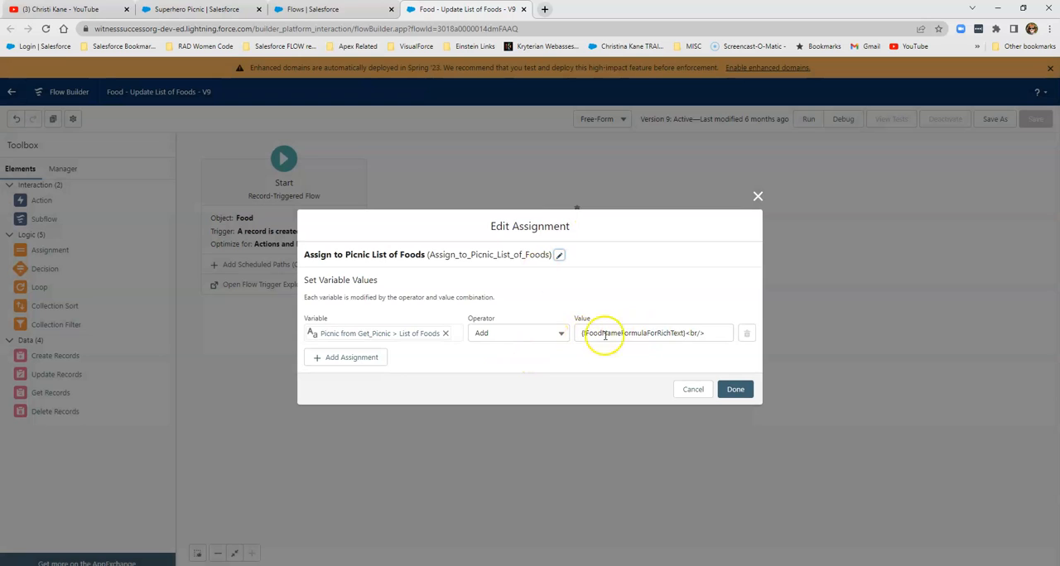
pyautogui.moveTo(687, 358)
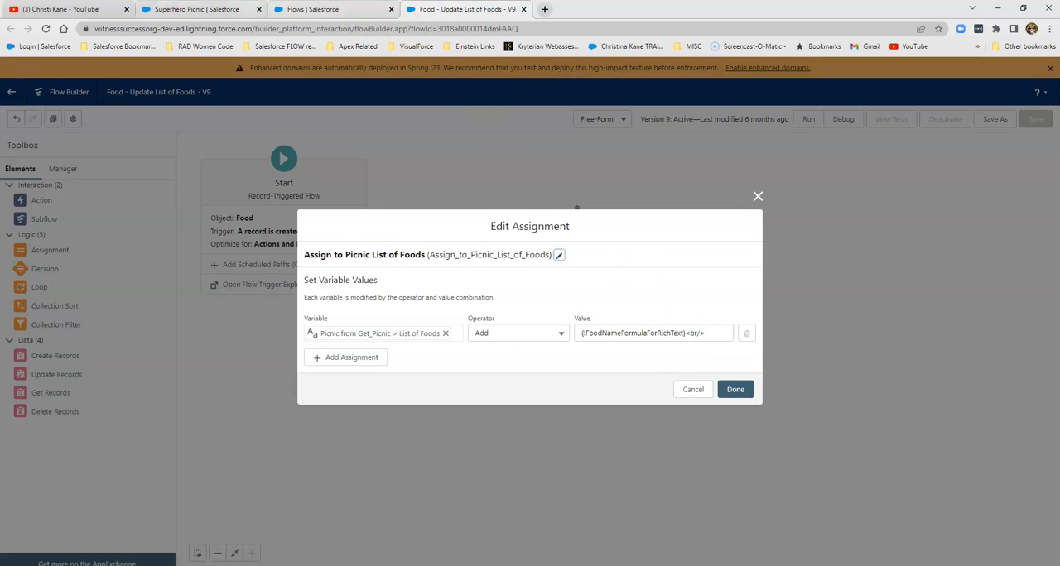
pyautogui.click(199, 10)
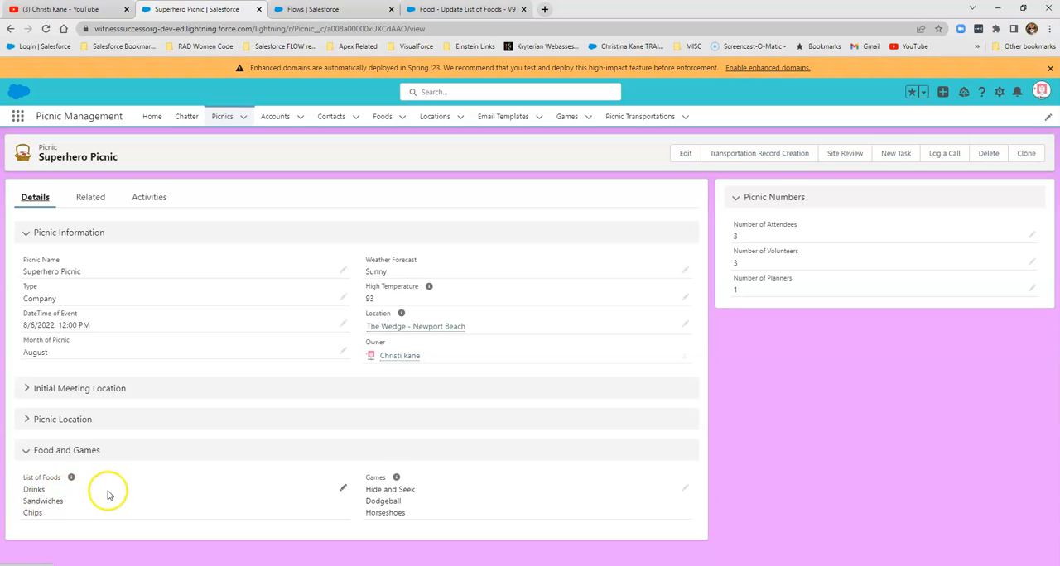
pyautogui.moveTo(145, 456)
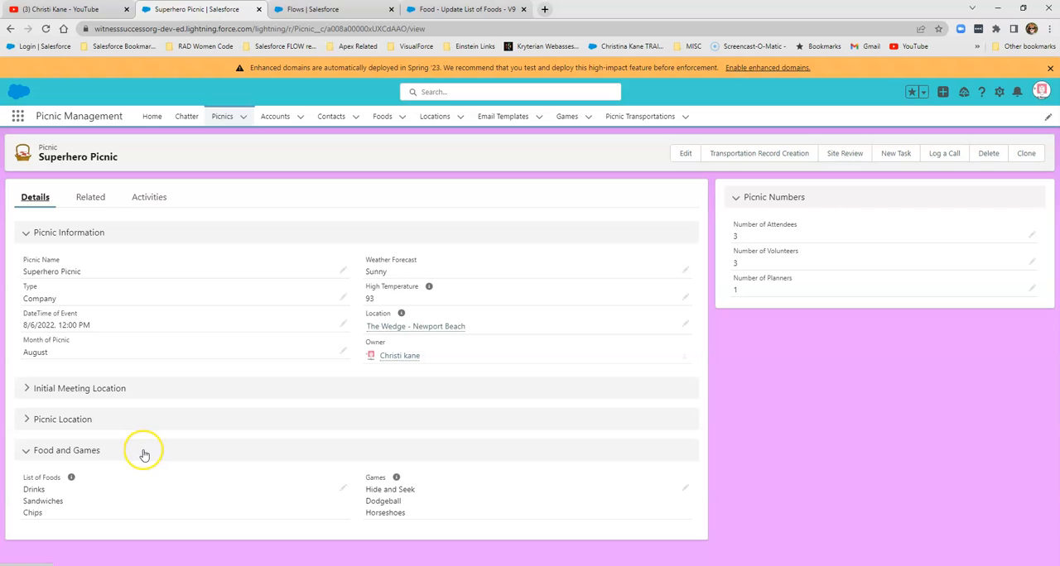
pyautogui.moveTo(247, 113)
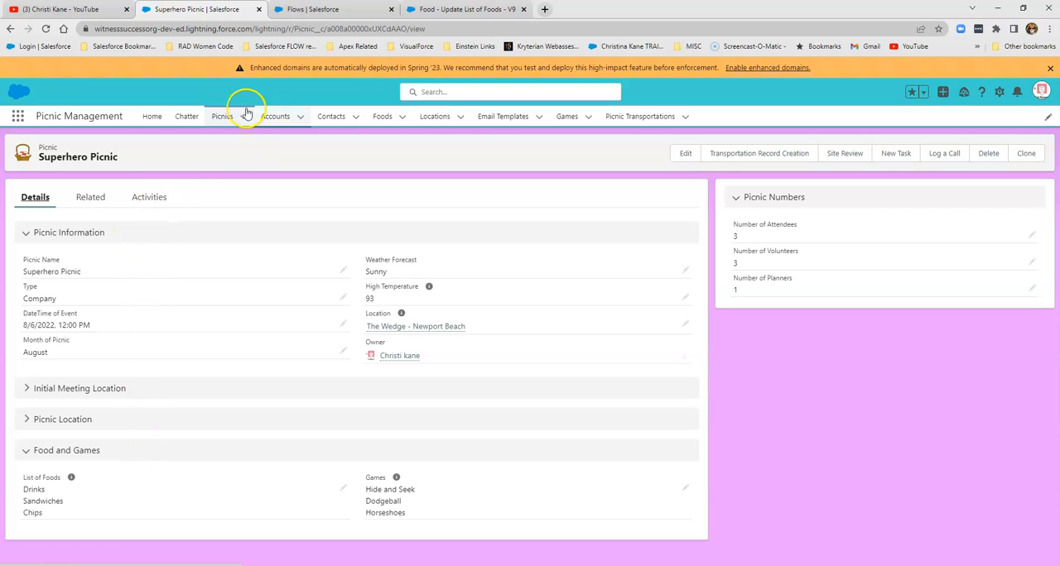
pyautogui.moveTo(222, 116)
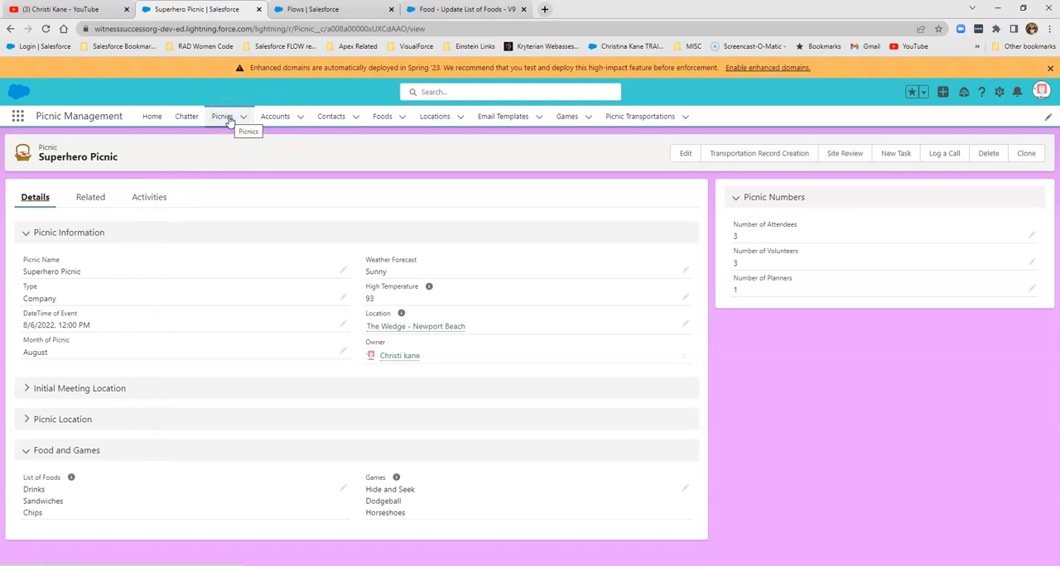
# - Start a new picnic named Winter Picnic with type Family and Friend
pyautogui.click(222, 116)
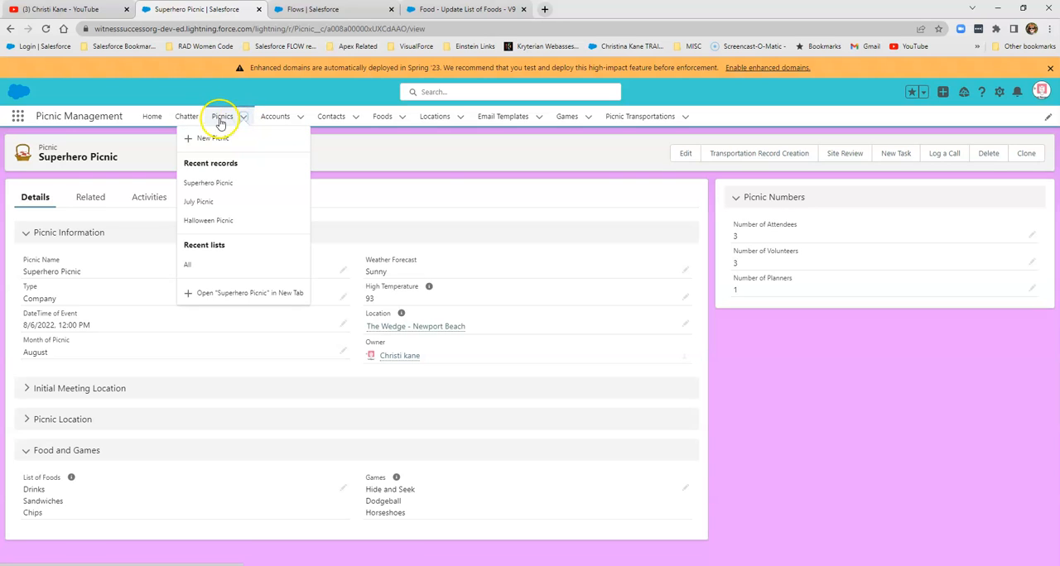
pyautogui.click(212, 137)
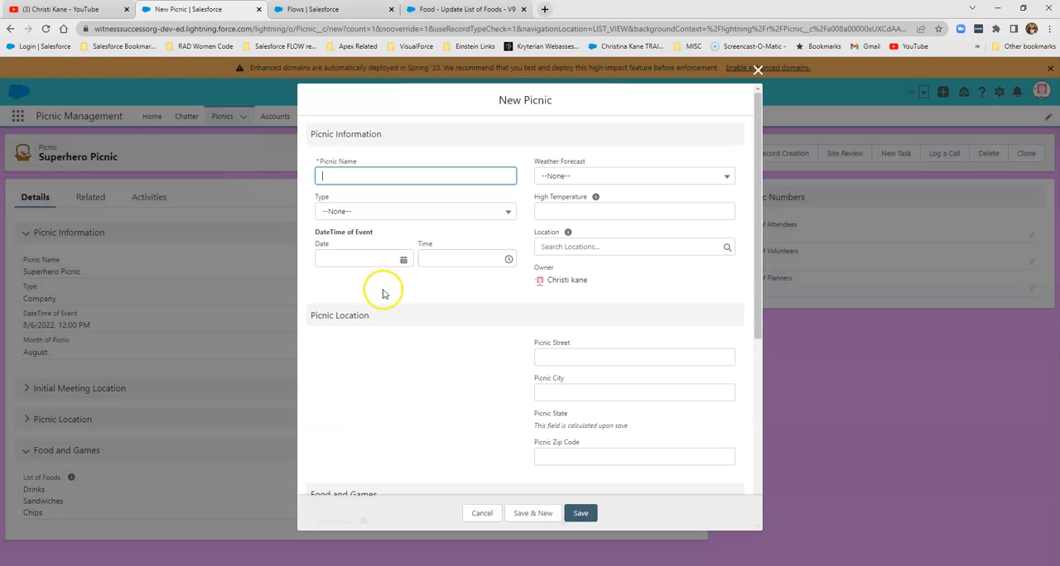
pyautogui.write('Winter Picnic')
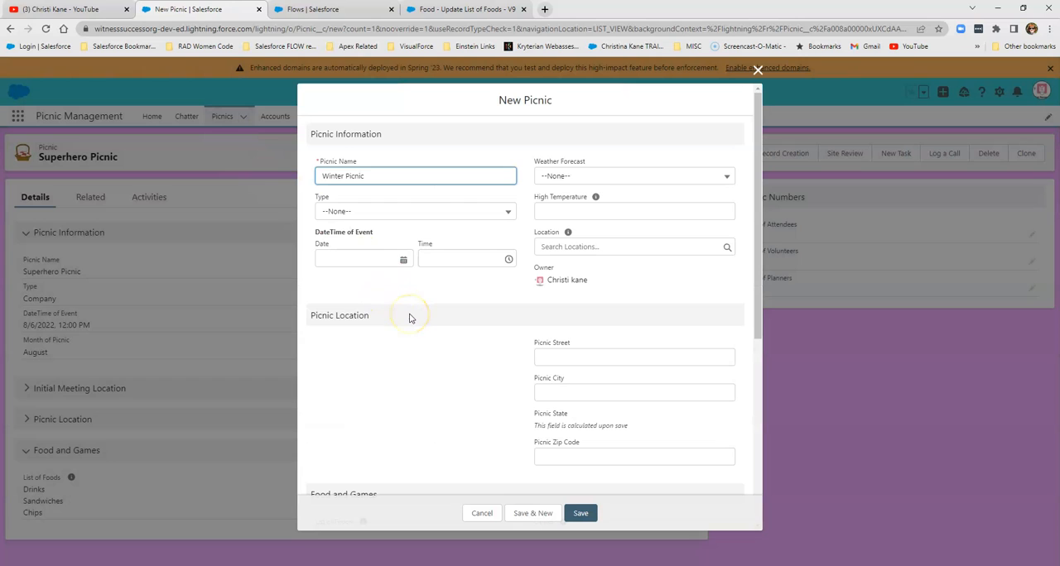
pyautogui.click(414, 212)
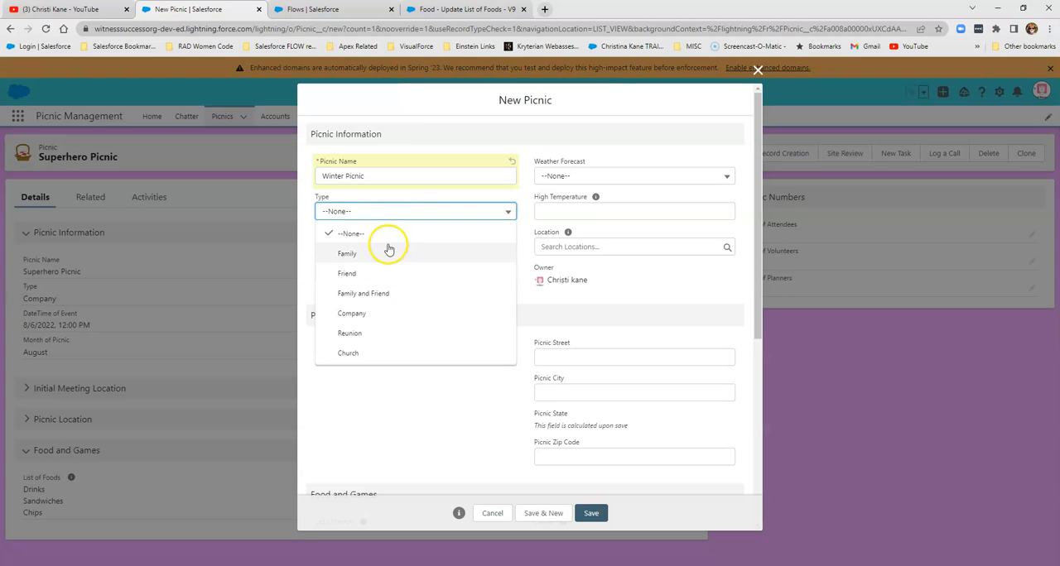
pyautogui.moveTo(379, 295)
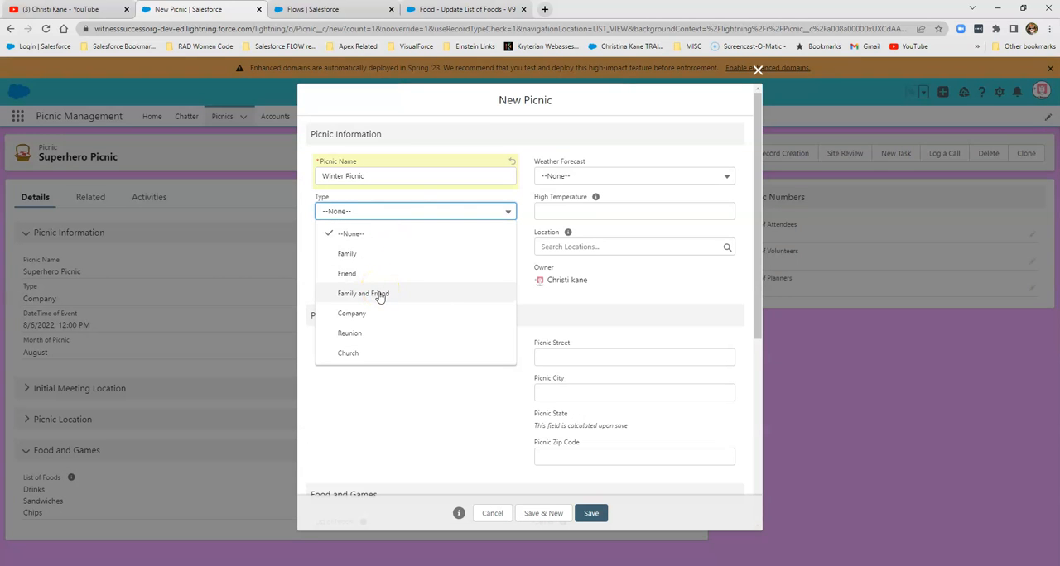
pyautogui.click(362, 293)
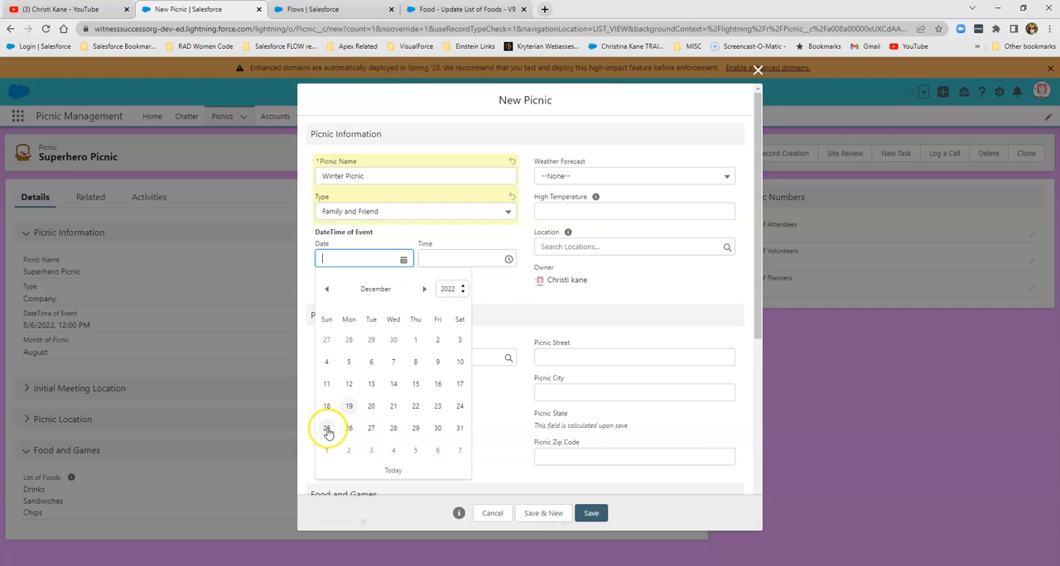
# - Set date 12/26/2022, weather Snow, high of 9 and Twin Lakes location, then save the picnic
pyautogui.click(633, 175)
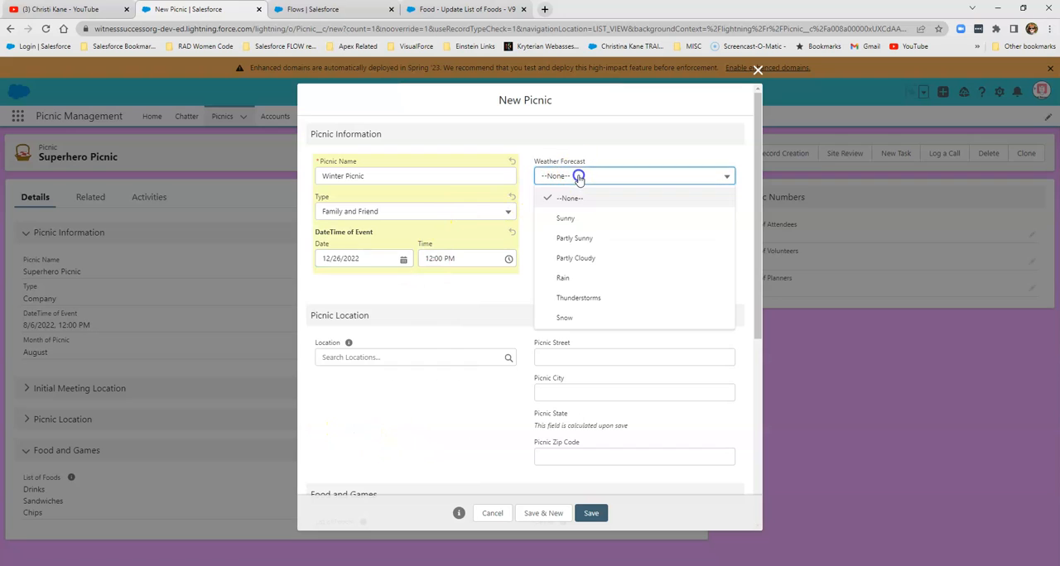
pyautogui.click(563, 318)
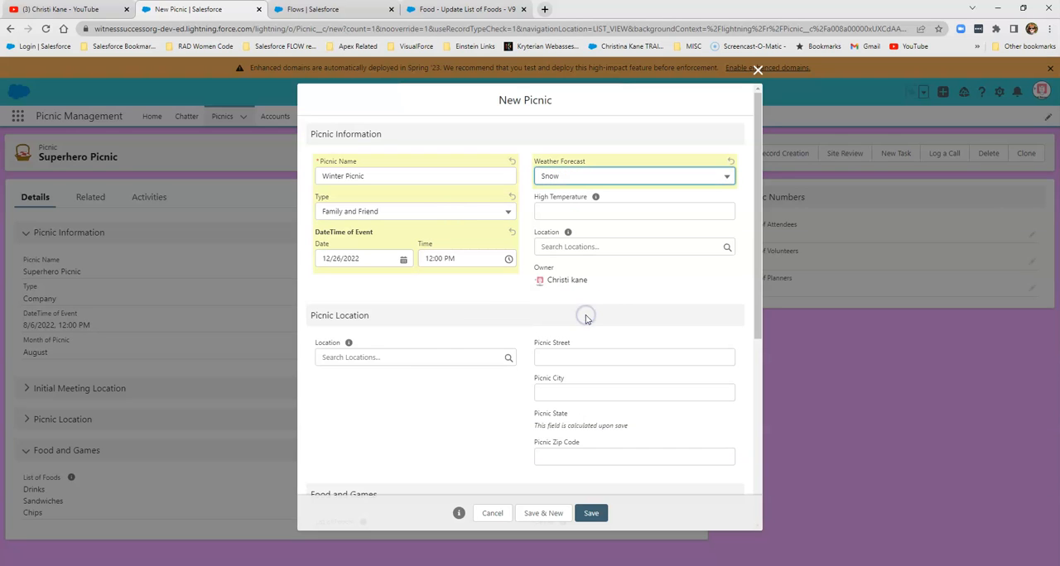
pyautogui.click(634, 212)
pyautogui.write('9')
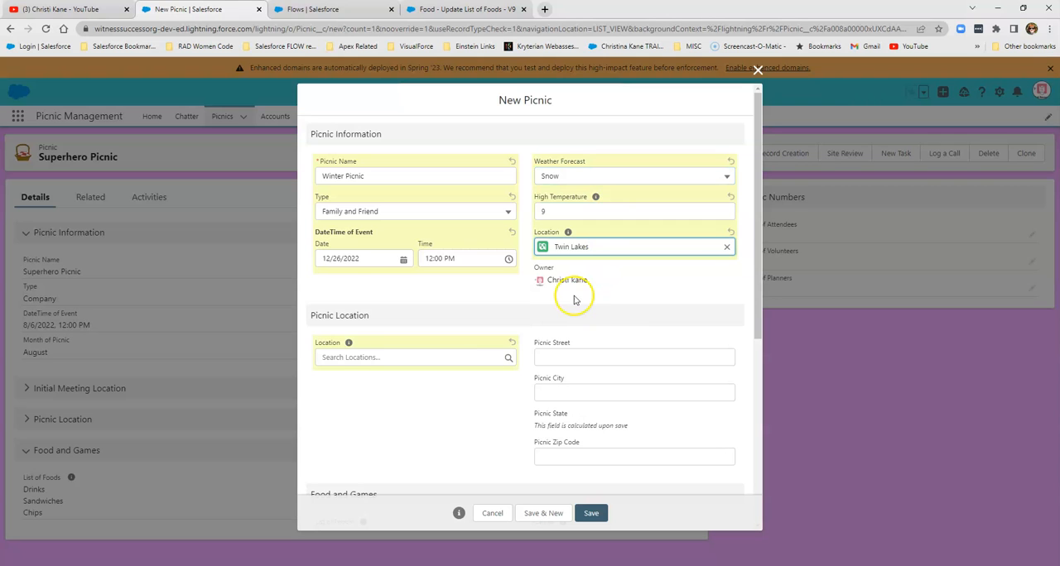
pyautogui.scroll(-3)
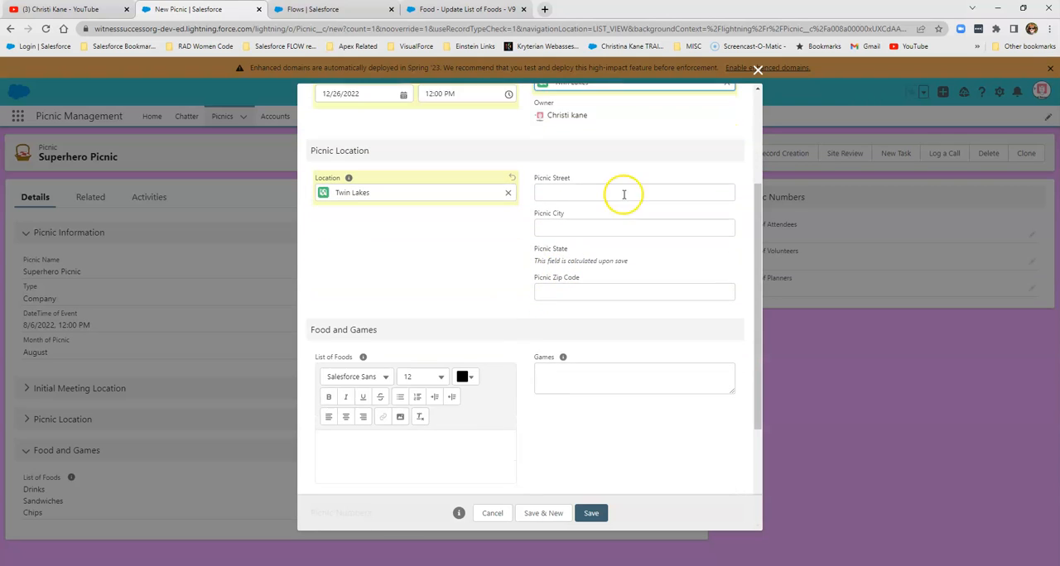
pyautogui.scroll(-3)
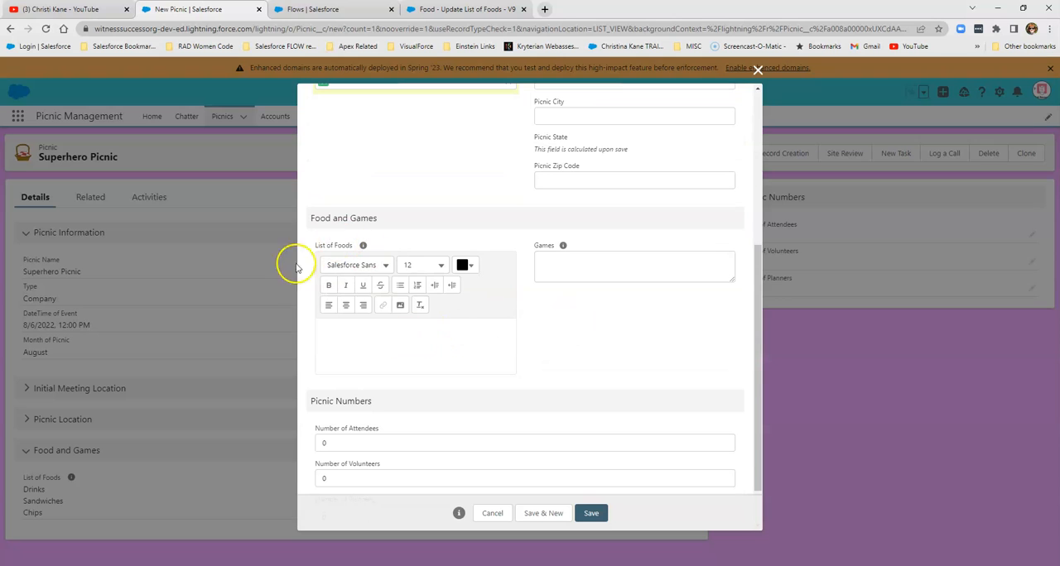
pyautogui.scroll(-3)
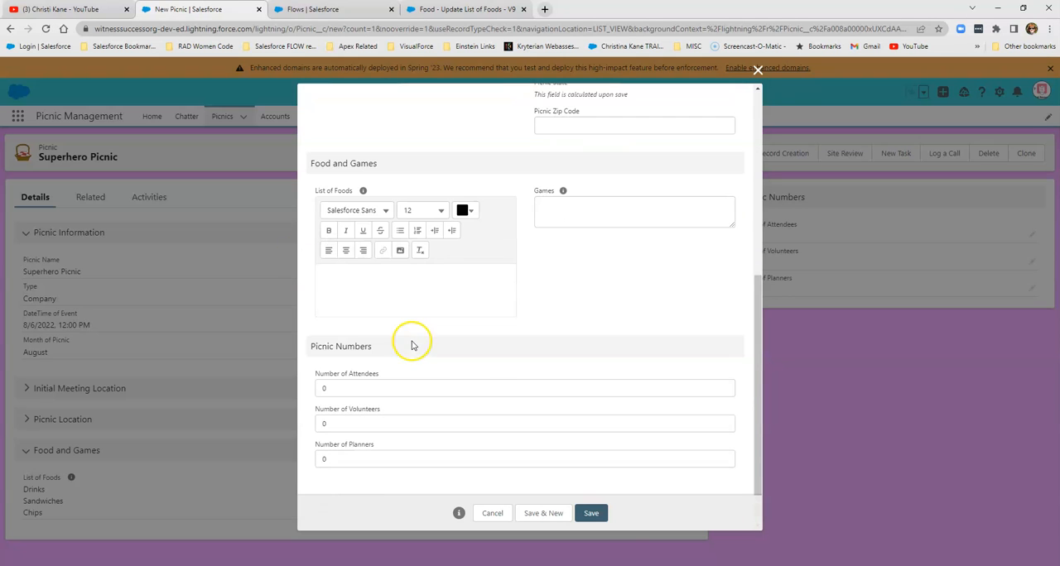
pyautogui.click(590, 514)
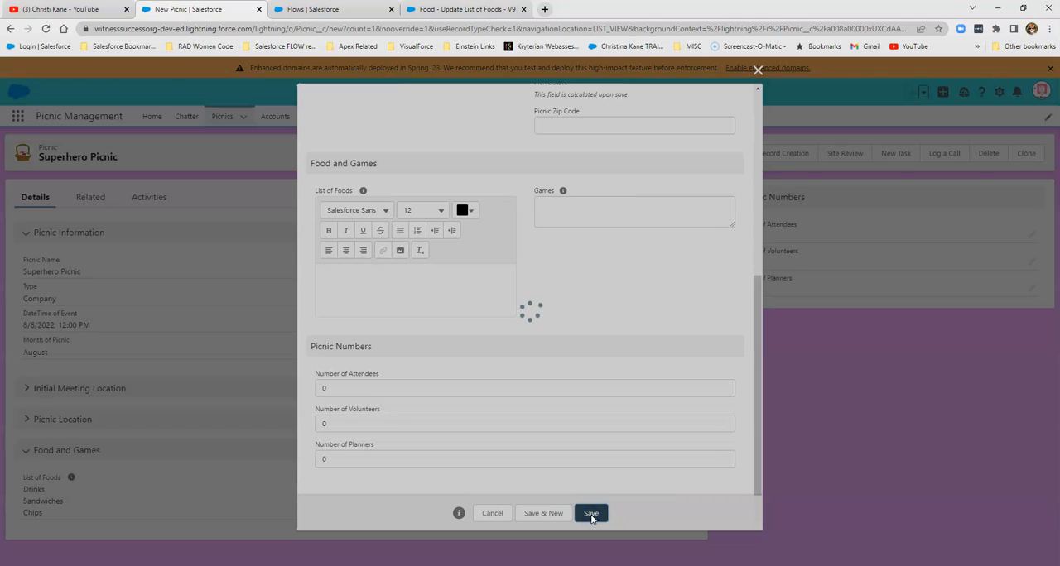
pyautogui.click(590, 514)
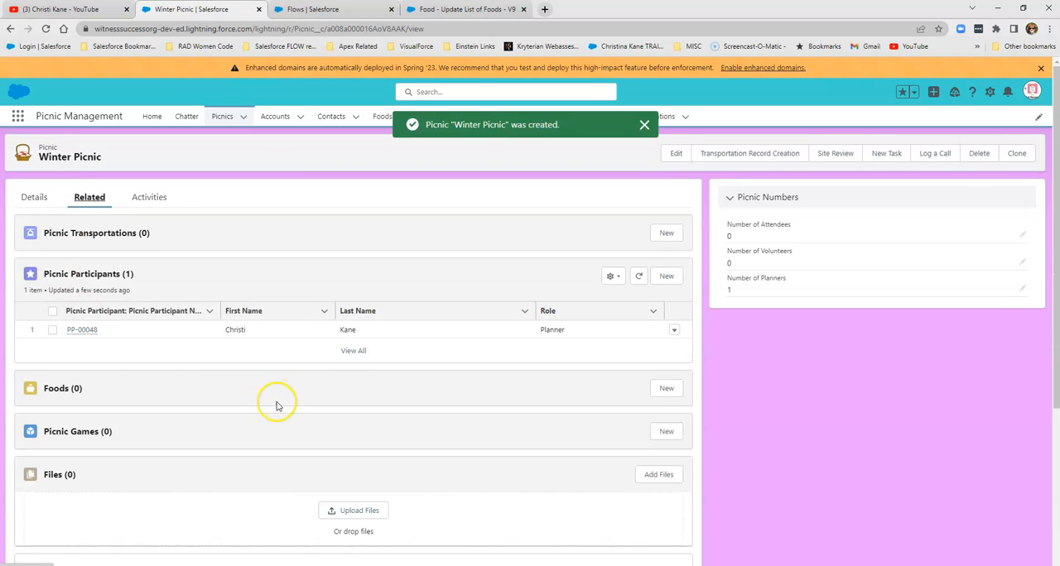
# - Add a food Snowballs with 88 servings to Winter Picnic and save it
pyautogui.click(665, 388)
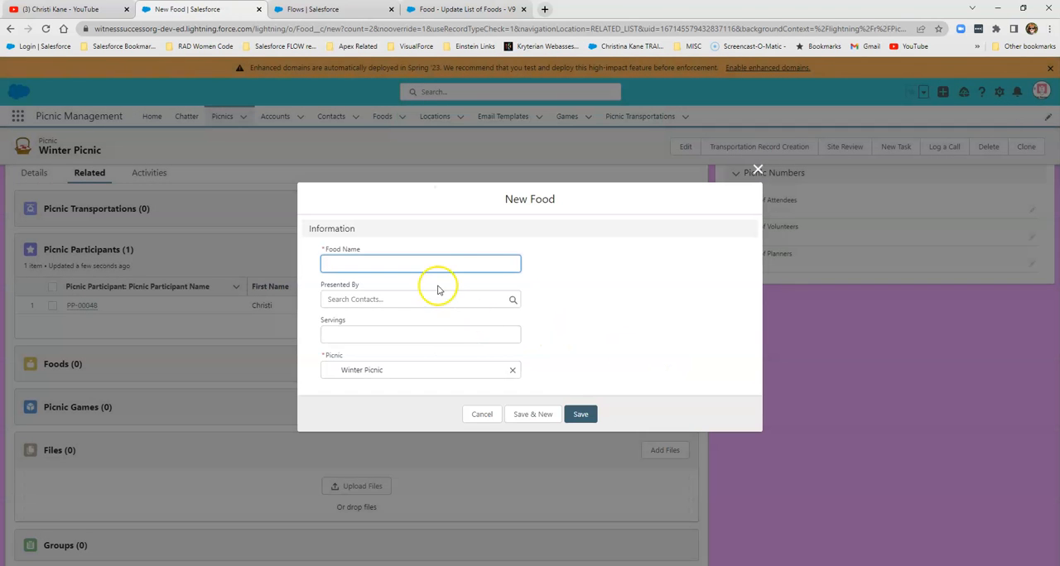
pyautogui.click(421, 264)
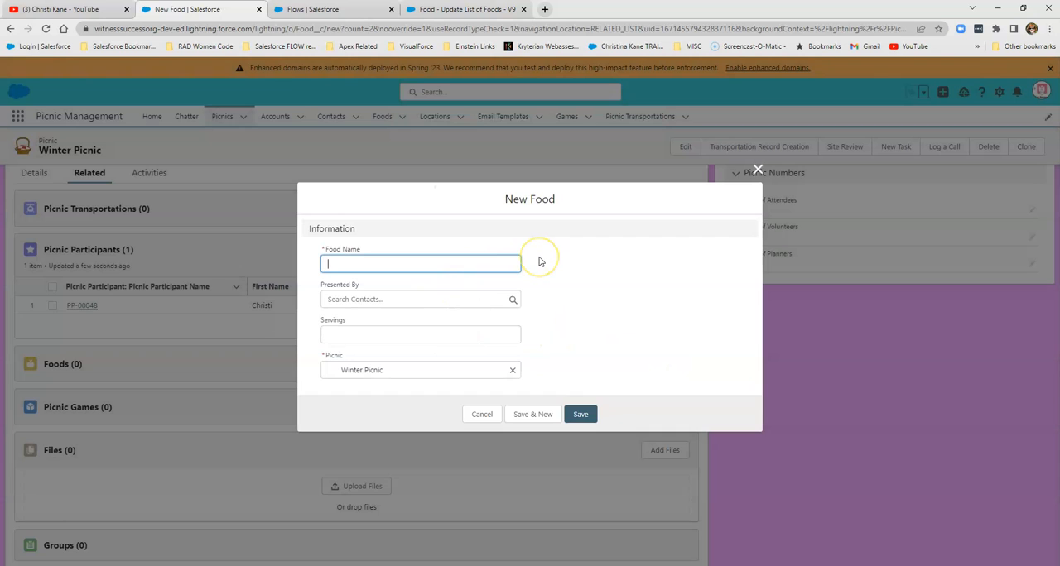
pyautogui.write('Snowballs')
pyautogui.click(421, 334)
pyautogui.write('89')
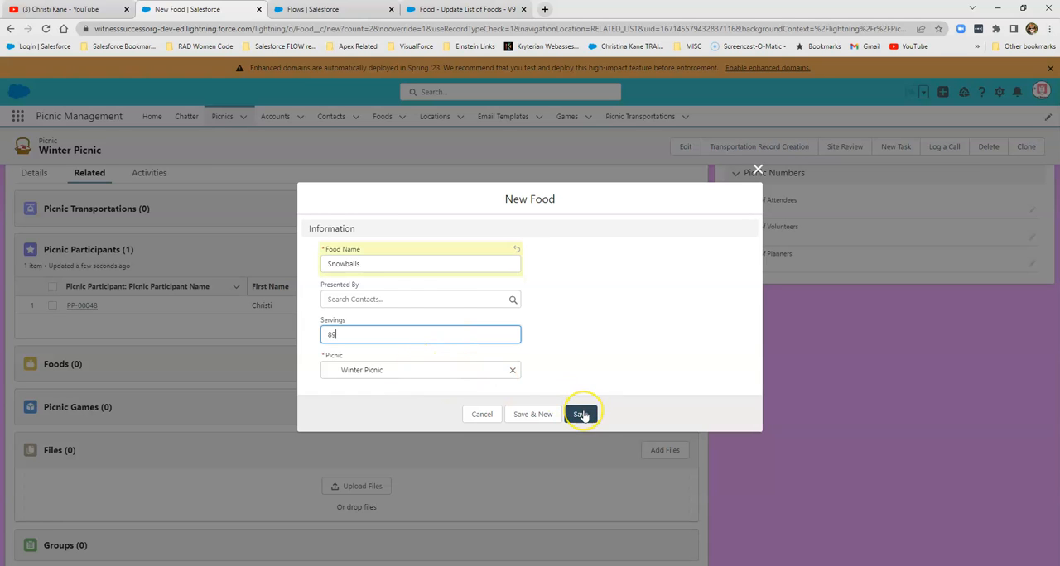
pyautogui.moveTo(579, 414)
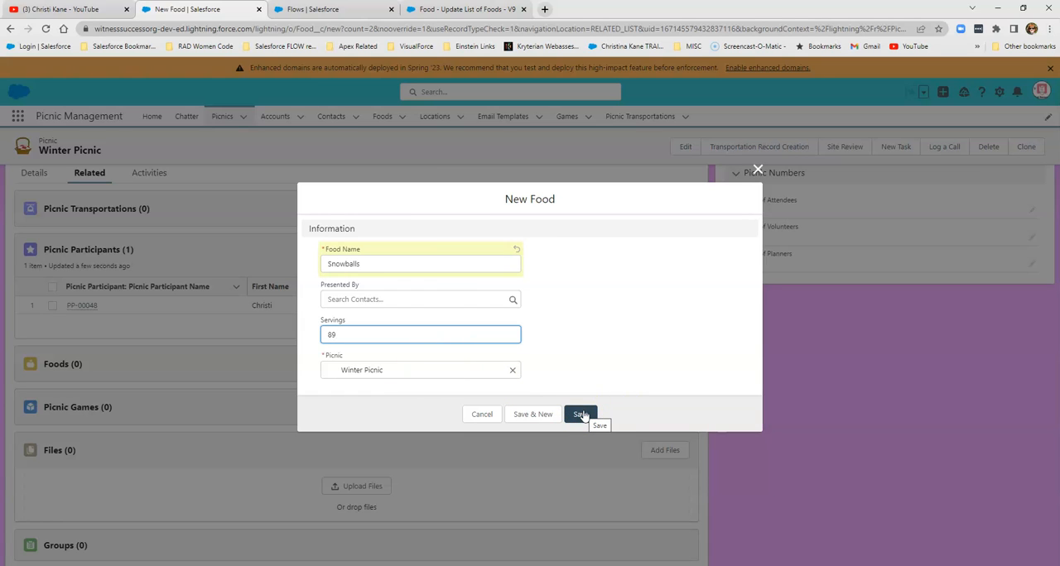
pyautogui.click(579, 414)
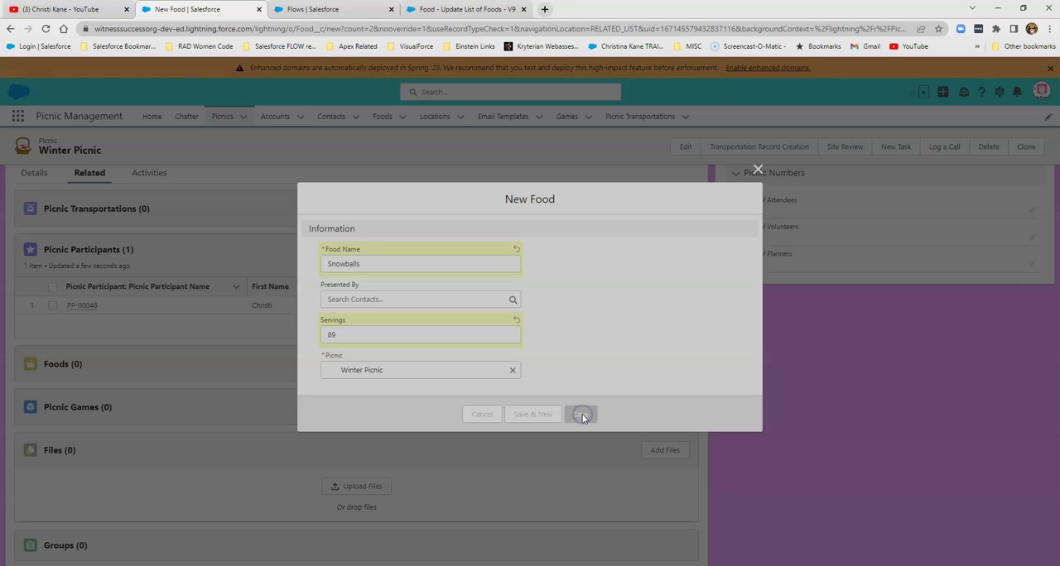
pyautogui.click(581, 414)
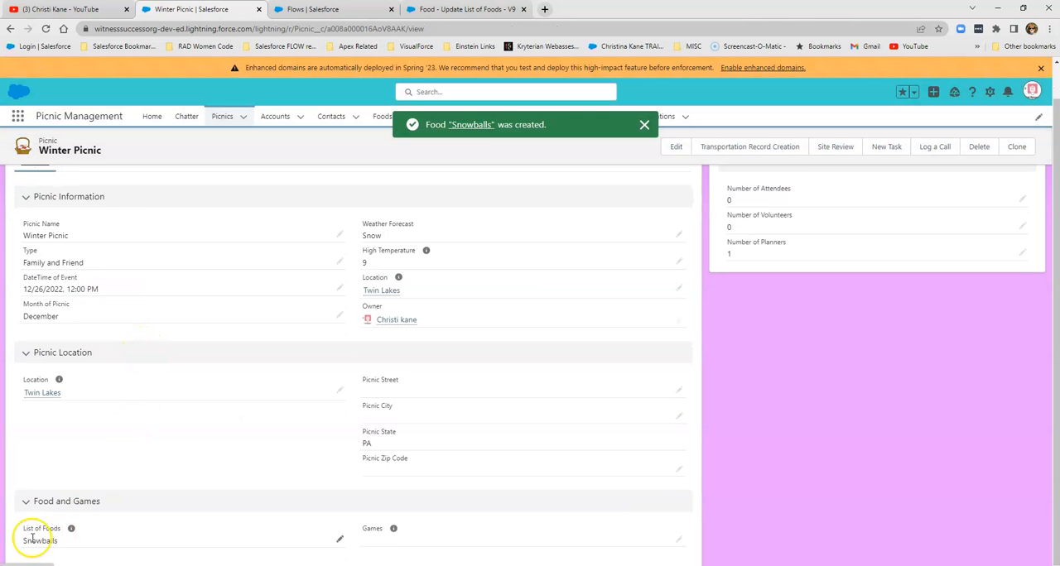
pyautogui.click(467, 10)
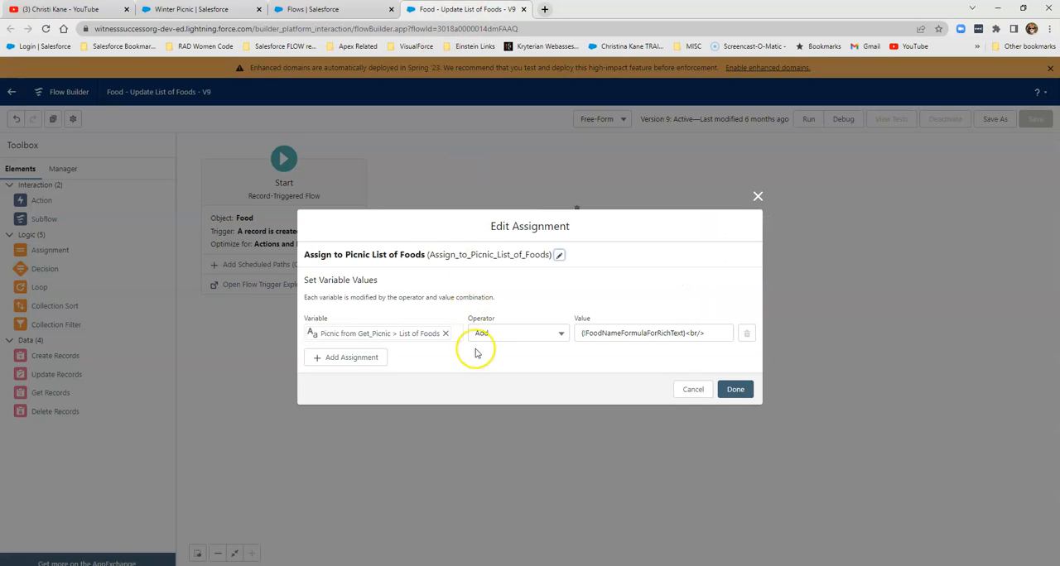
pyautogui.moveTo(321, 340)
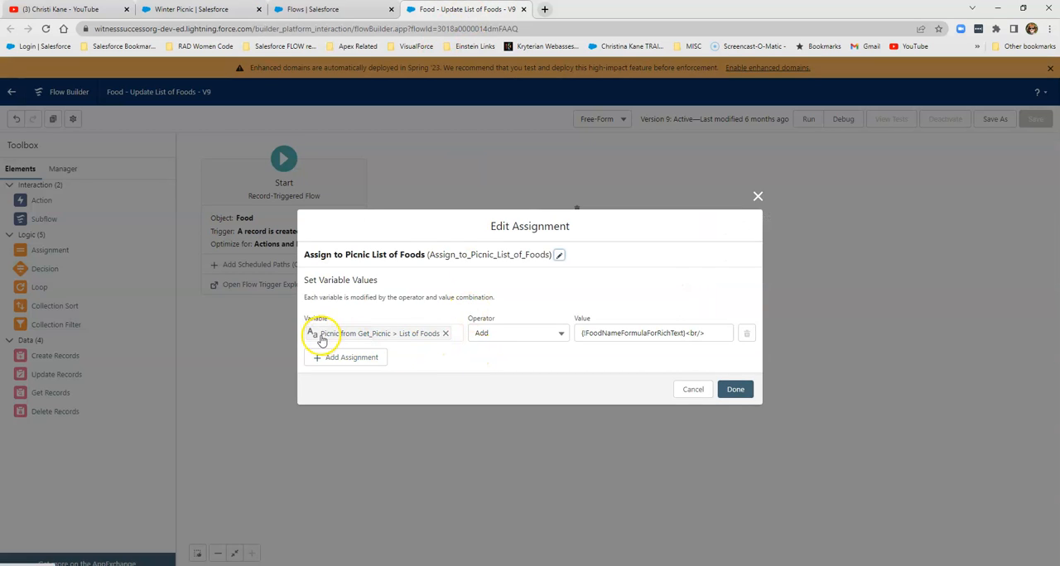
pyautogui.moveTo(417, 342)
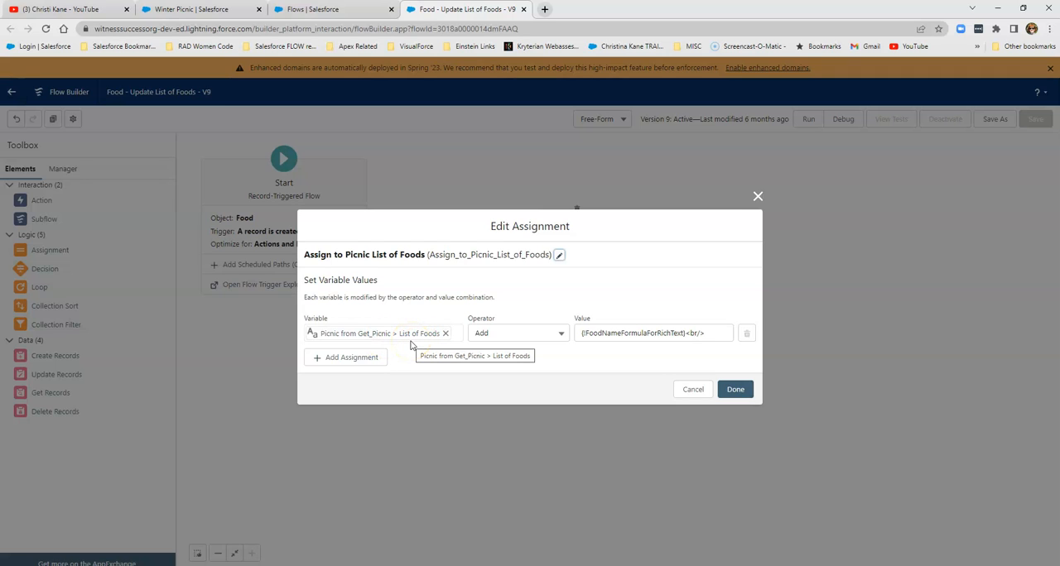
pyautogui.moveTo(478, 340)
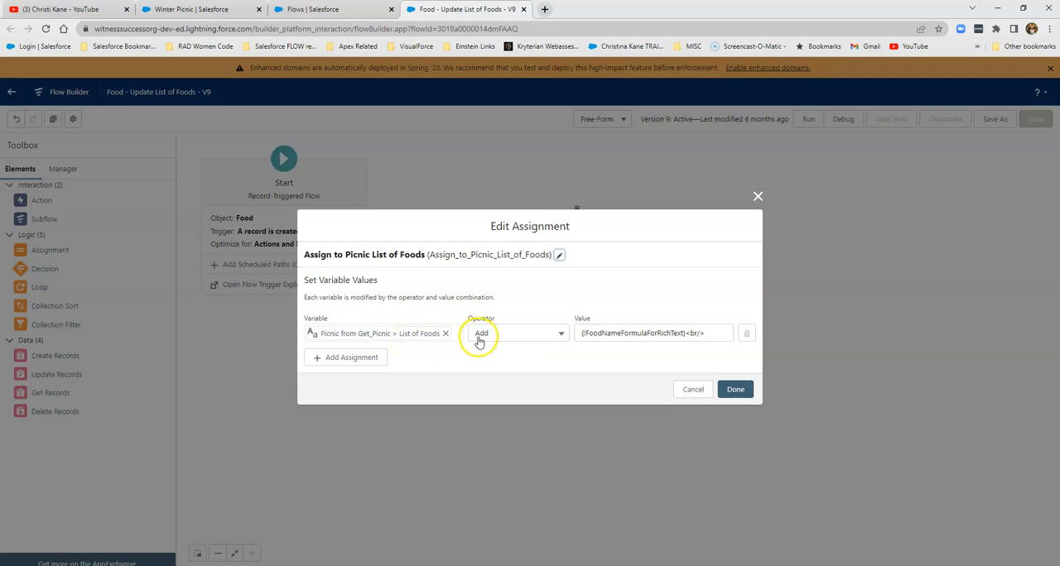
pyautogui.click(654, 333)
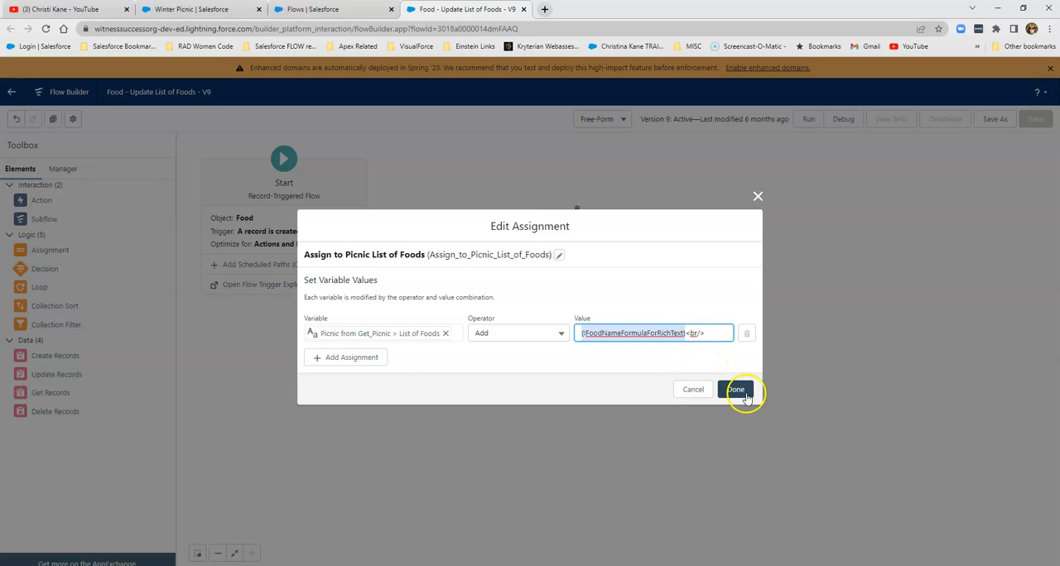
pyautogui.click(736, 389)
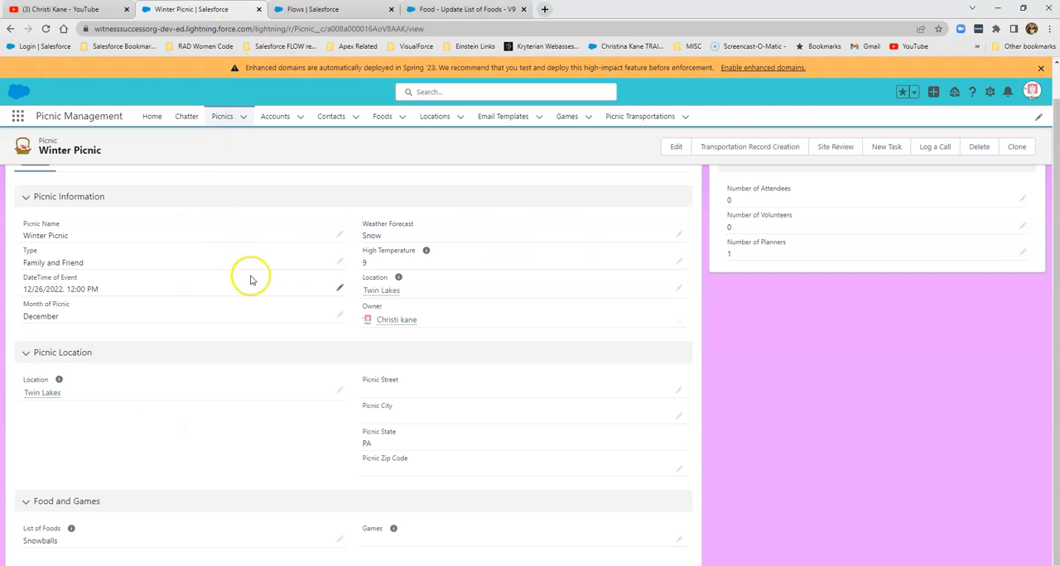
# - Add Hot Chocolate as another Winter Picnic food and view the List of Foods with both on separate lines
pyautogui.scroll(3)
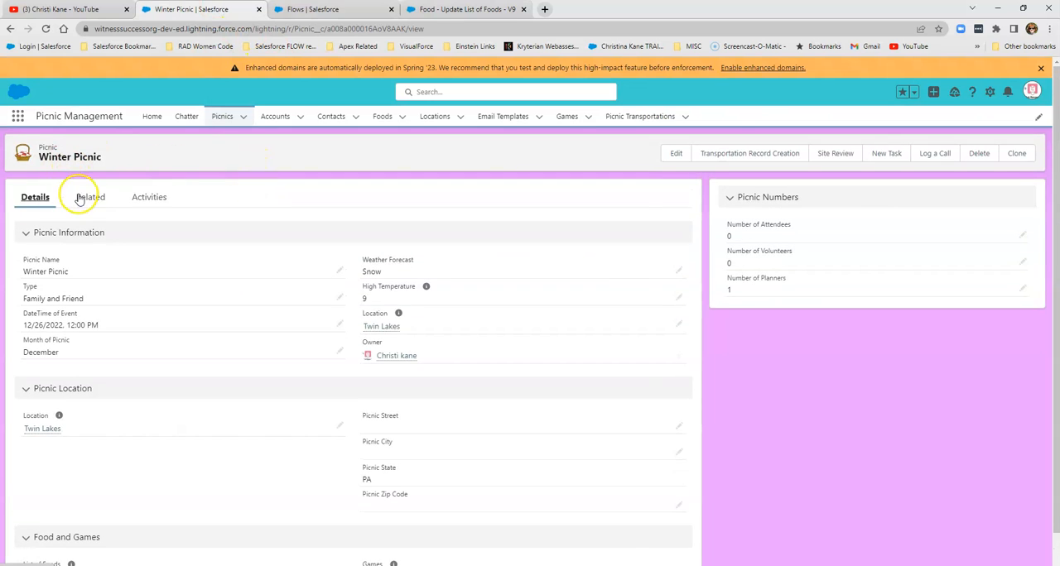
pyautogui.scroll(-3)
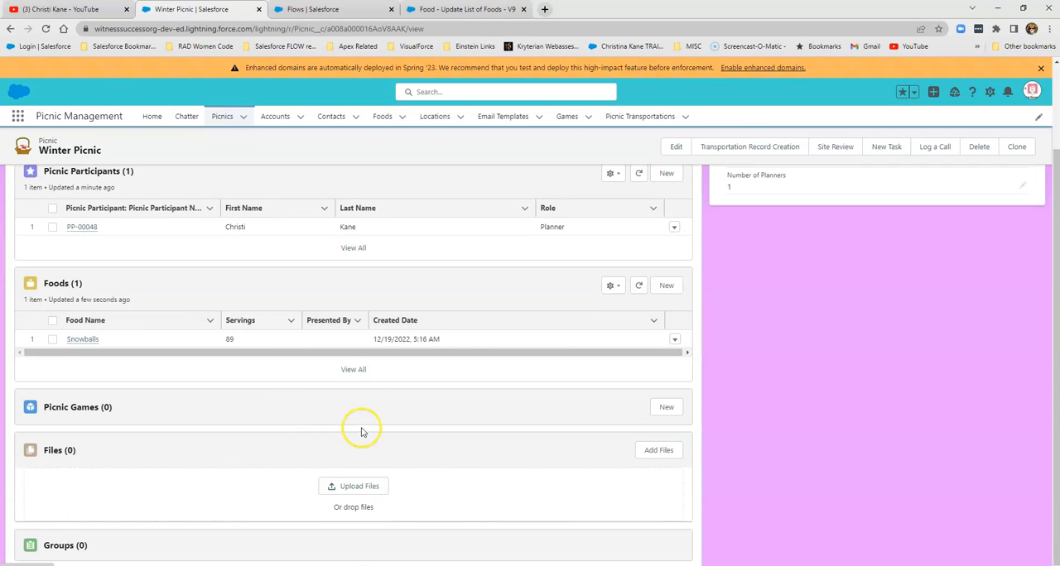
pyautogui.click(666, 285)
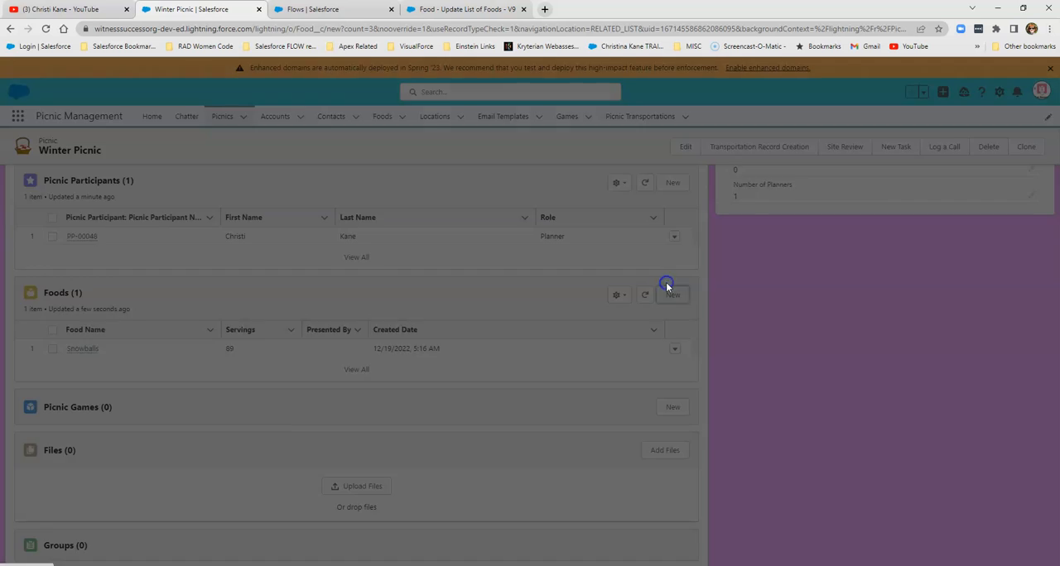
pyautogui.click(673, 295)
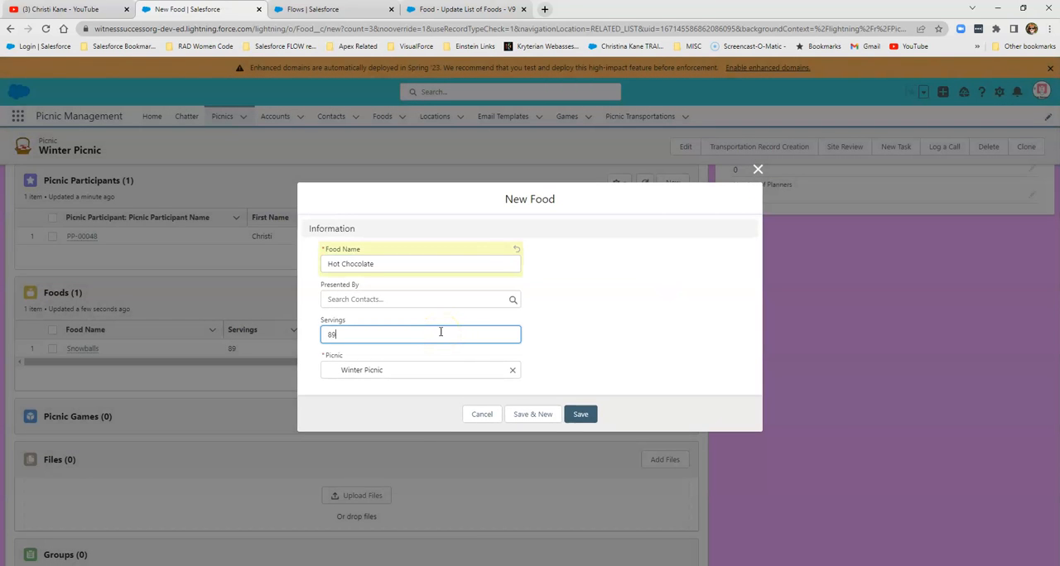
pyautogui.click(580, 414)
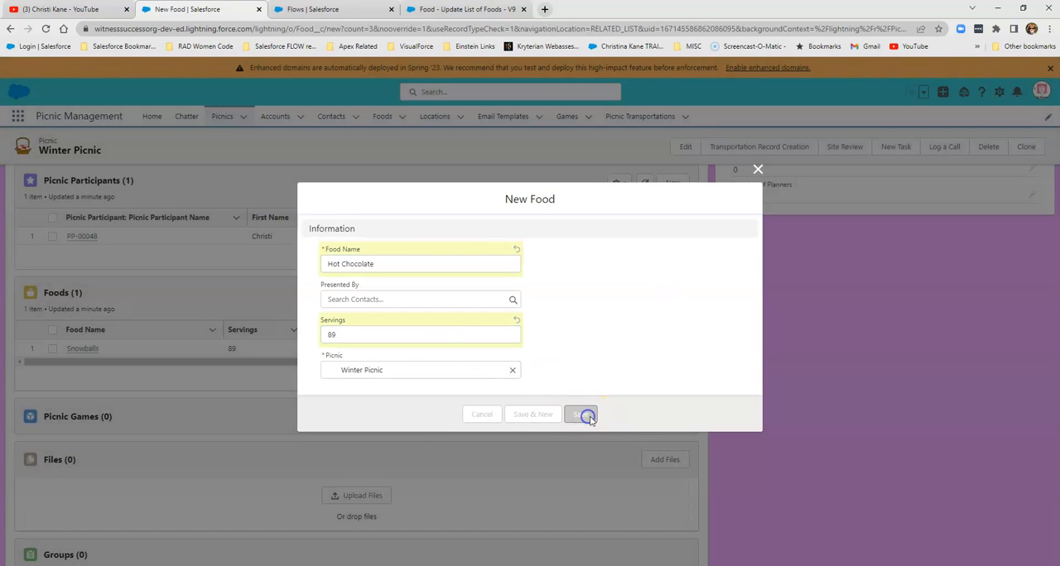
pyautogui.click(580, 414)
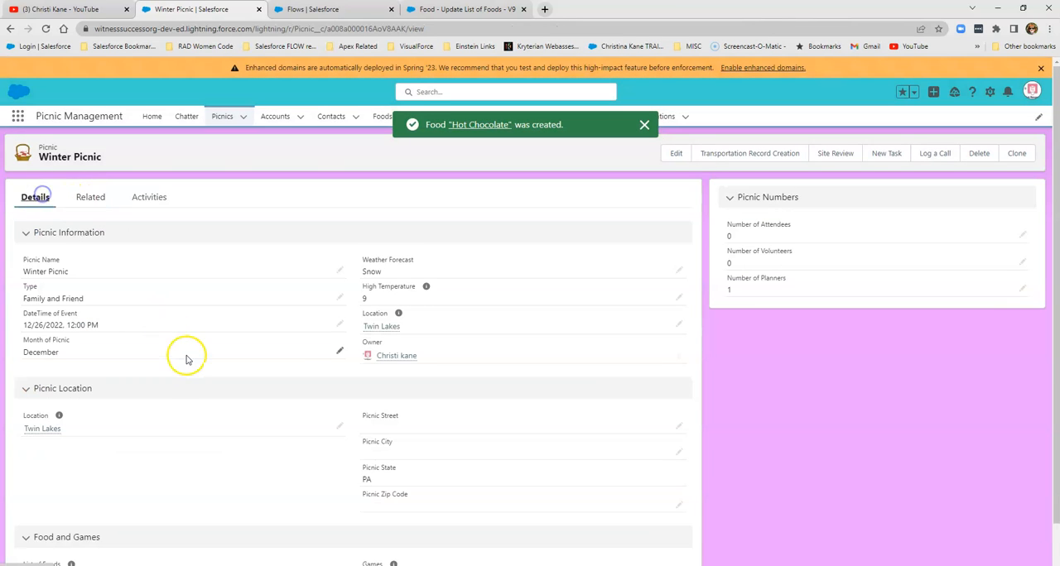
pyautogui.scroll(-3)
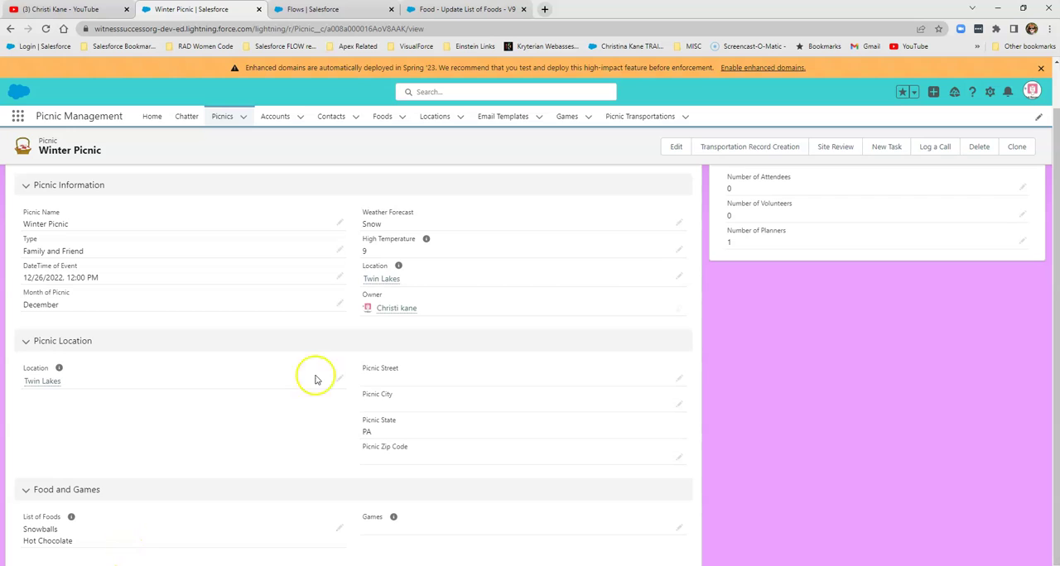
pyautogui.moveTo(407, 506)
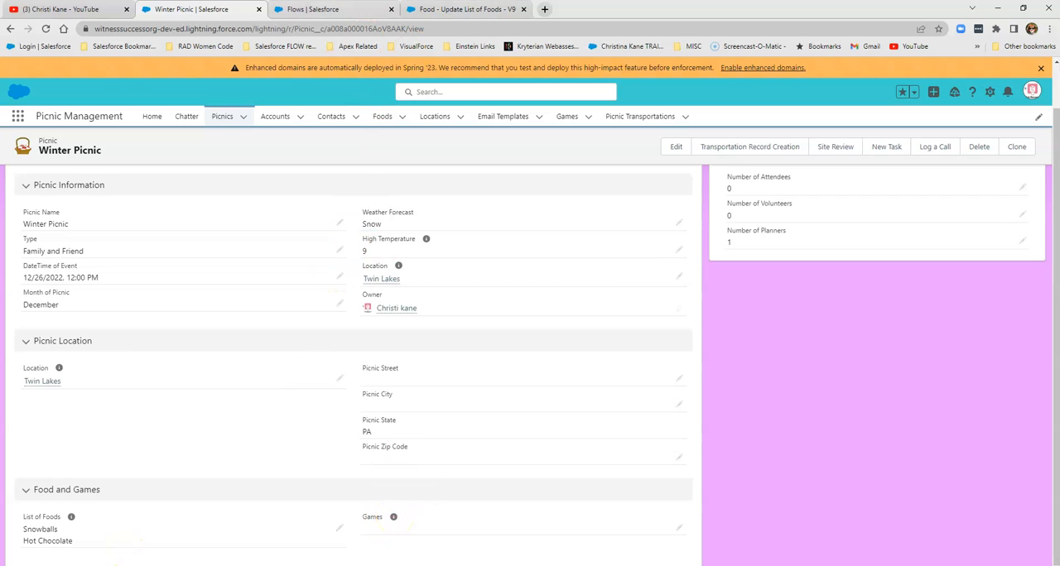
pyautogui.moveTo(333, 10)
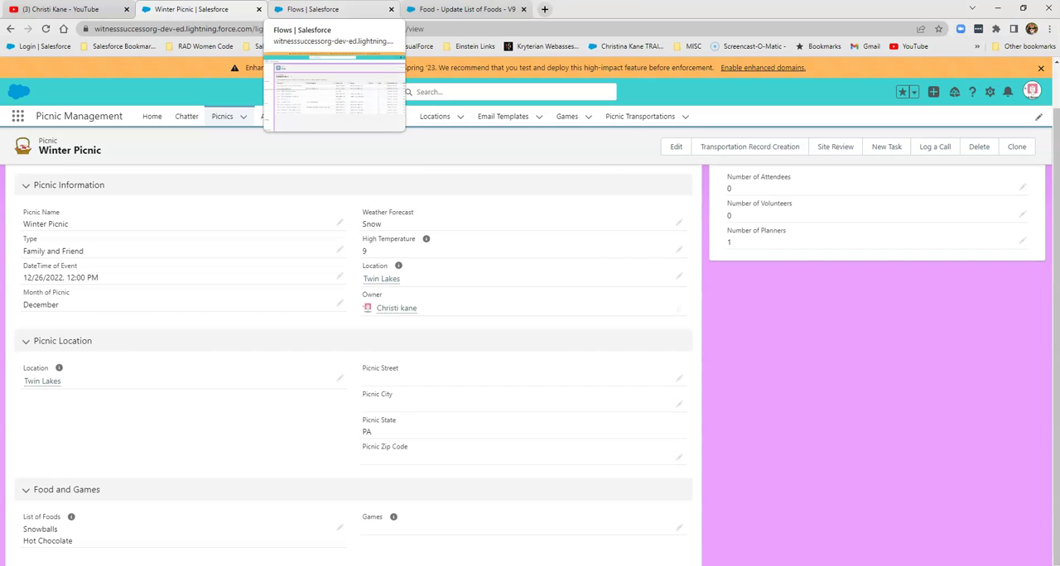
# - From the Flows list, bring up Picnic Games - Update Picnic with List of Games and review its Start trigger
pyautogui.click(460, 10)
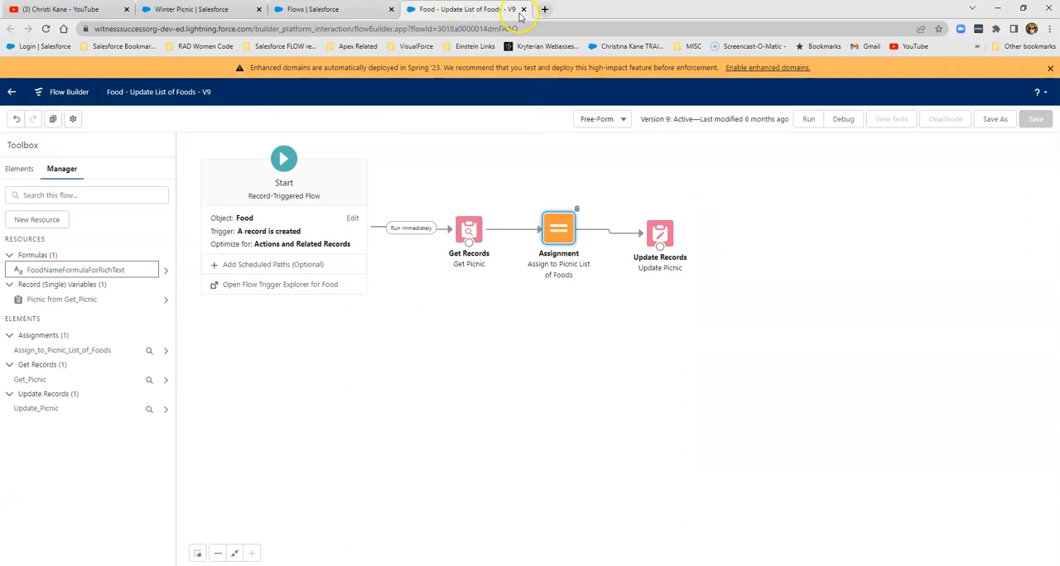
pyautogui.click(523, 10)
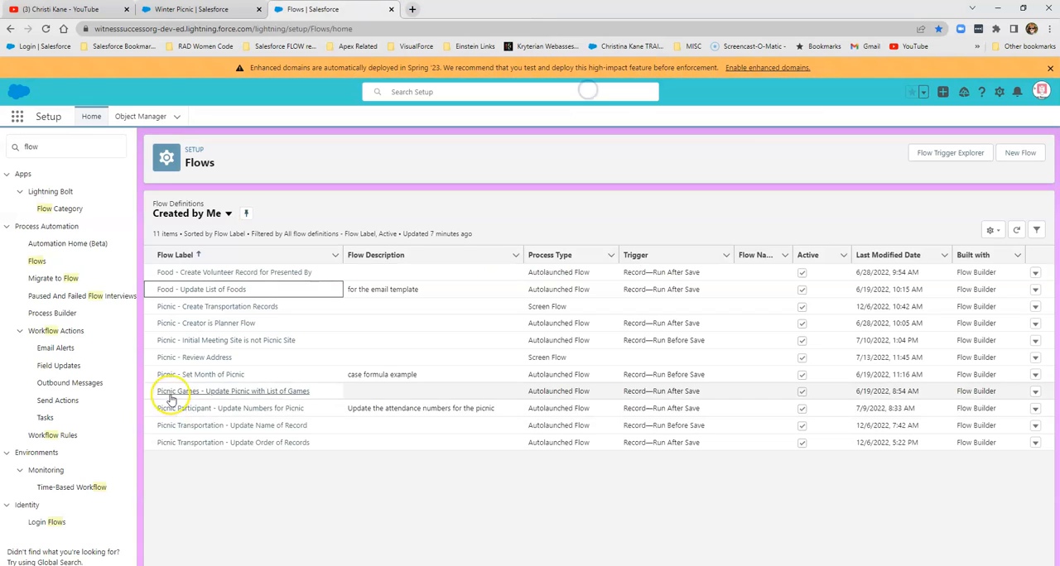
pyautogui.moveTo(197, 401)
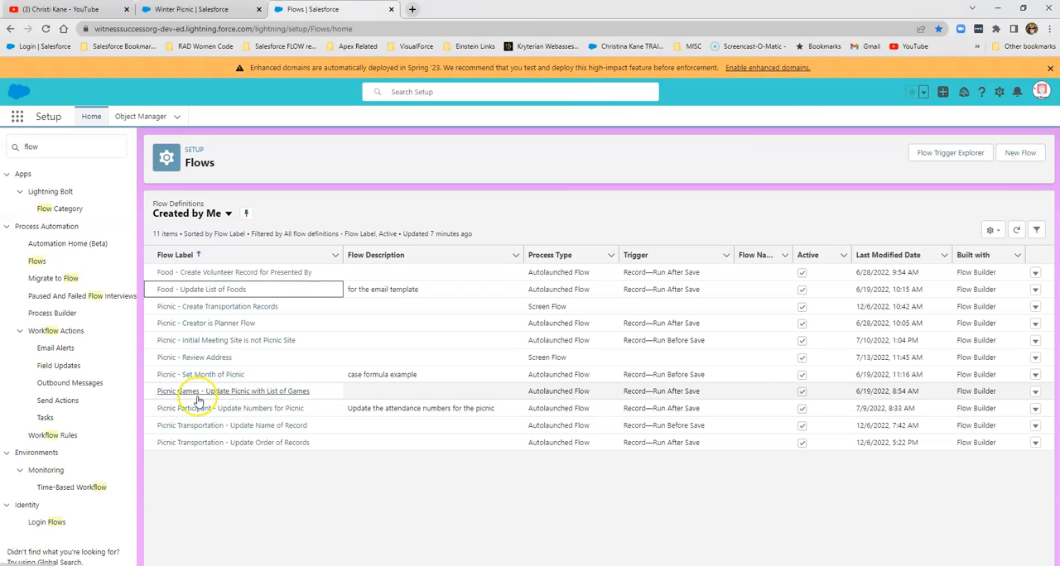
pyautogui.moveTo(229, 398)
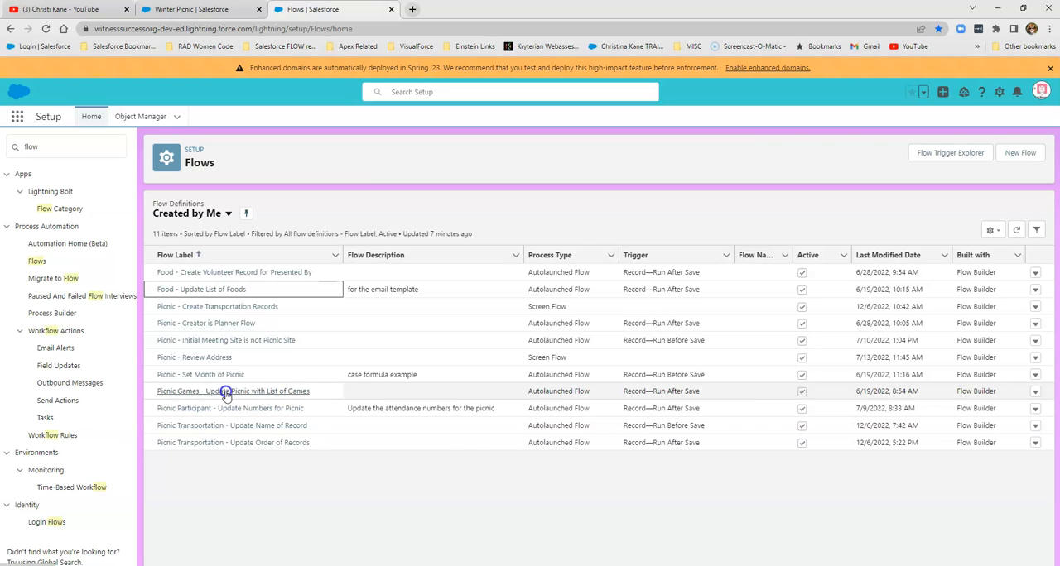
pyautogui.click(232, 391)
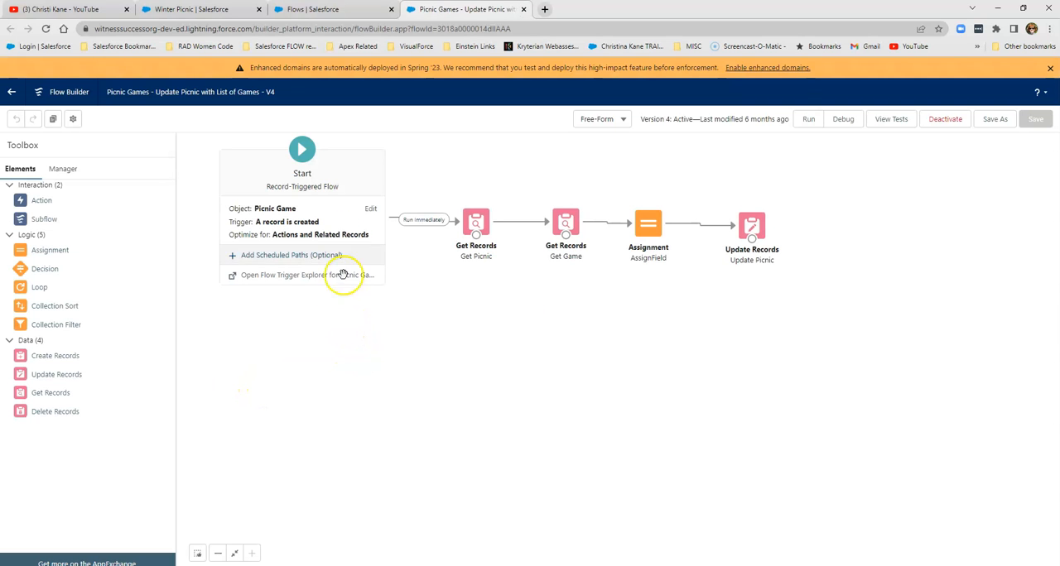
pyautogui.click(371, 209)
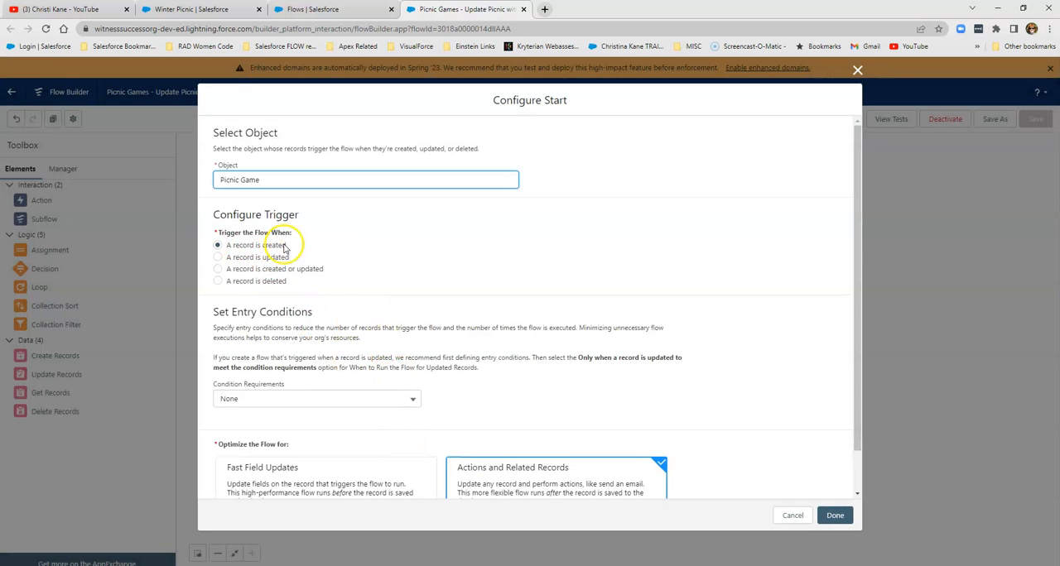
pyautogui.scroll(-3)
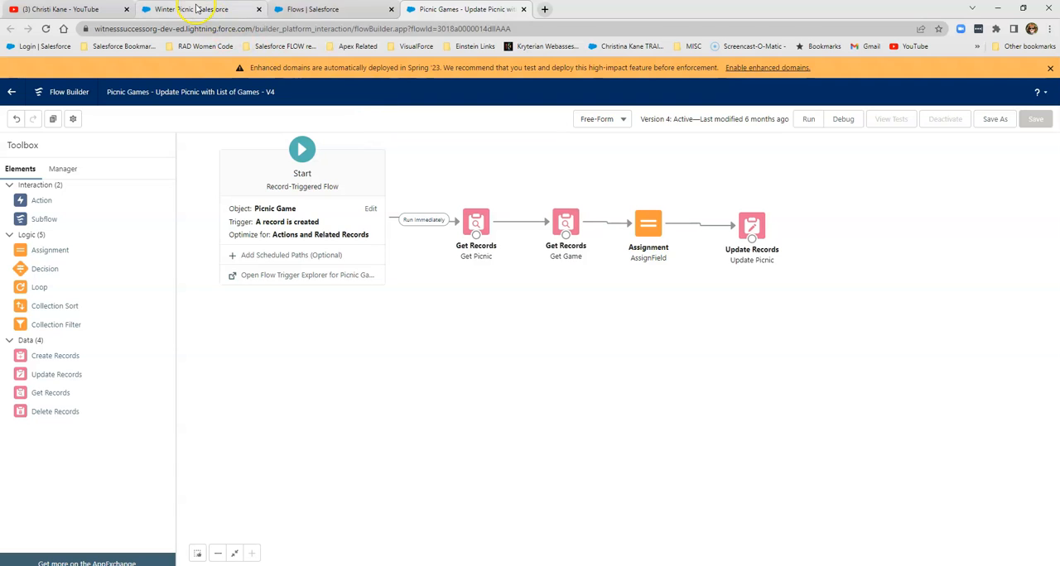
# - On Winter Picnic's Related records, add a picnic game Toss Across and save it
pyautogui.click(199, 10)
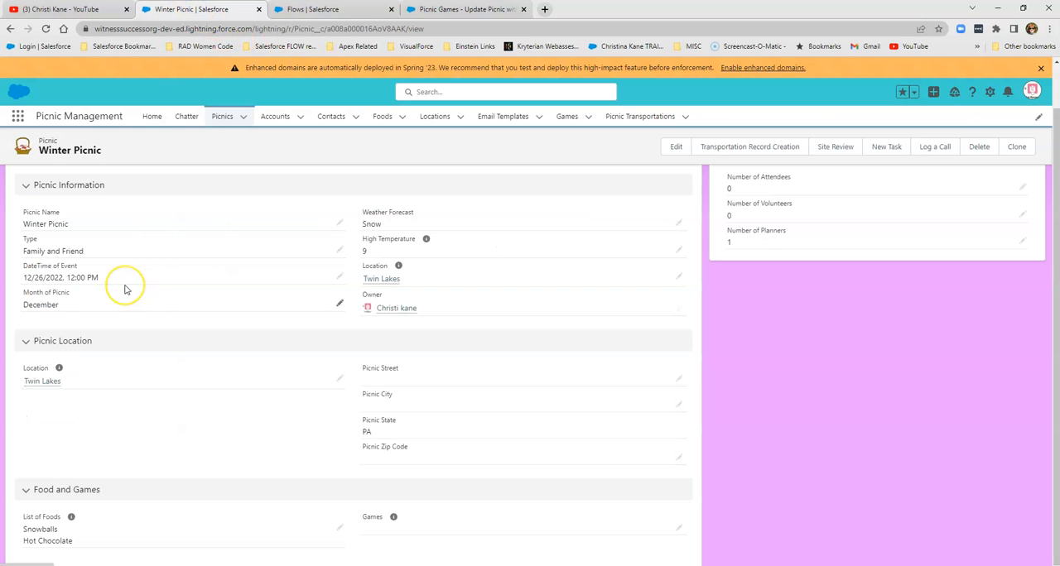
pyautogui.click(89, 197)
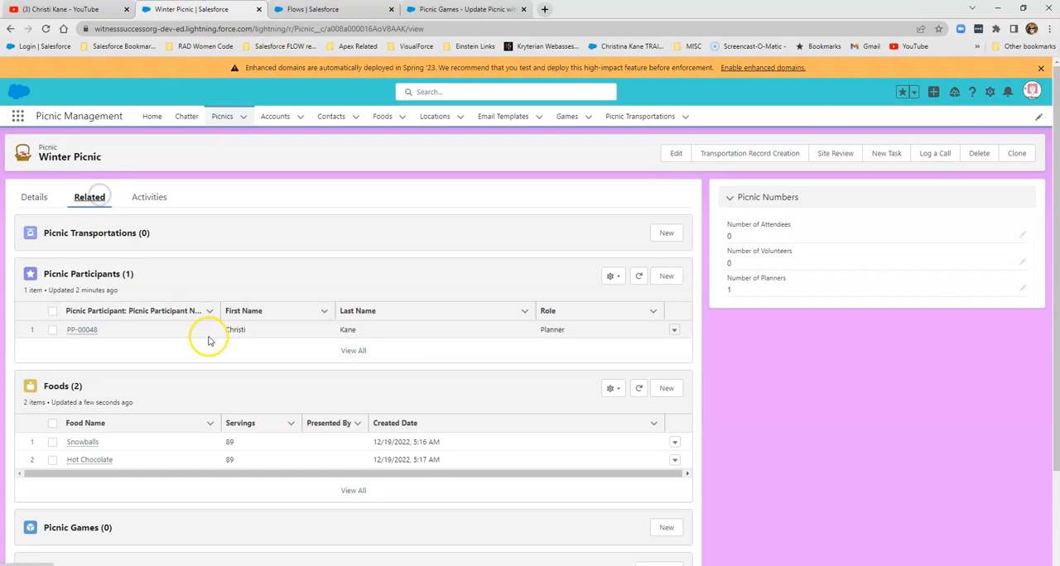
pyautogui.scroll(-3)
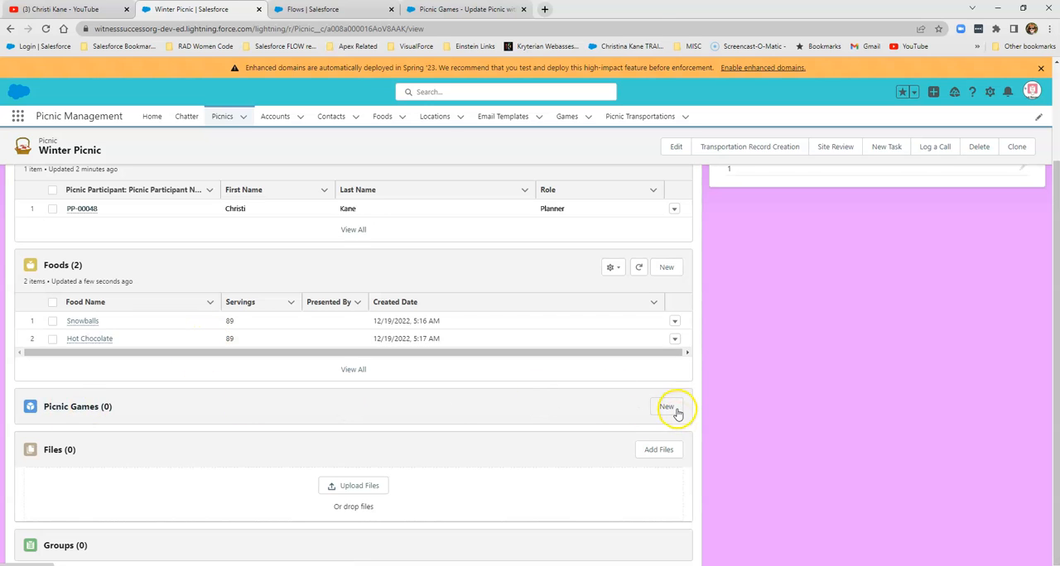
pyautogui.click(666, 407)
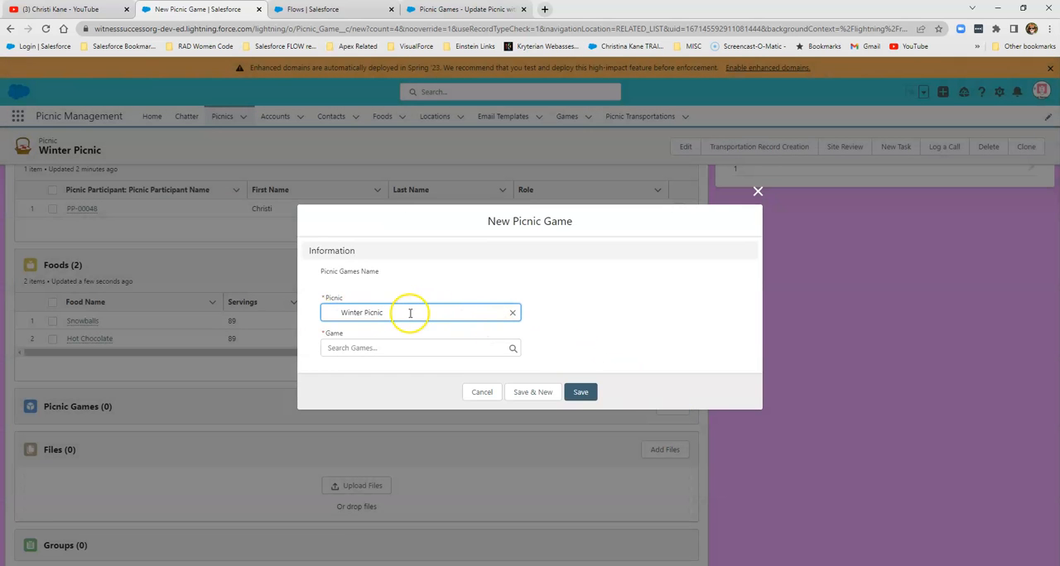
pyautogui.click(406, 348)
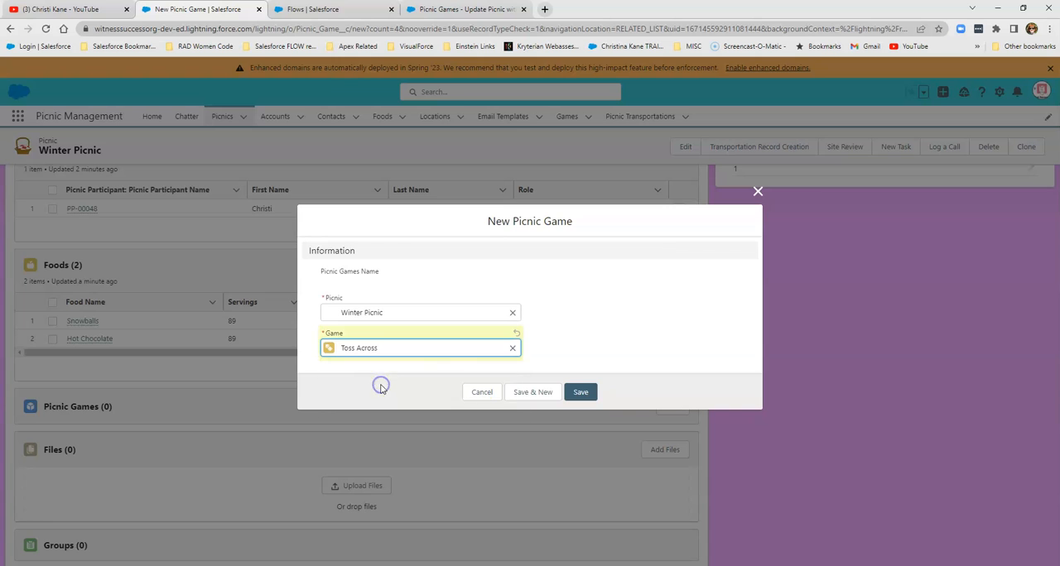
pyautogui.click(579, 391)
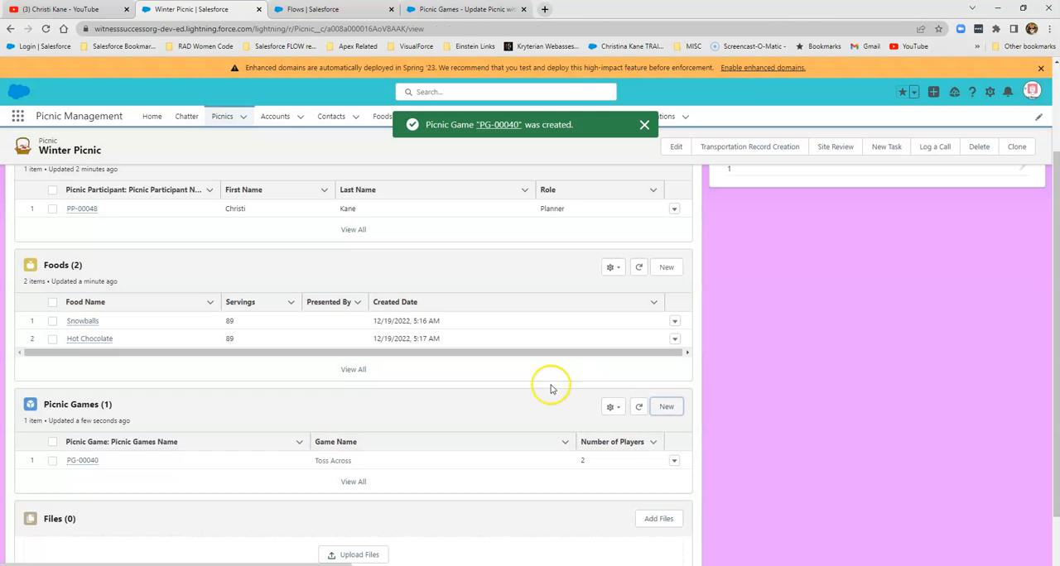
# - Add a second picnic game Hide and Seek, then view the Games field listing both on separate lines
pyautogui.click(666, 406)
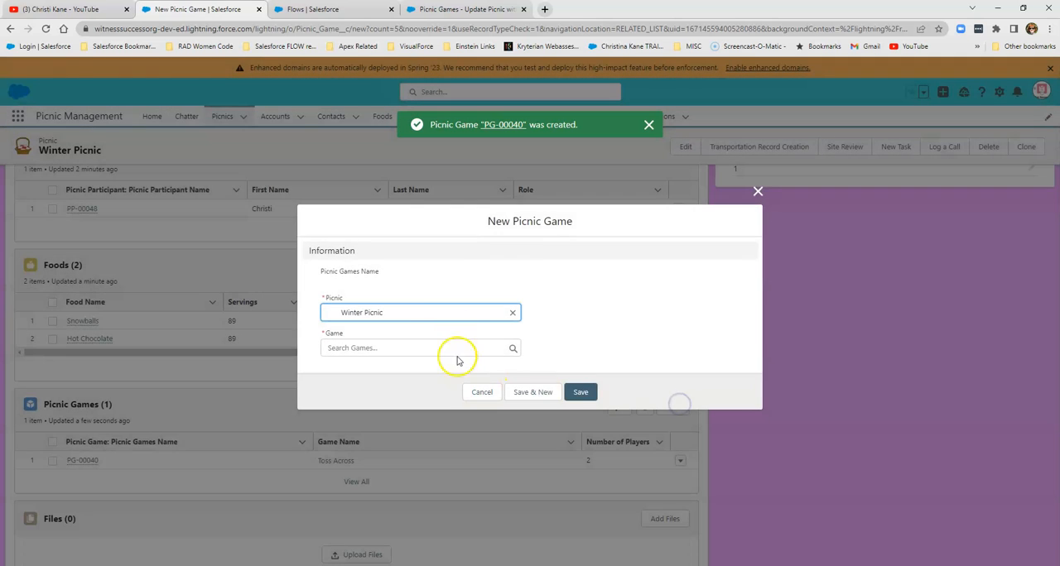
pyautogui.click(421, 348)
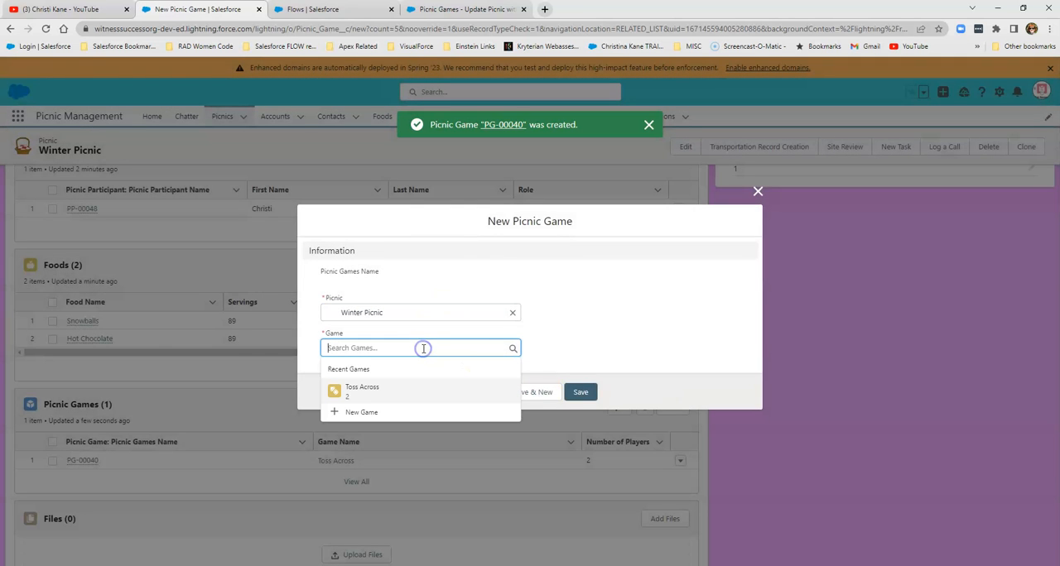
pyautogui.click(650, 124)
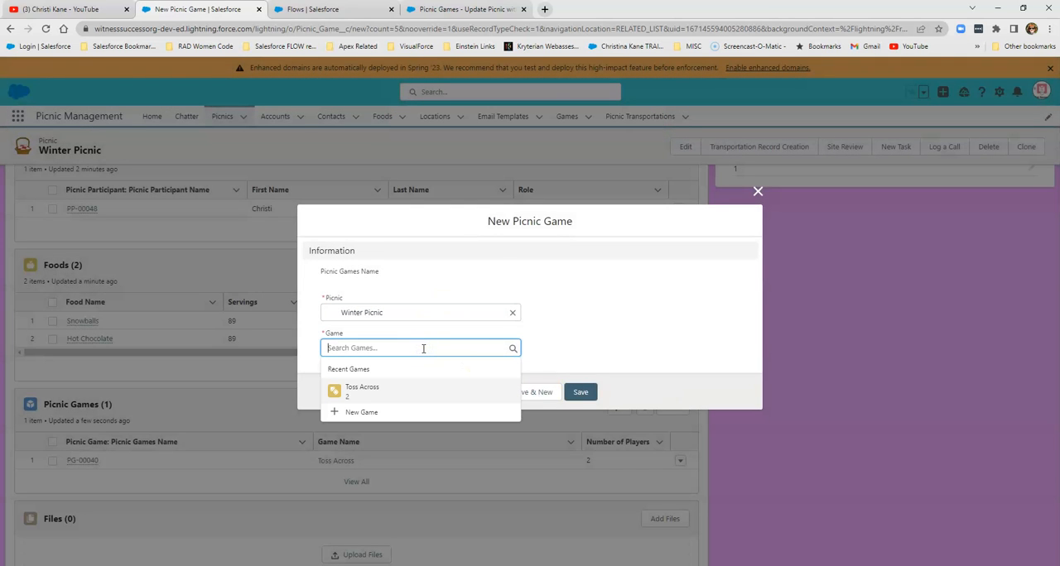
pyautogui.write('tag')
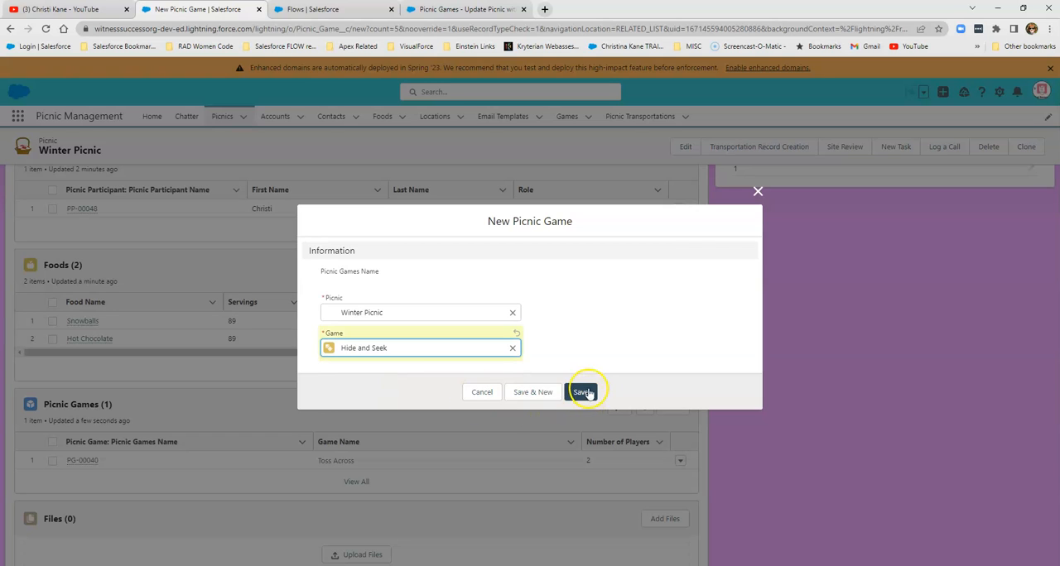
pyautogui.click(583, 390)
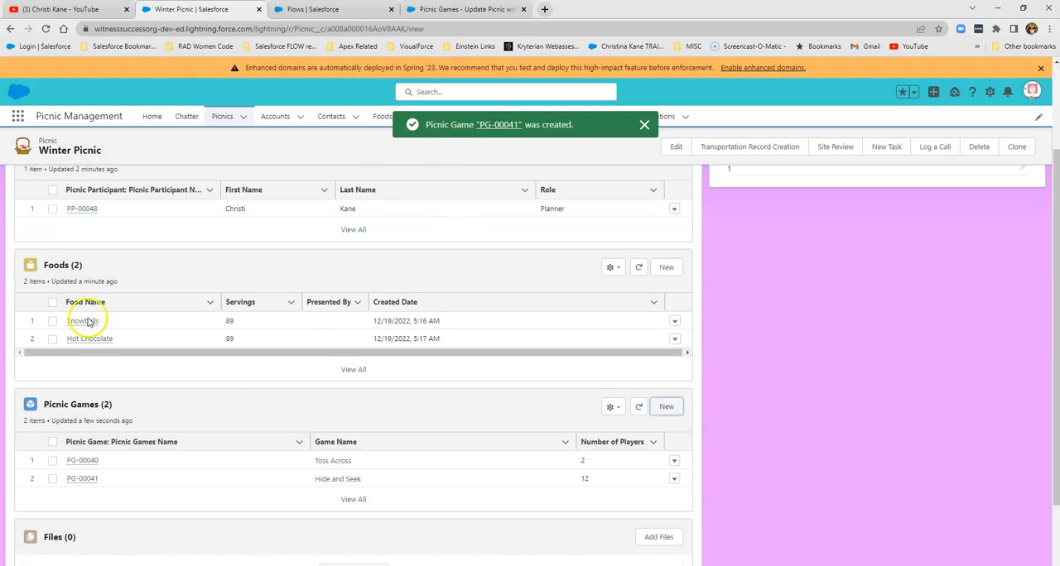
pyautogui.click(35, 197)
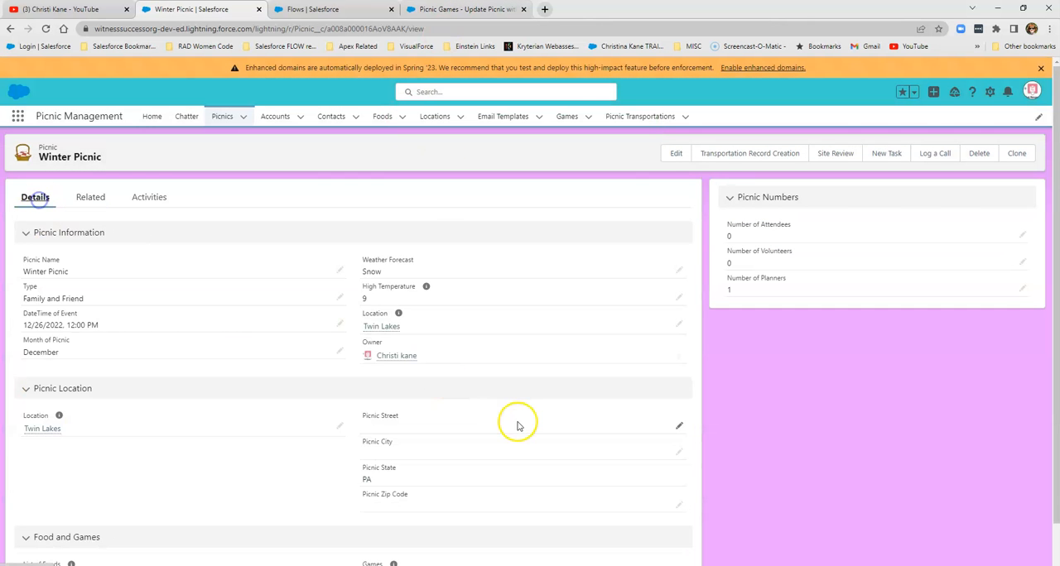
pyautogui.scroll(-3)
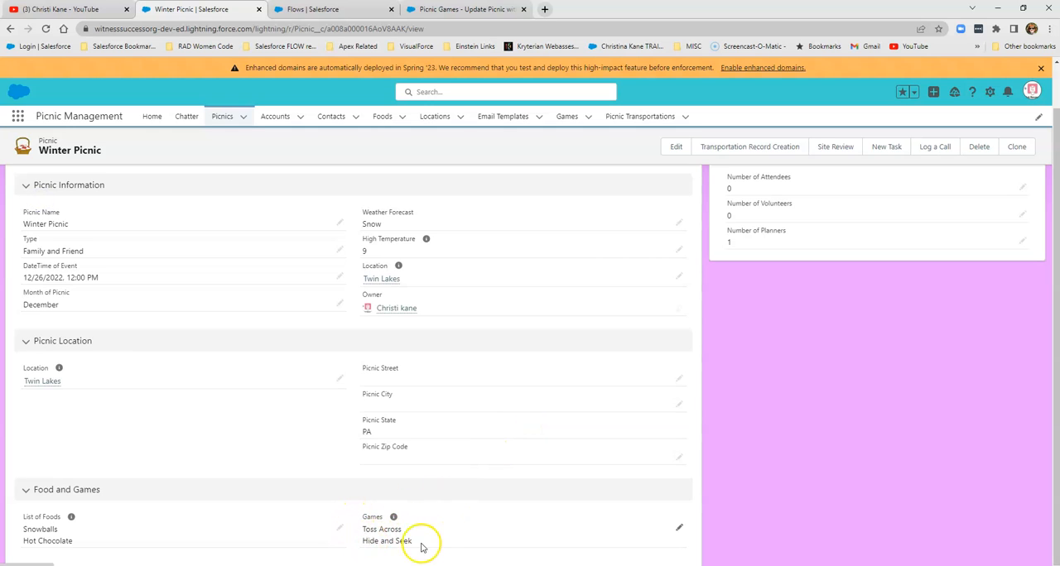
# - In the games flow, review the AssignField assignment building GameVar from two formulas, unchanged
pyautogui.click(465, 10)
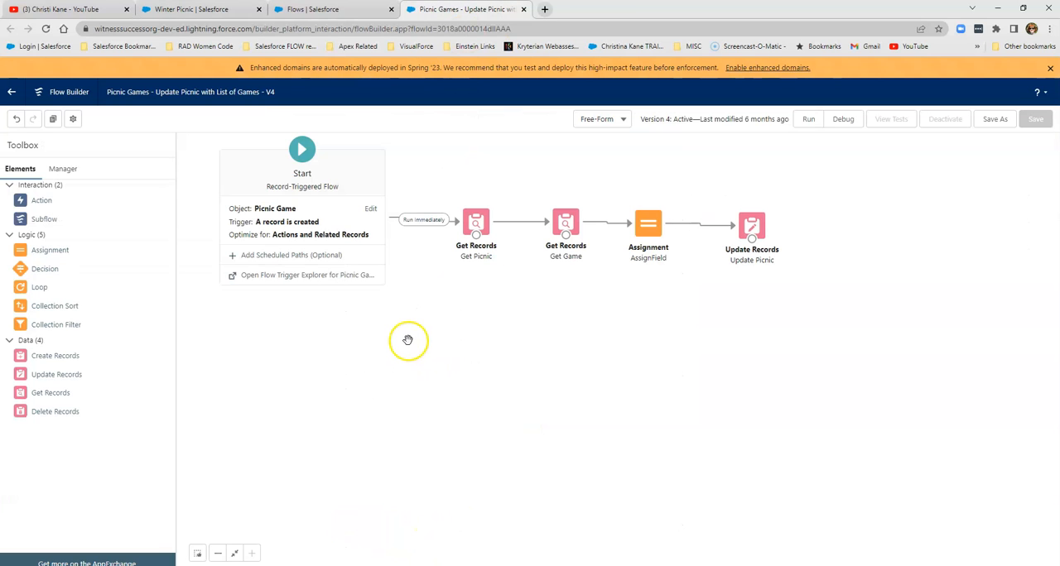
pyautogui.moveTo(454, 324)
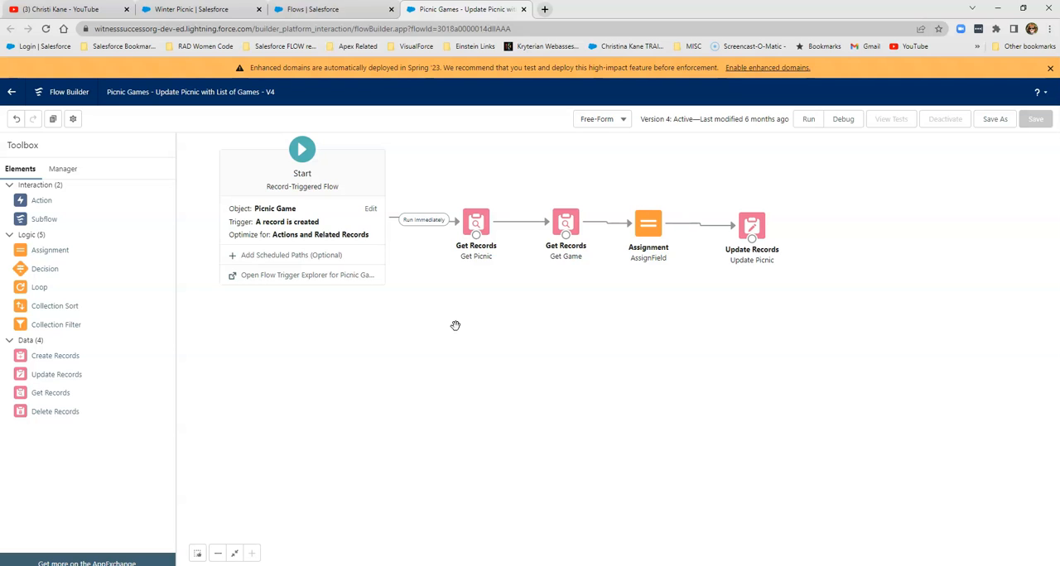
pyautogui.doubleClick(647, 224)
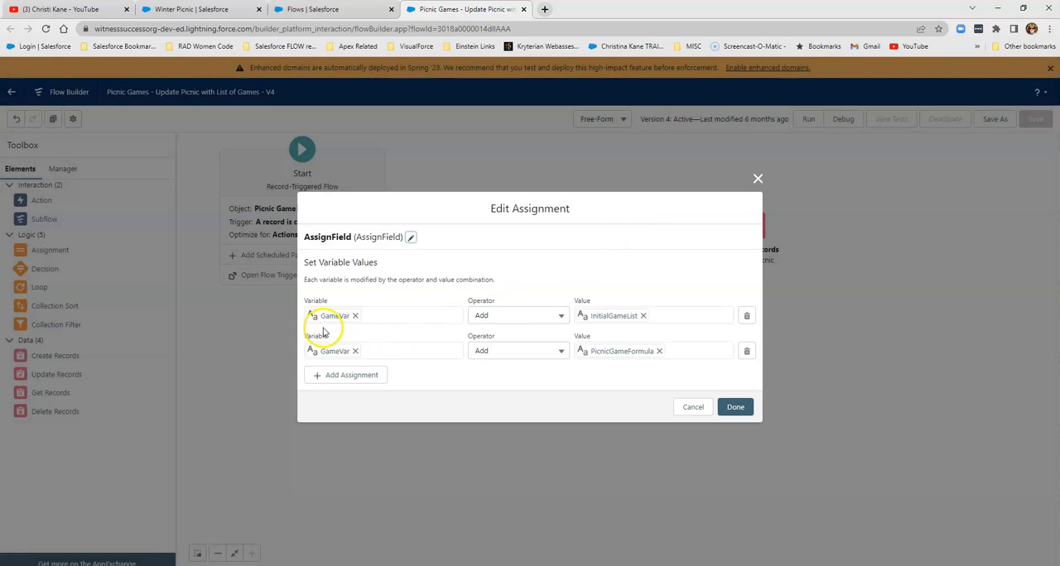
pyautogui.moveTo(343, 341)
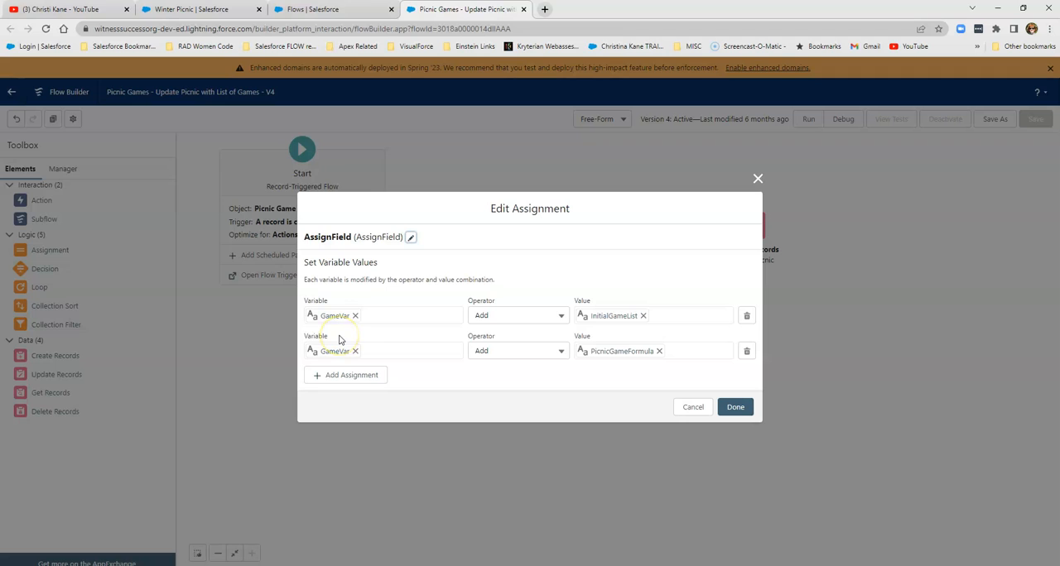
pyautogui.moveTo(532, 315)
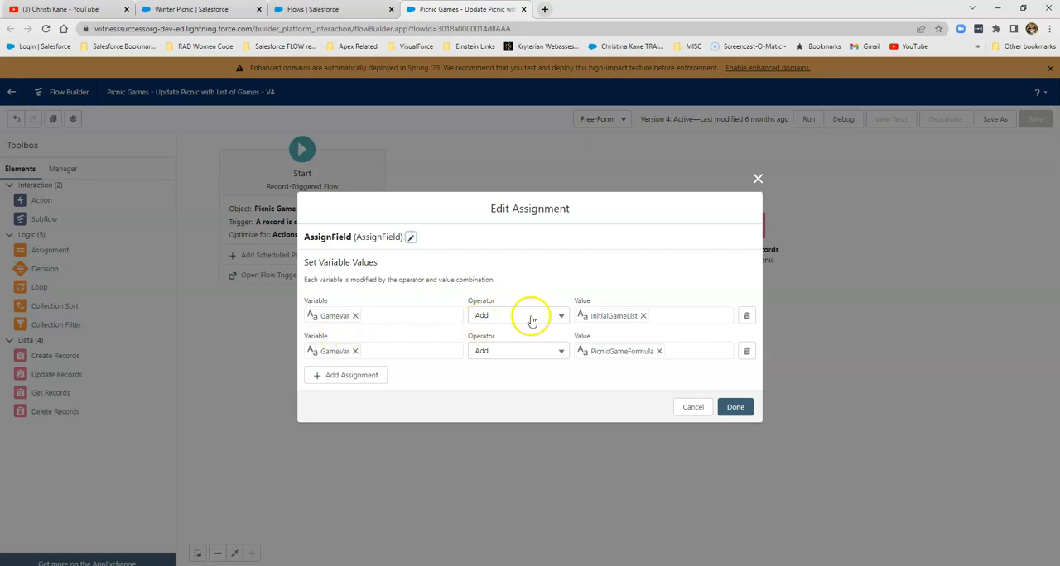
pyautogui.moveTo(606, 322)
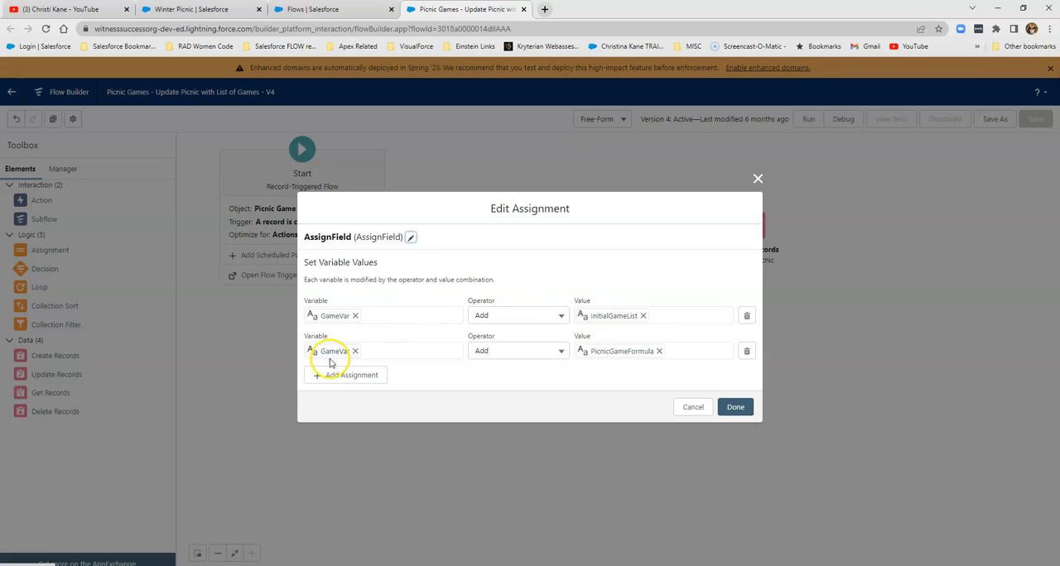
pyautogui.moveTo(470, 358)
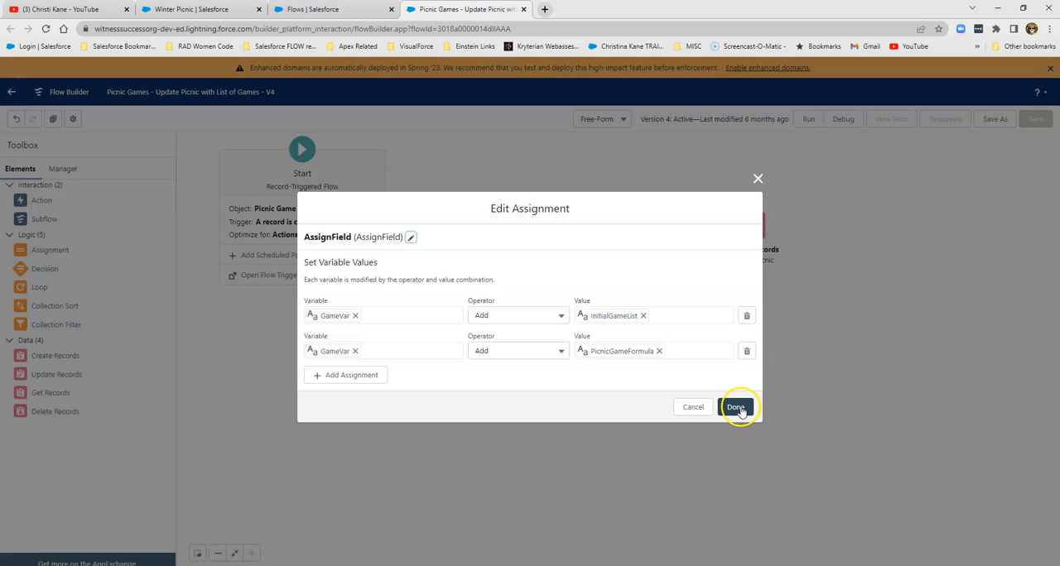
pyautogui.click(735, 408)
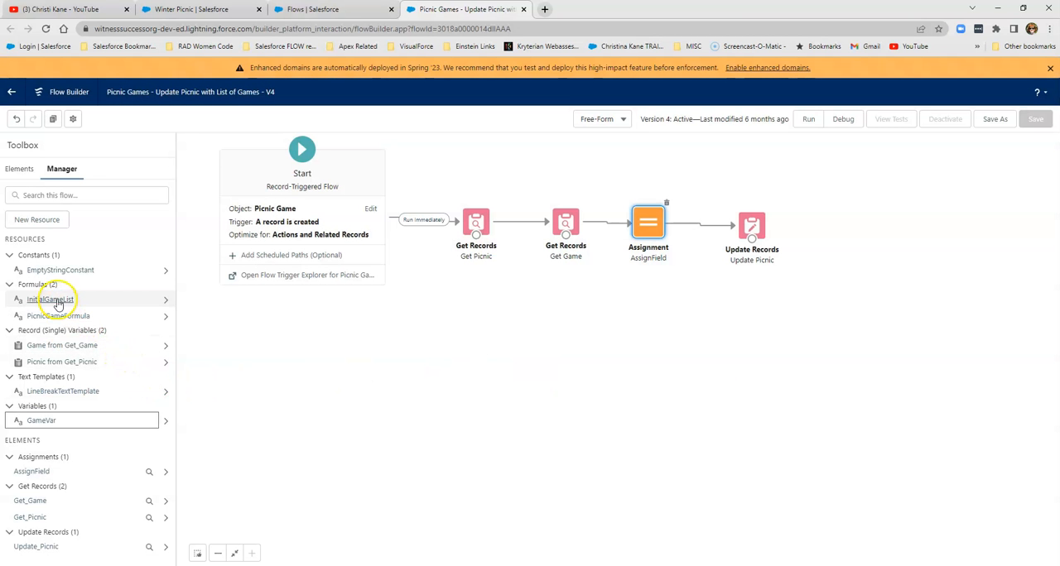
# - Review the InitialGameList formula unchanged, then bring the AssignField assignment back up
pyautogui.click(53, 298)
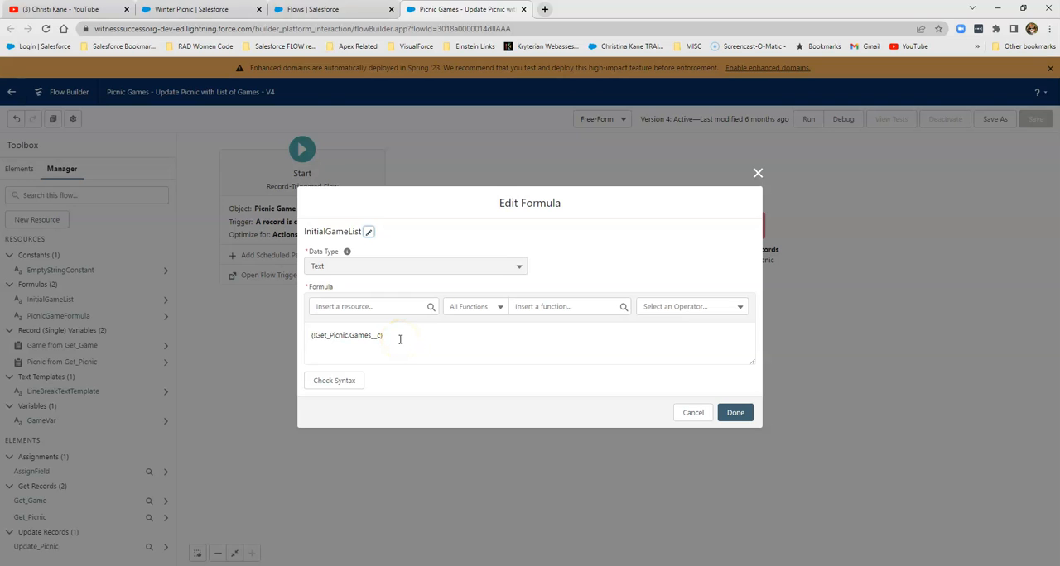
pyautogui.moveTo(592, 413)
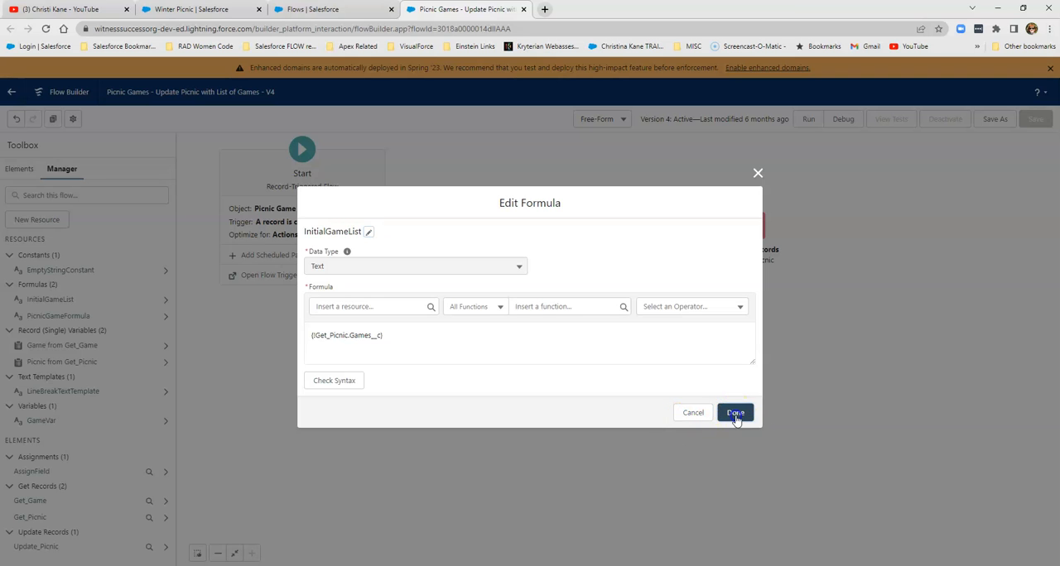
pyautogui.click(735, 412)
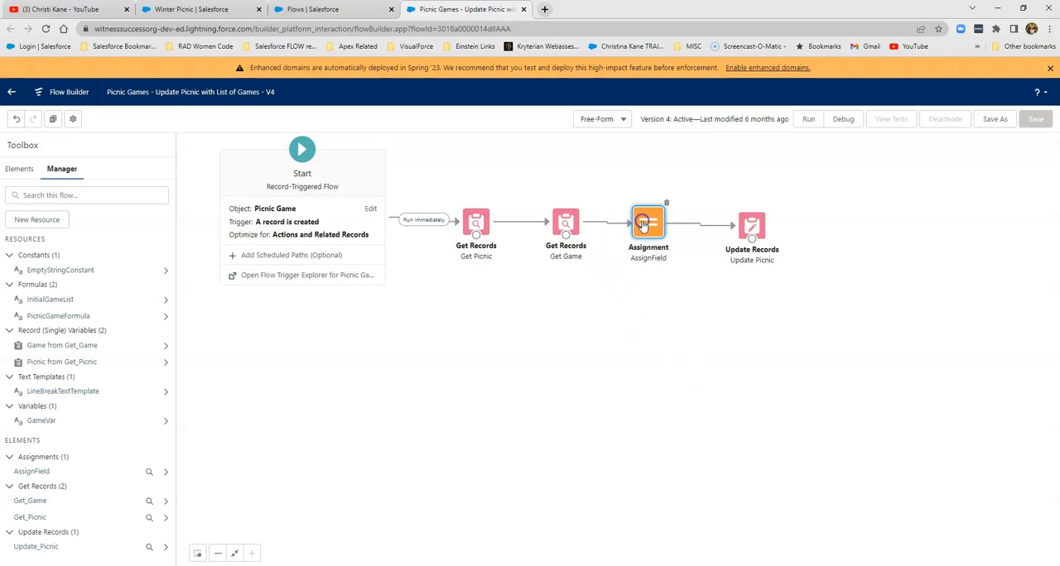
pyautogui.doubleClick(649, 222)
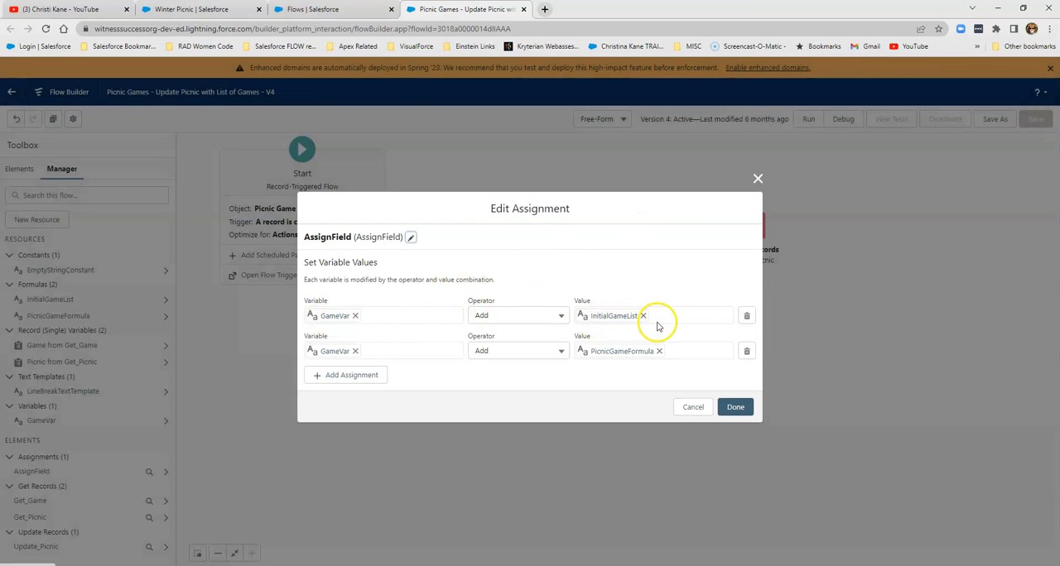
pyautogui.moveTo(401, 323)
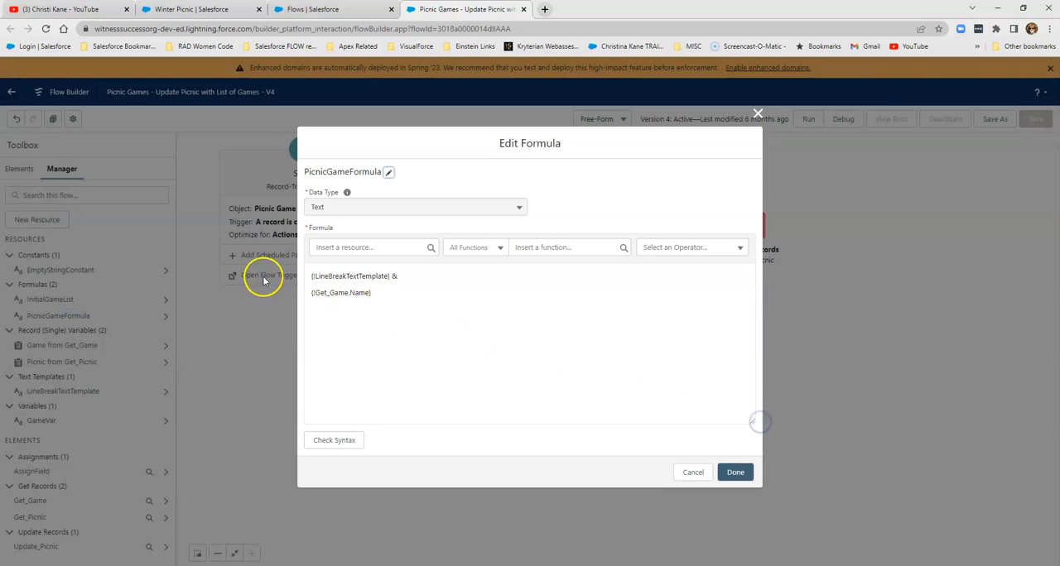
# - Highlight {!LineBreakTextTemplate} joined by & with the game name in PicnicGameFormula, then close it
pyautogui.doubleClick(351, 275)
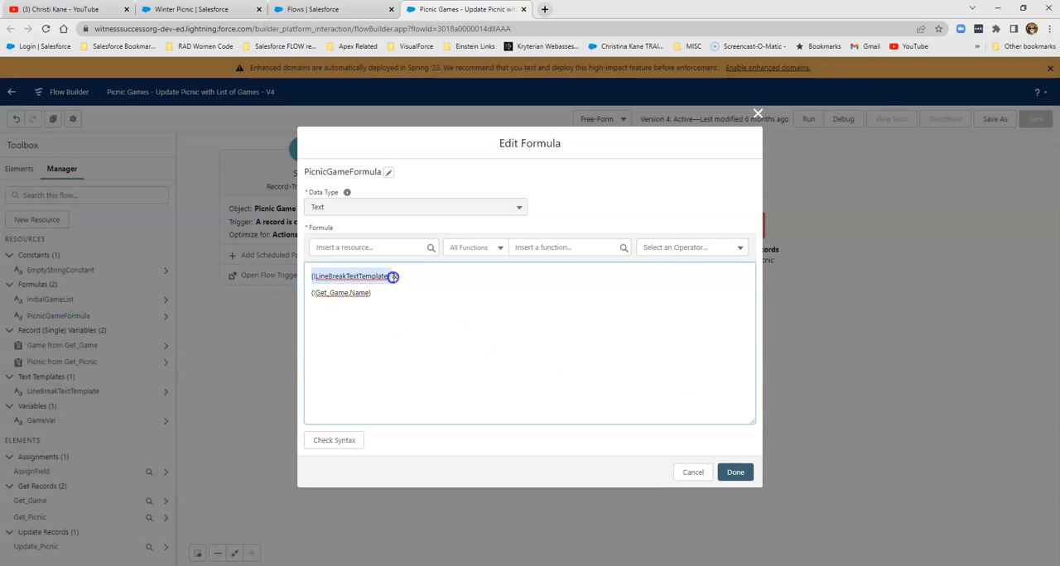
pyautogui.write('&')
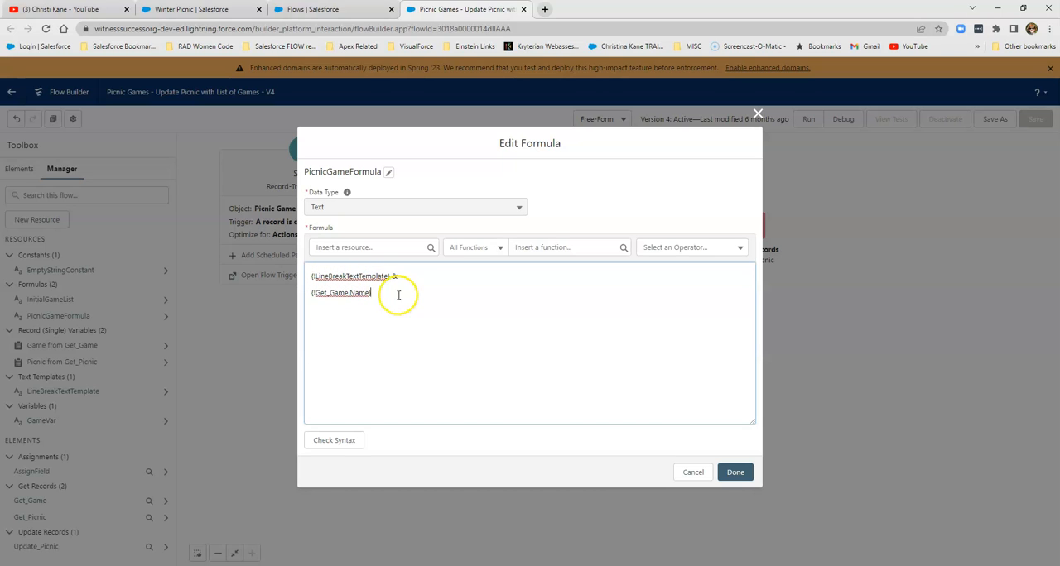
pyautogui.moveTo(404, 277)
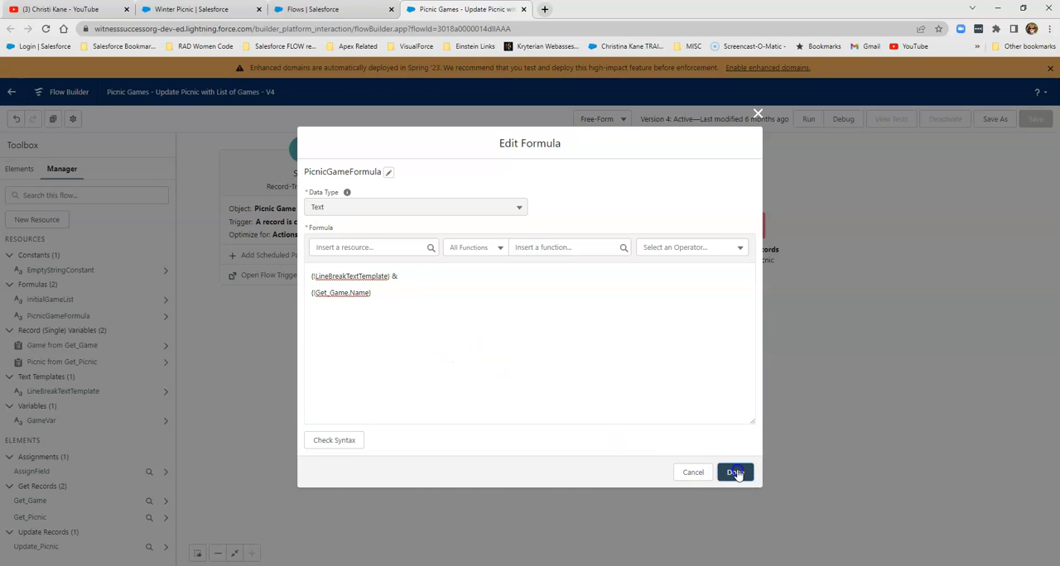
pyautogui.click(735, 472)
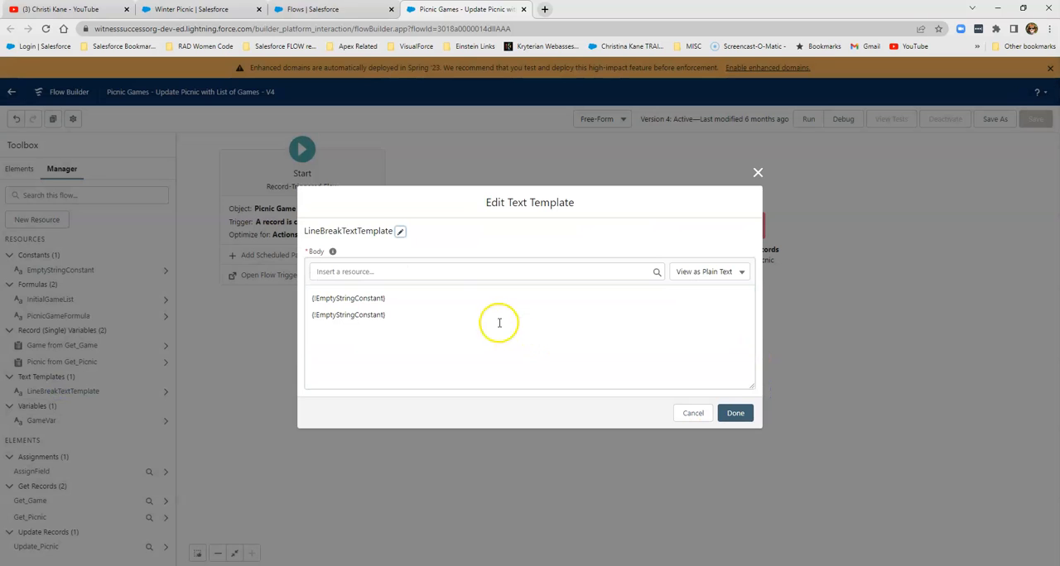
# - Search 'emp' in Insert a resource to surface EmptyStringConstant used on both template lines
pyautogui.write('em')
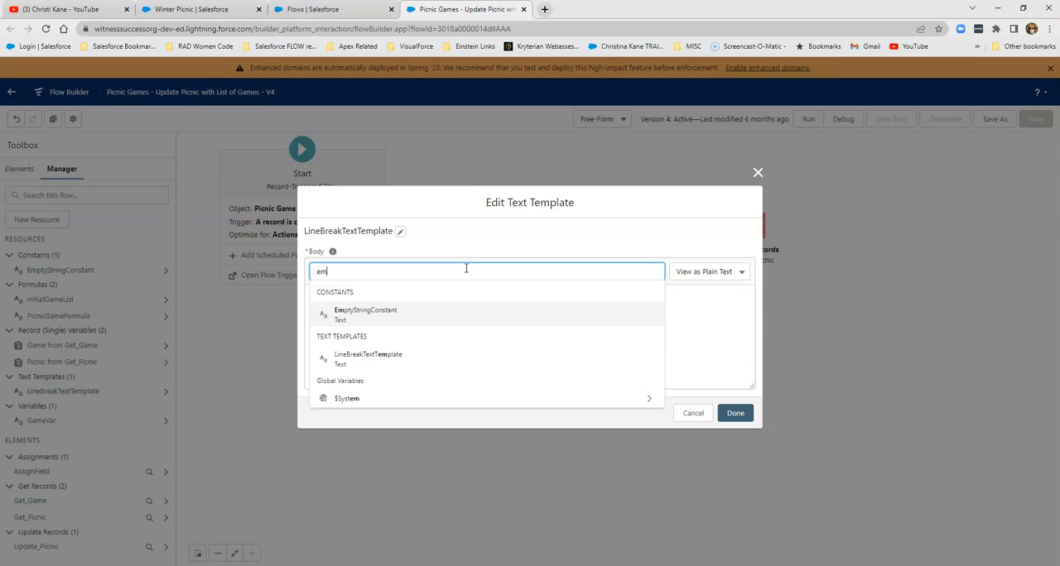
pyautogui.write('p')
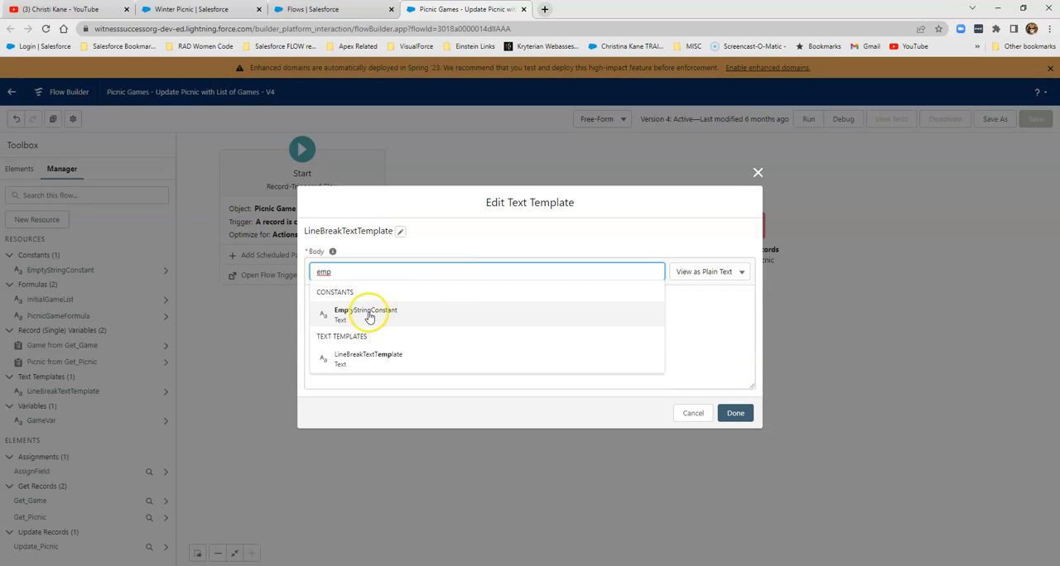
pyautogui.moveTo(686, 328)
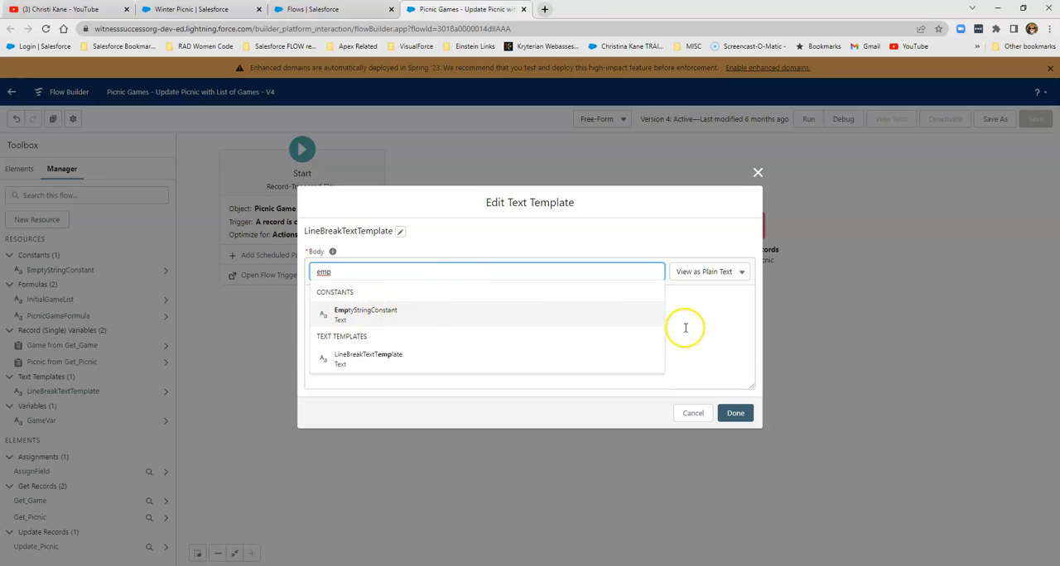
pyautogui.click(365, 313)
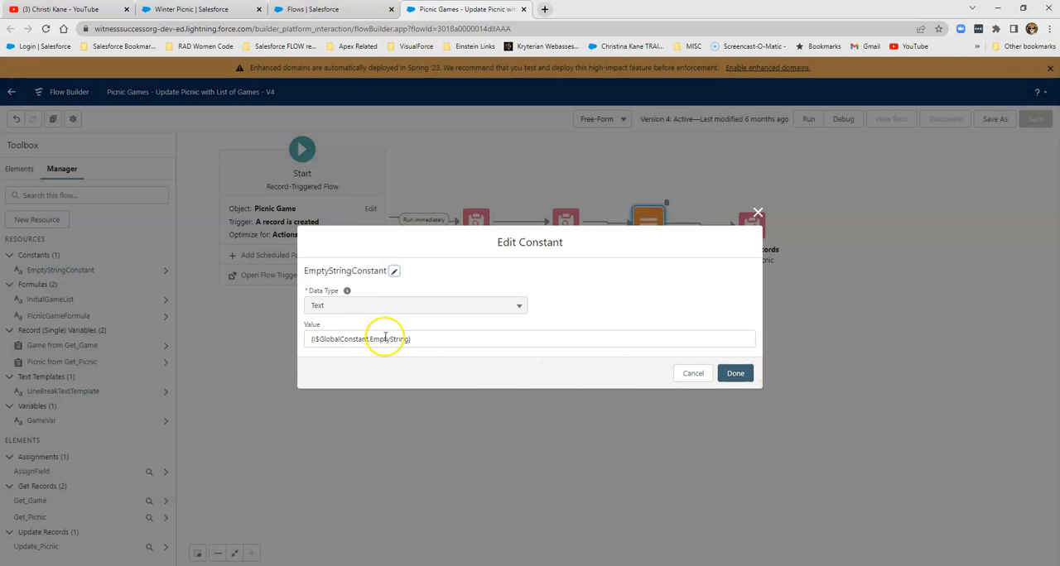
pyautogui.moveTo(444, 339)
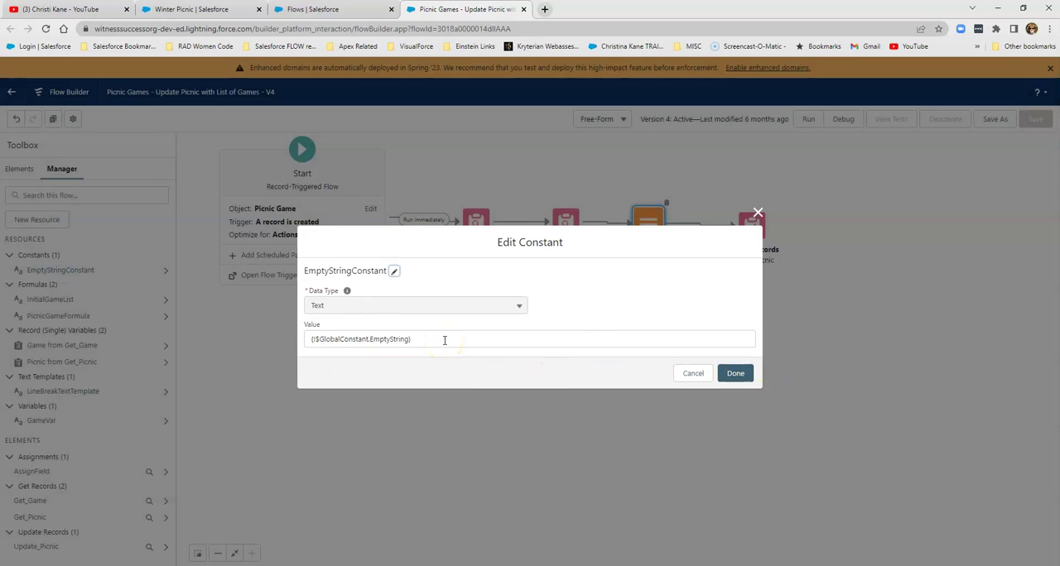
# - Close the EmptyStringConstant details and return to the games flow canvas
pyautogui.click(444, 338)
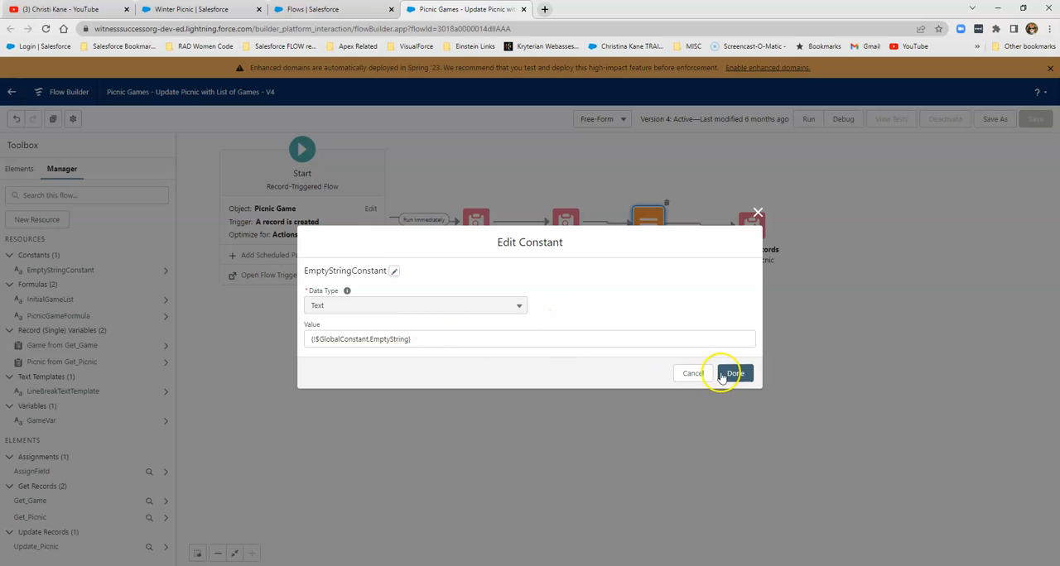
pyautogui.click(734, 375)
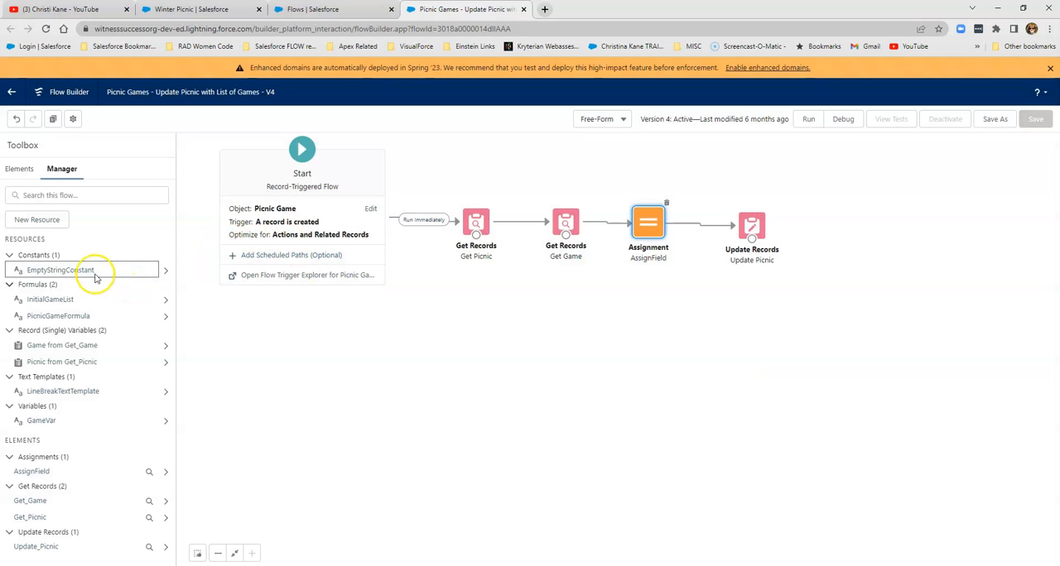
pyautogui.moveTo(60, 270)
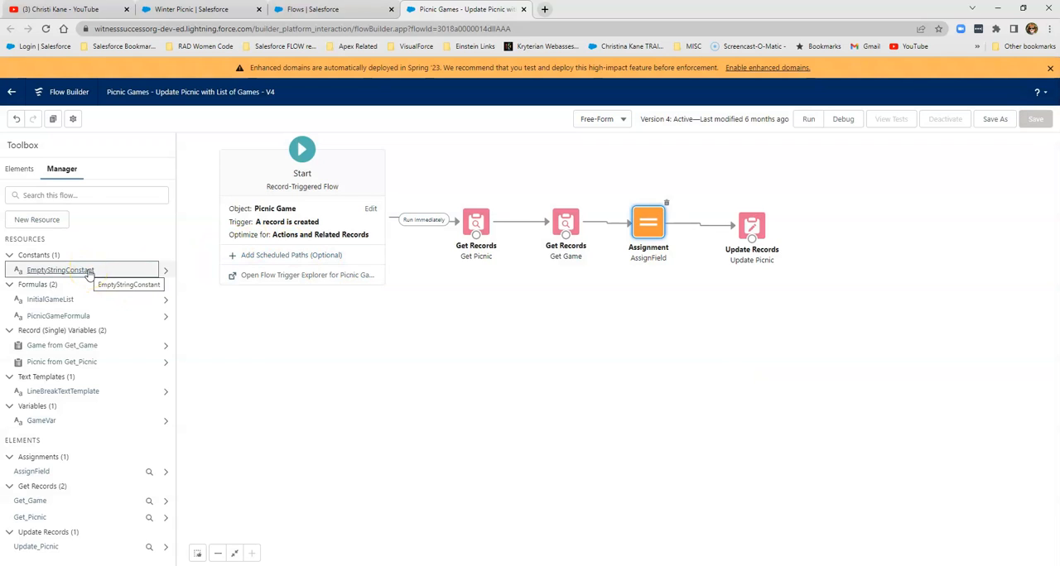
pyautogui.moveTo(63, 391)
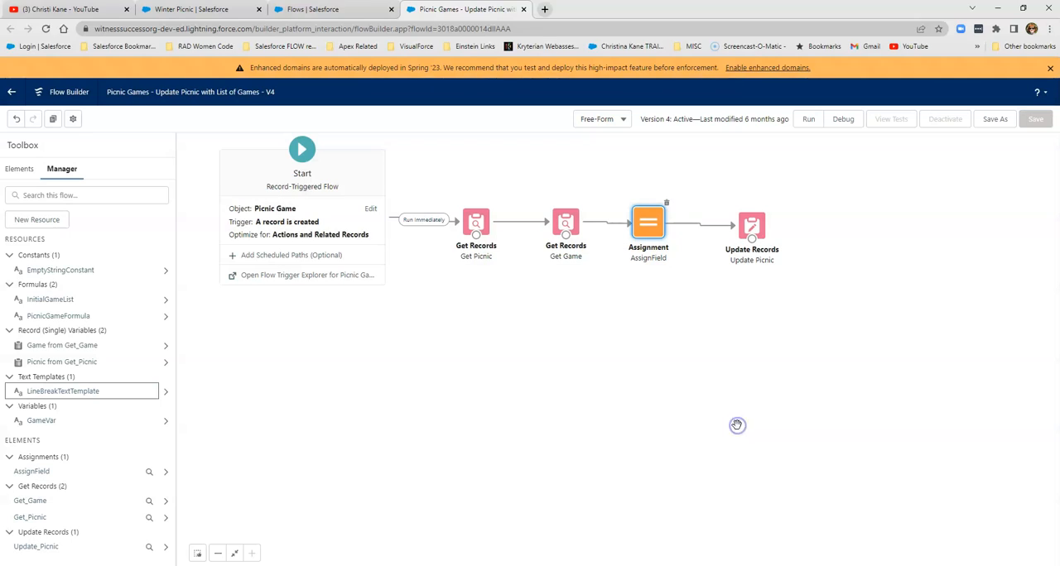
pyautogui.moveTo(682, 358)
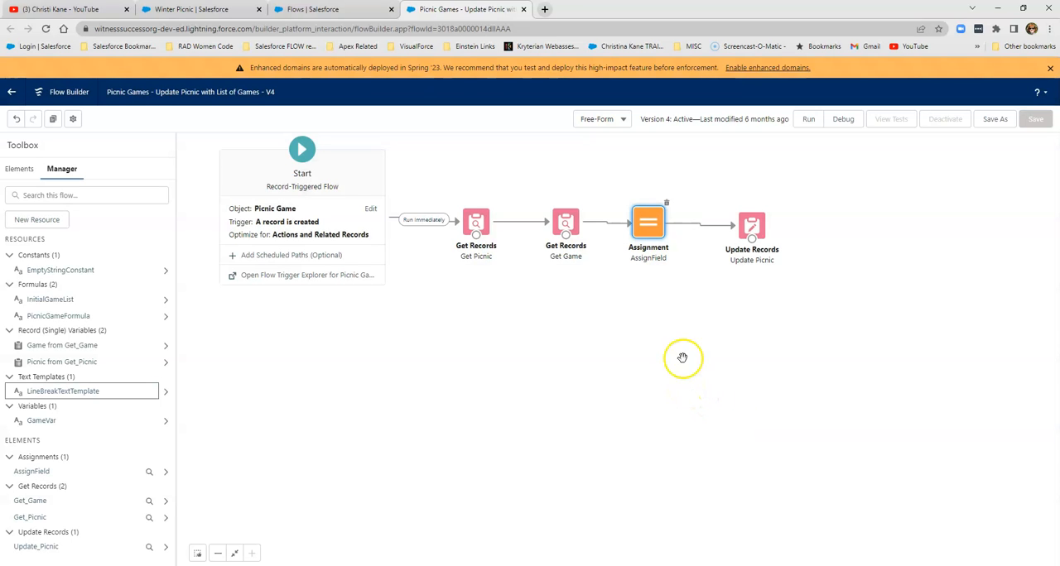
# - Reopen AssignField, cancel unchanged, then bring up PicnicGameFormula joining the line-break template with Get_Game.Name
pyautogui.doubleClick(648, 222)
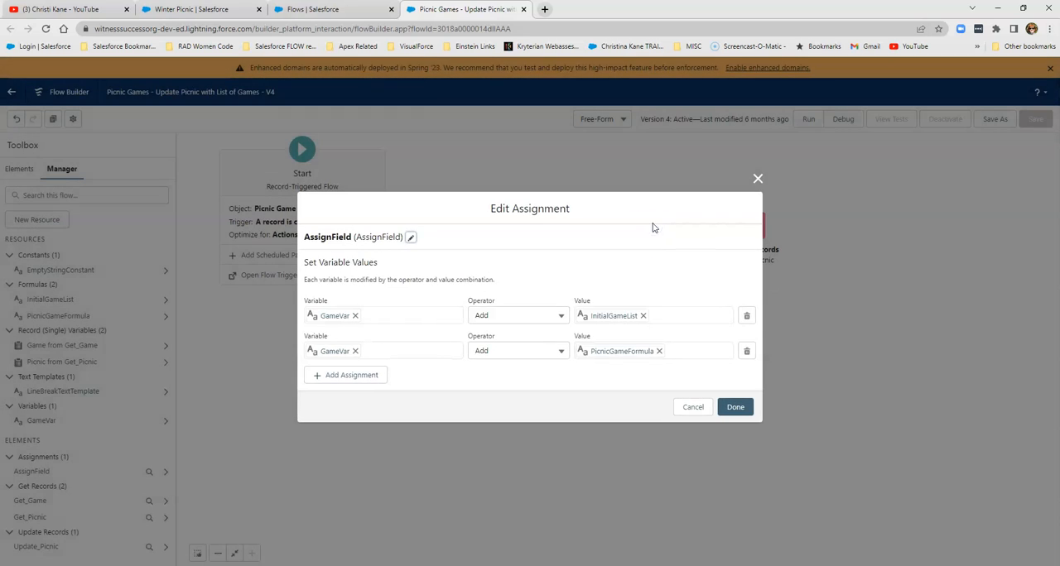
pyautogui.moveTo(646, 364)
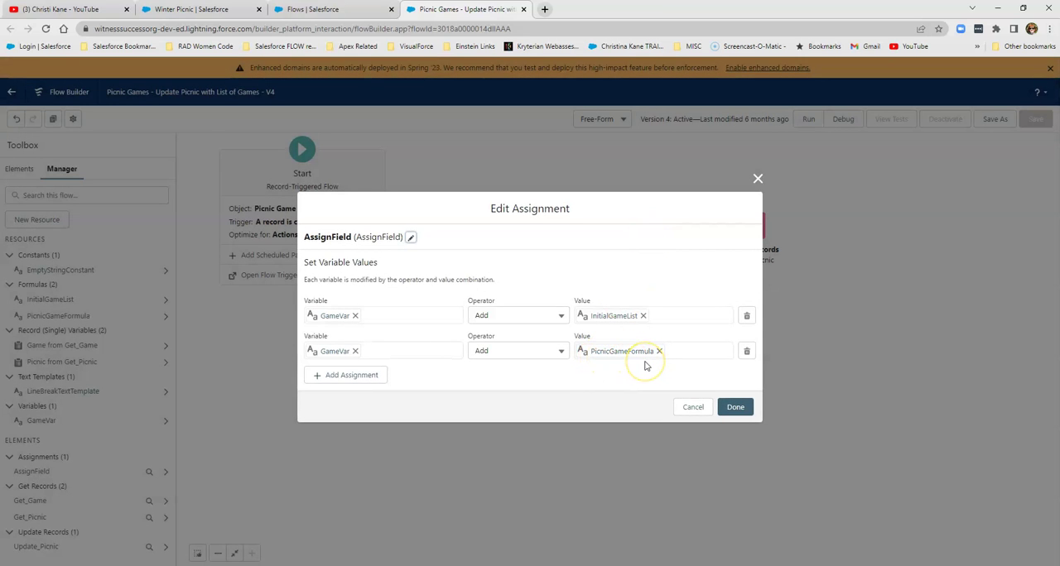
pyautogui.moveTo(611, 365)
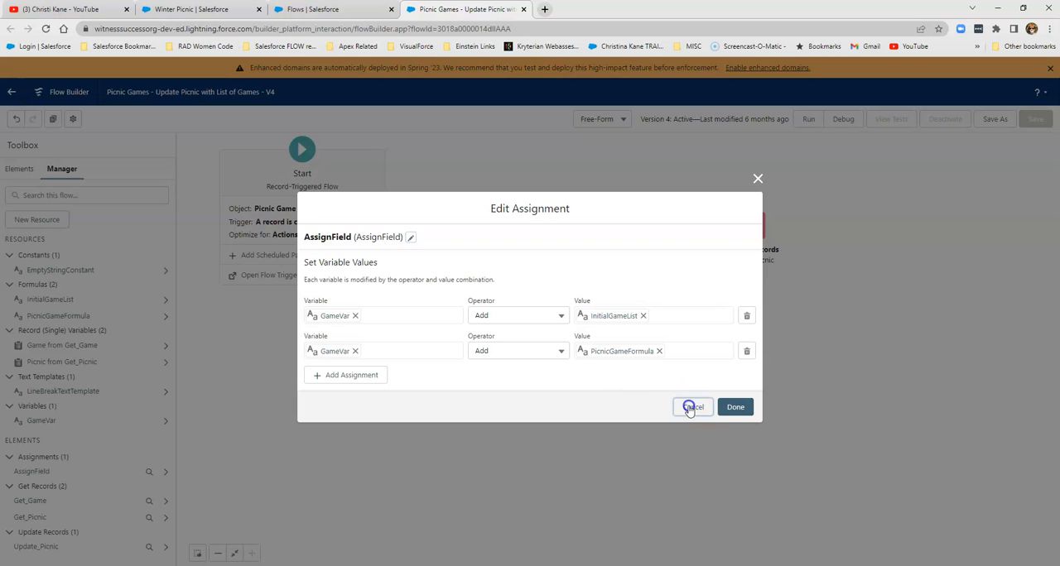
pyautogui.click(692, 407)
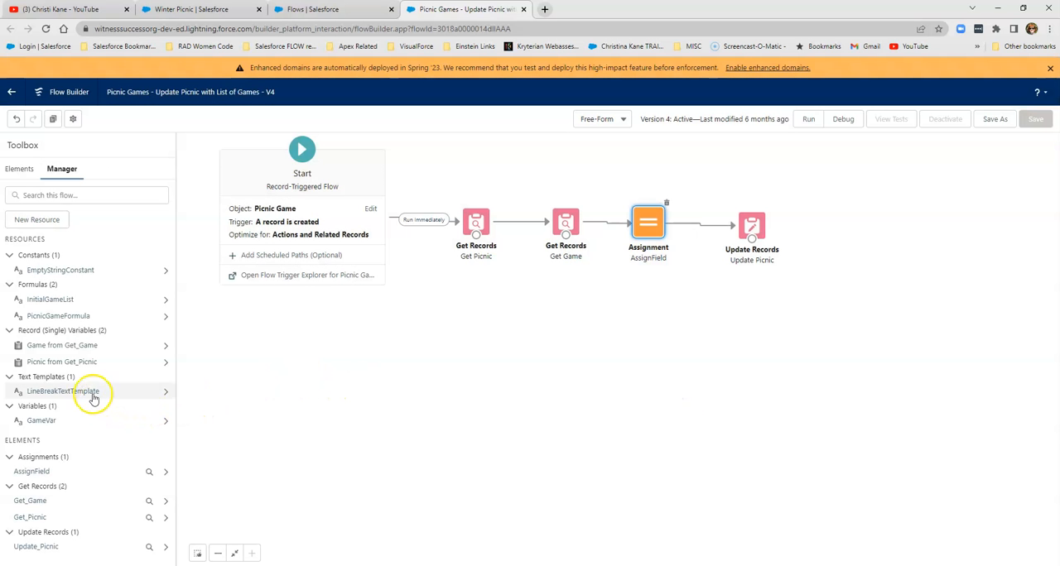
pyautogui.click(58, 315)
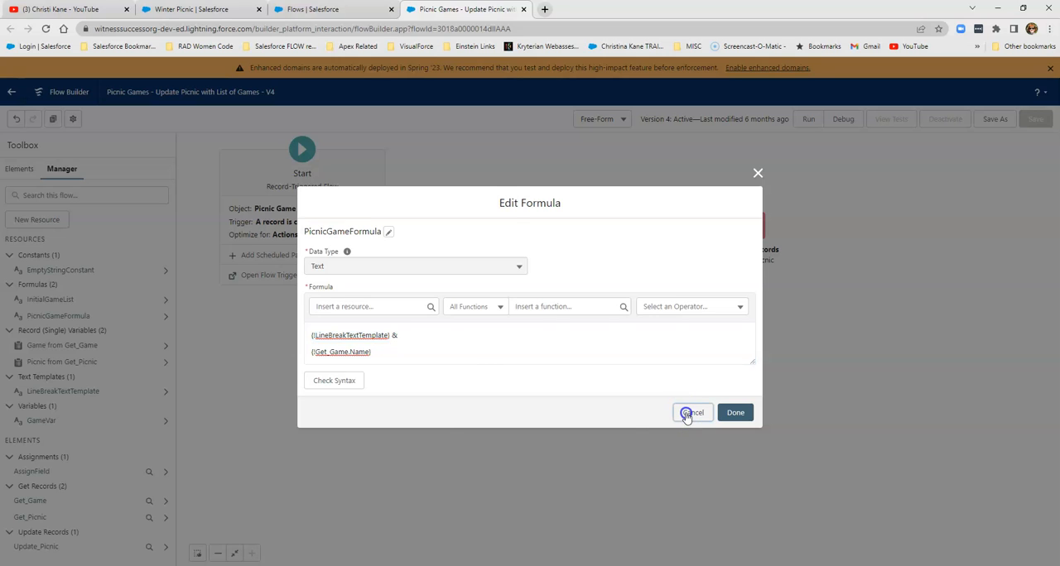
pyautogui.click(693, 412)
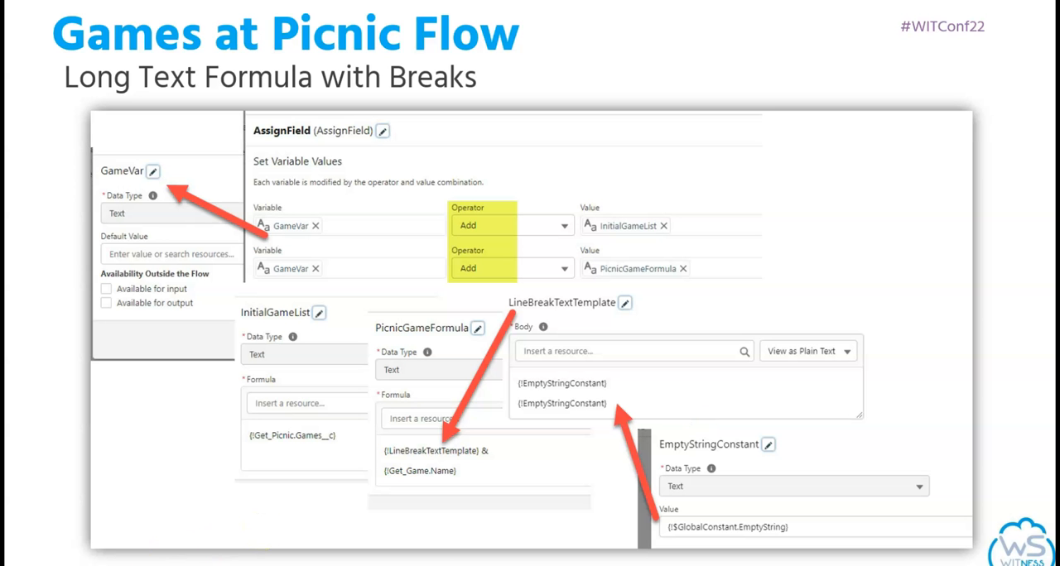
pyautogui.moveTo(179, 546)
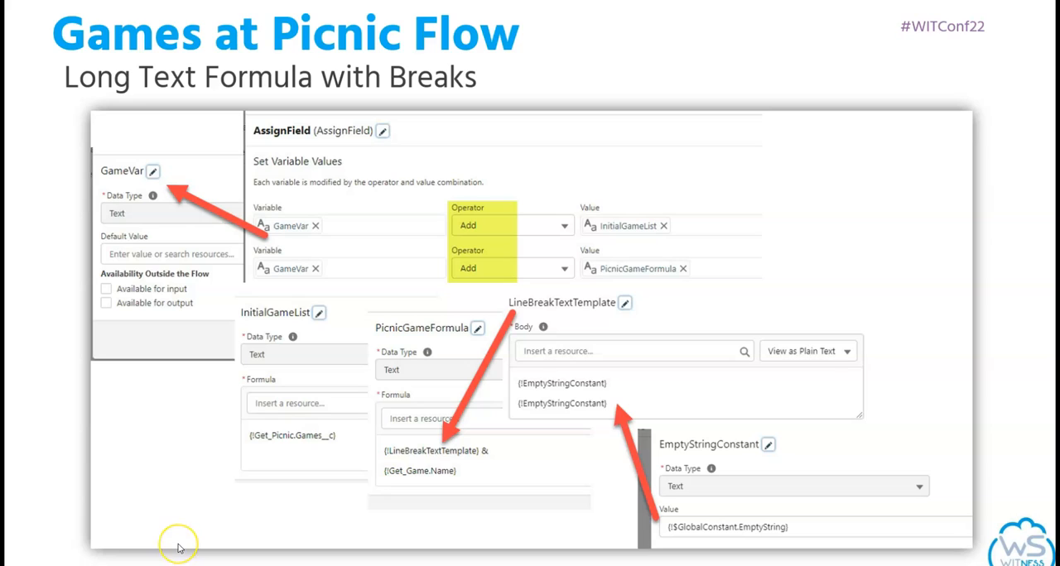
pyautogui.moveTo(177, 546)
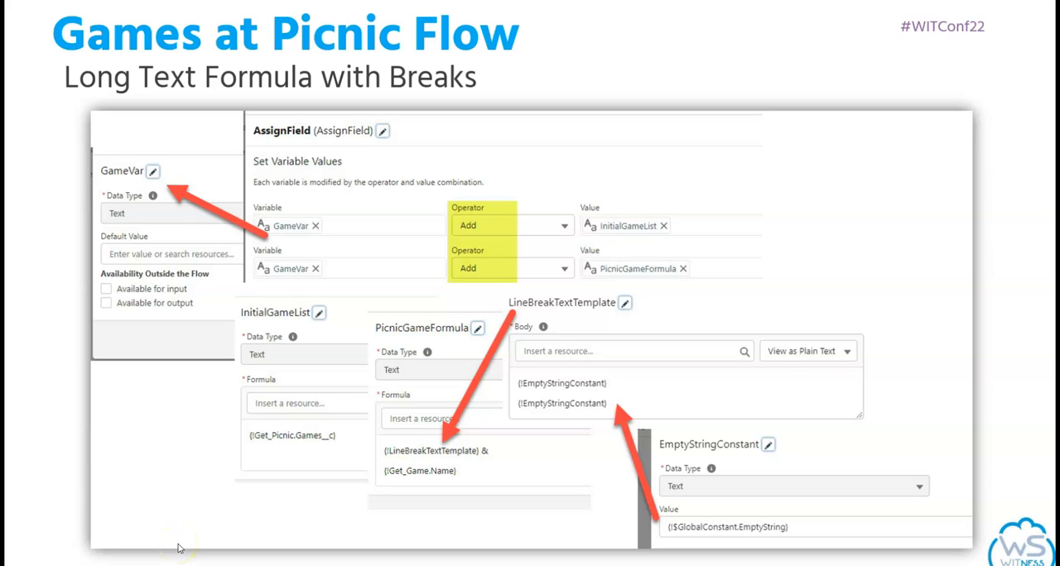
pyautogui.moveTo(179, 548)
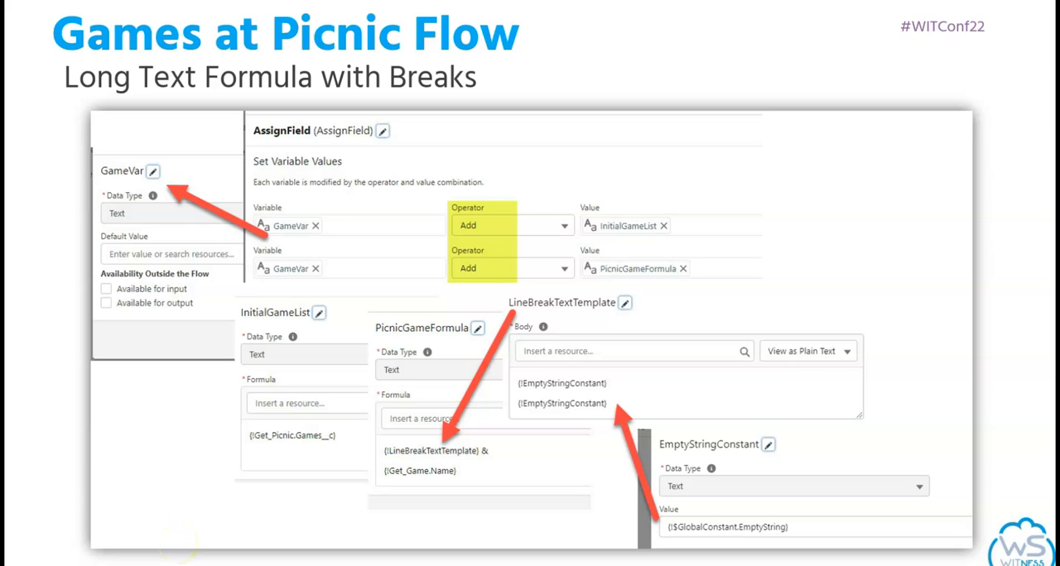
pyautogui.moveTo(131, 179)
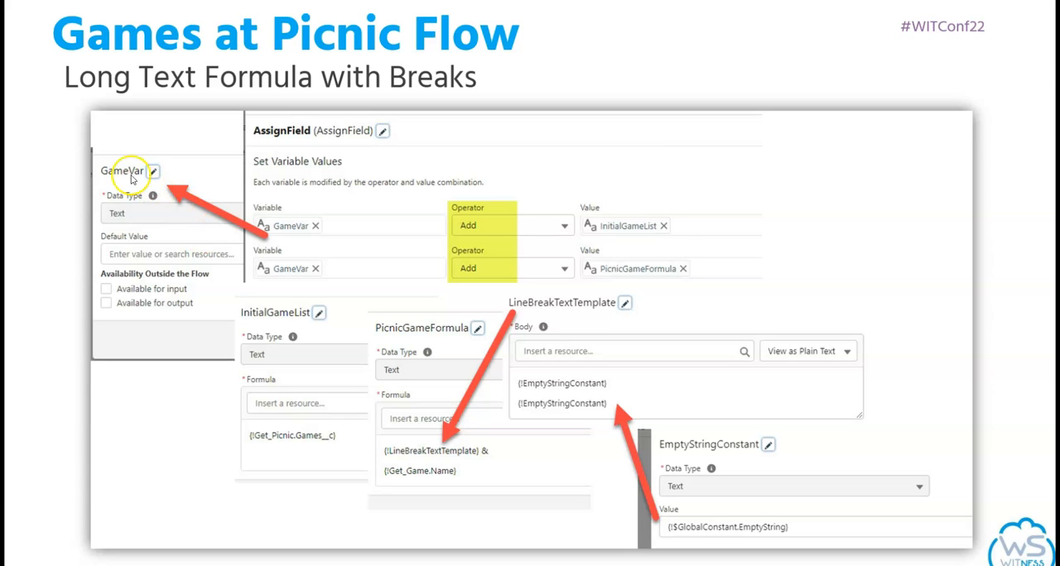
pyautogui.moveTo(109, 186)
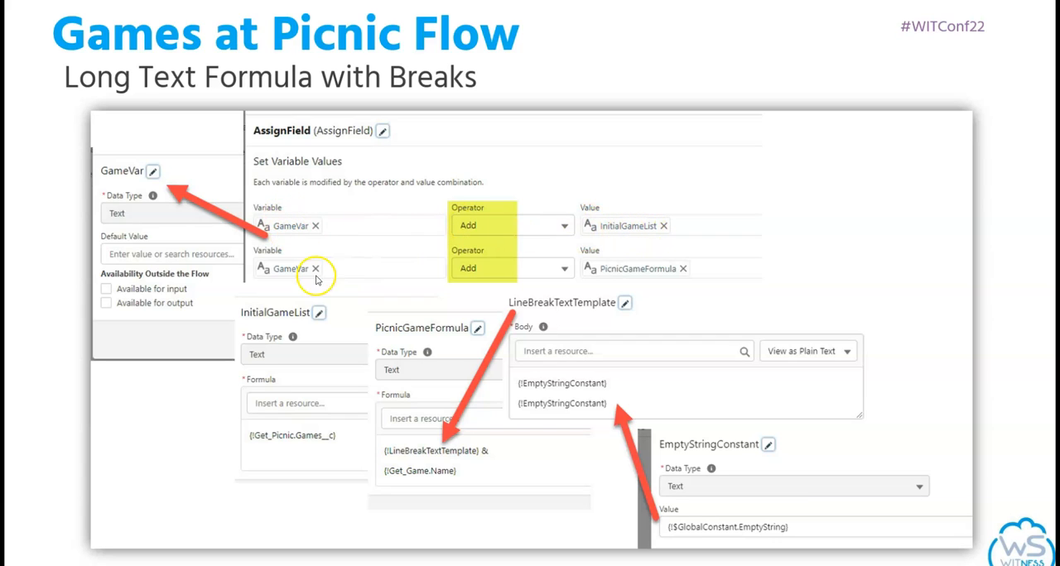
pyautogui.moveTo(669, 278)
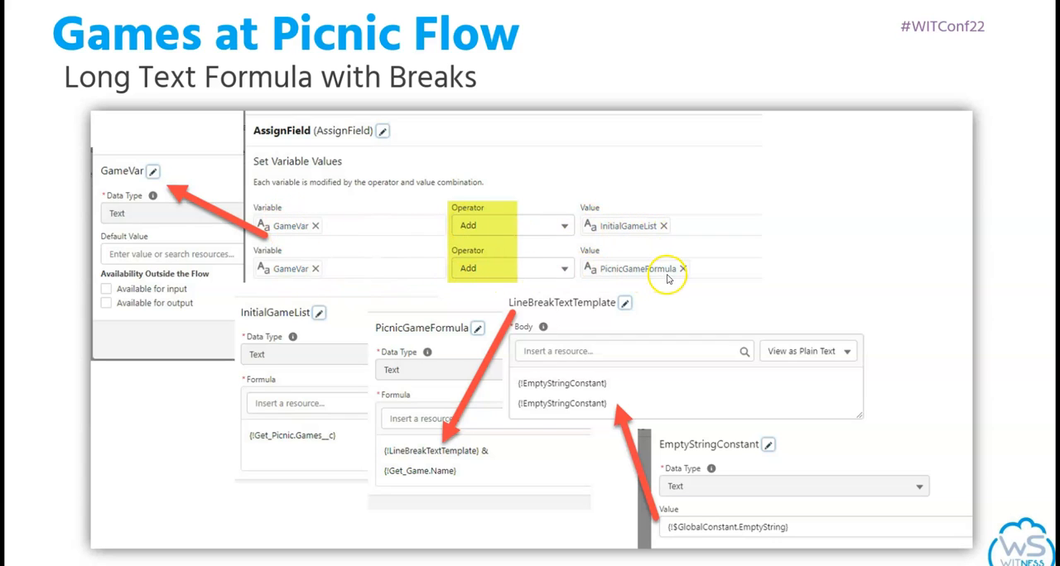
pyautogui.moveTo(266, 312)
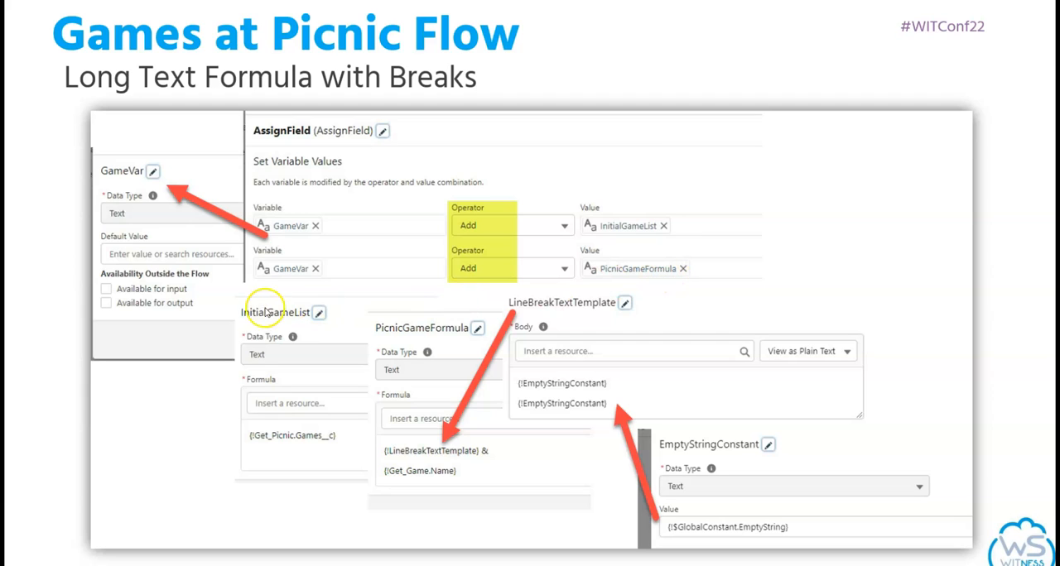
pyautogui.moveTo(250, 452)
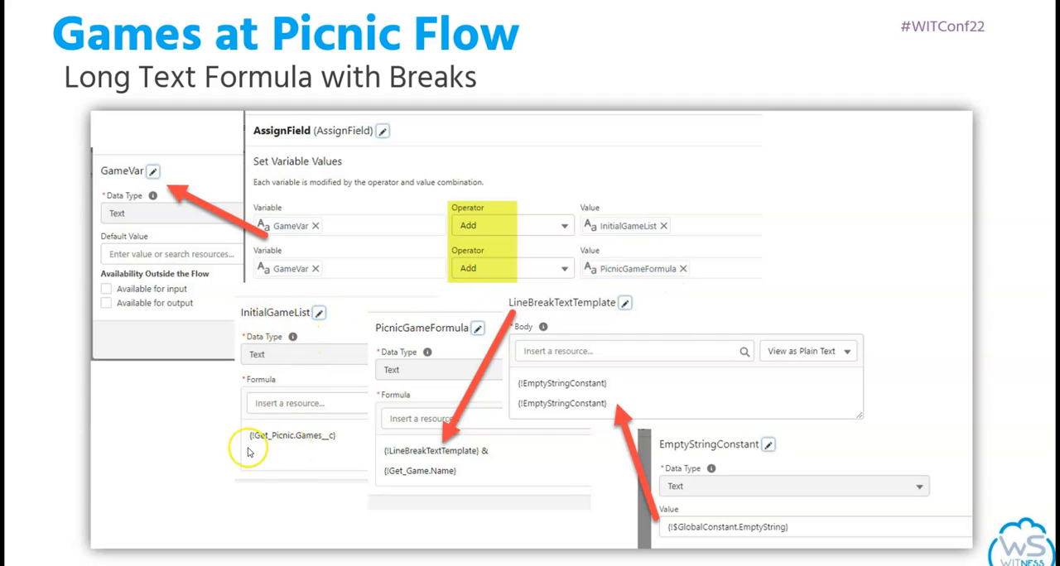
pyautogui.moveTo(311, 451)
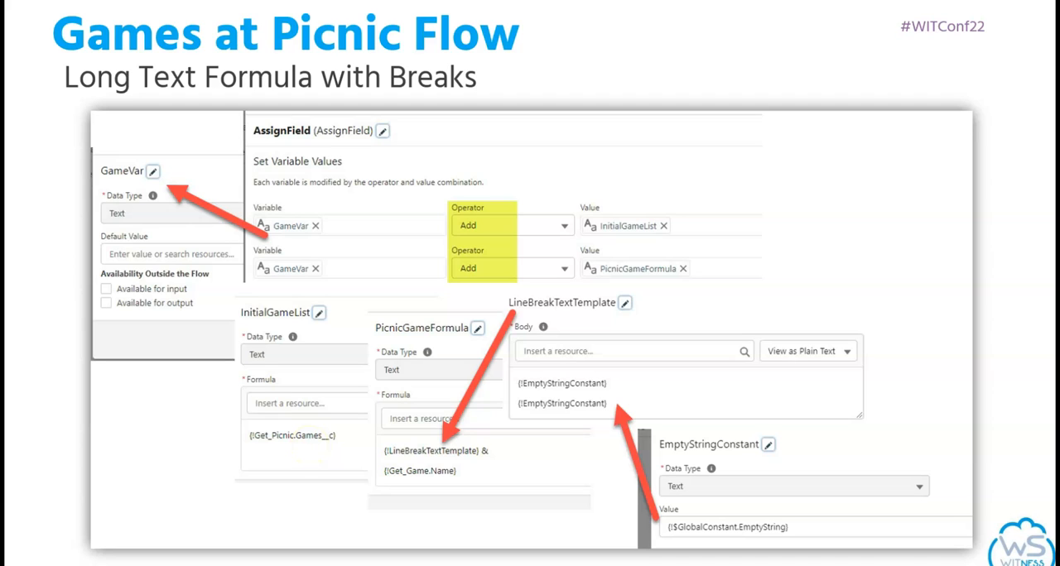
pyautogui.moveTo(473, 335)
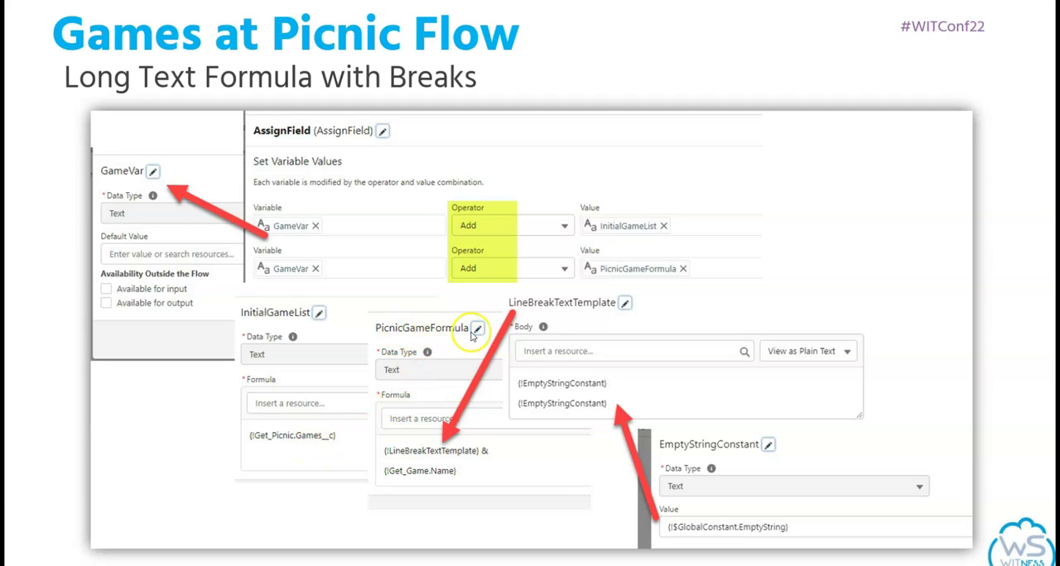
pyautogui.moveTo(447, 461)
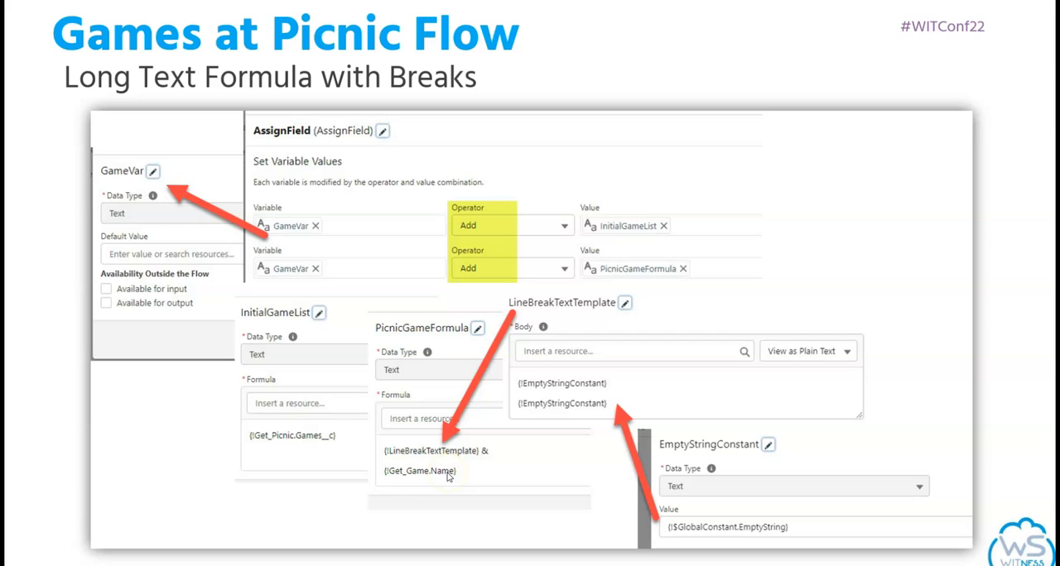
pyautogui.moveTo(448, 477)
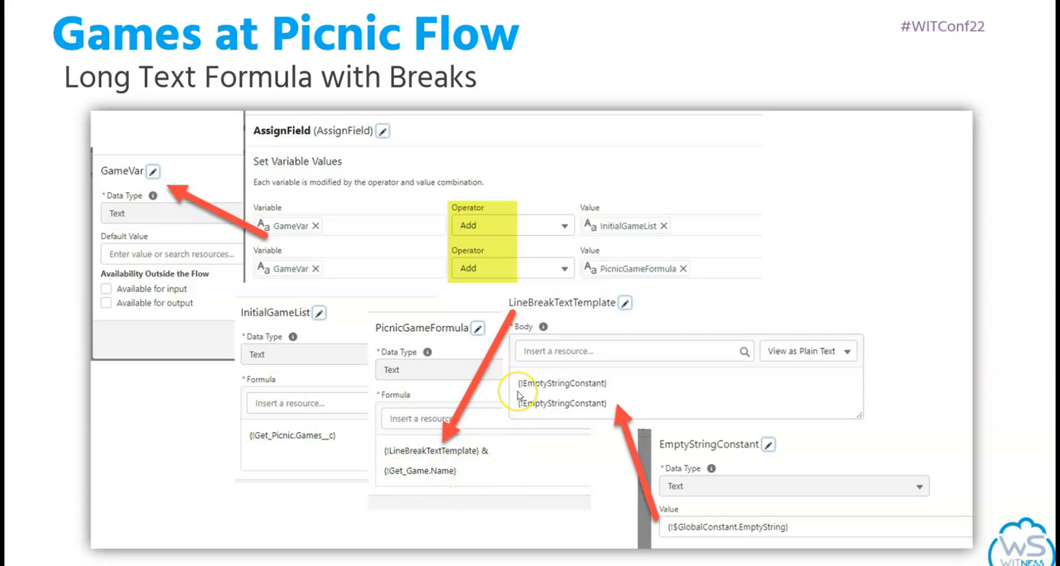
pyautogui.moveTo(523, 371)
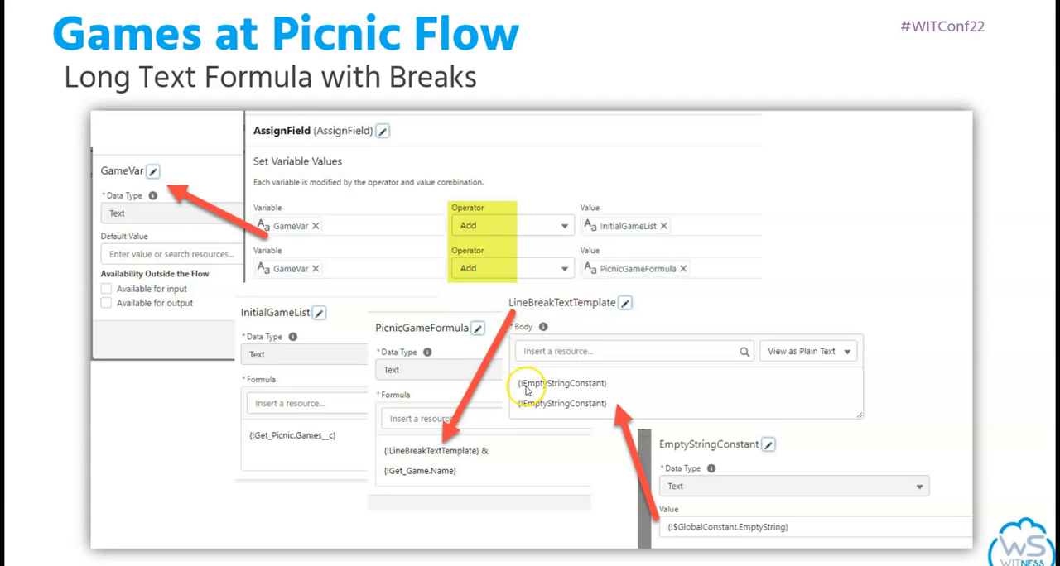
pyautogui.moveTo(598, 414)
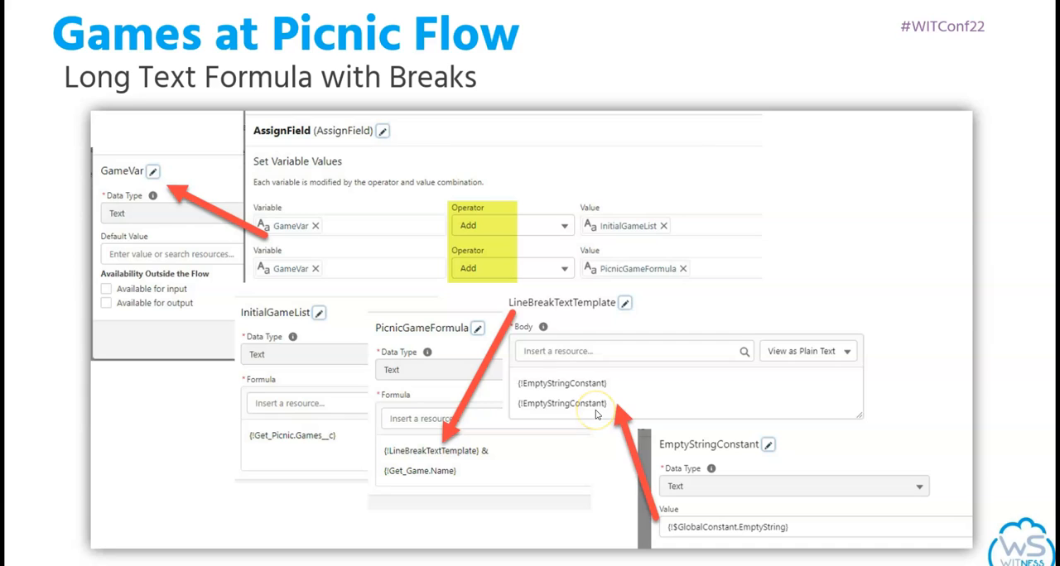
pyautogui.moveTo(686, 530)
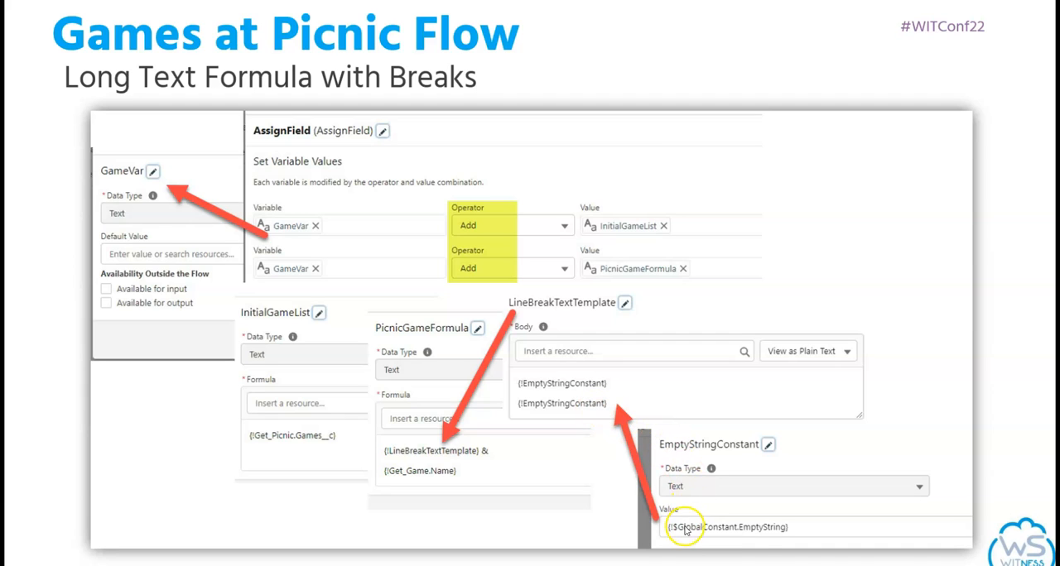
pyautogui.moveTo(752, 539)
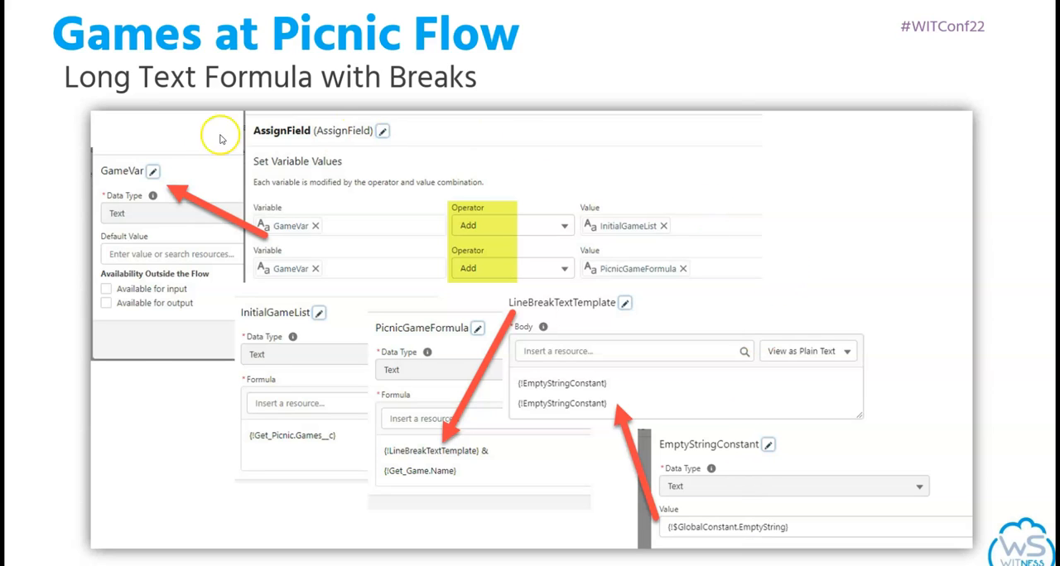
pyautogui.moveTo(732, 229)
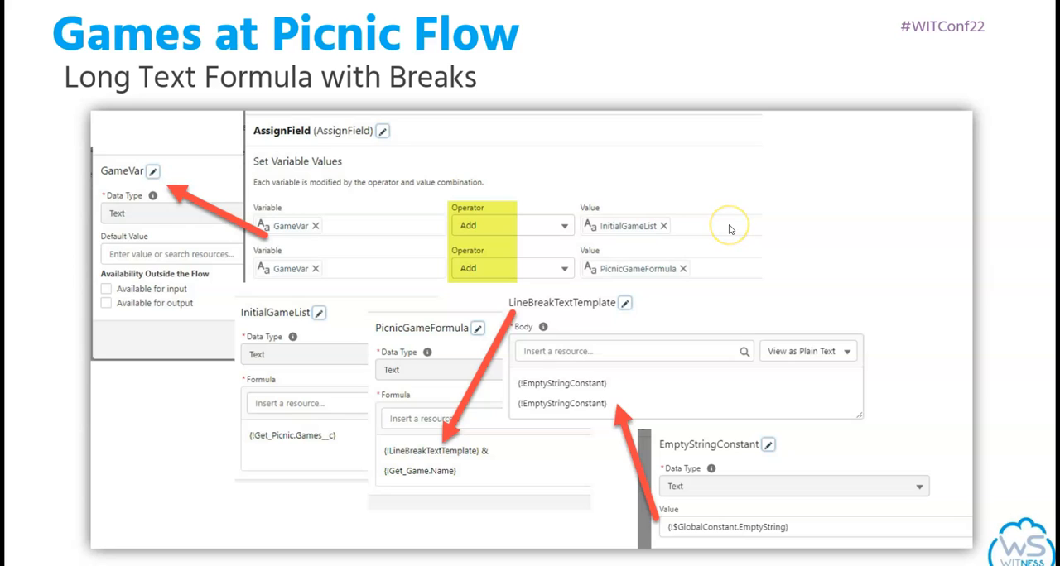
pyautogui.moveTo(729, 225)
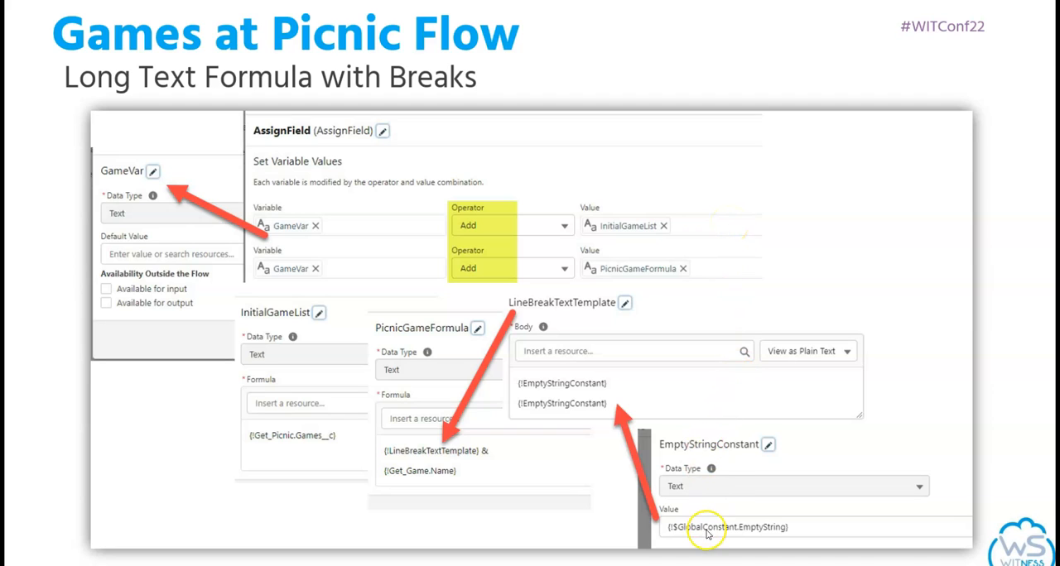
pyautogui.moveTo(705, 369)
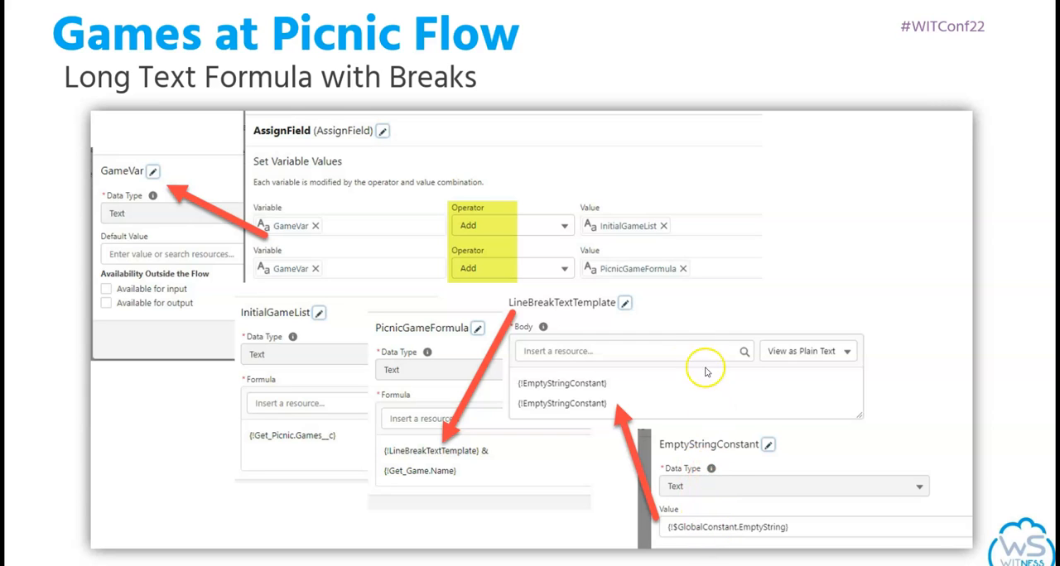
pyautogui.moveTo(594, 351)
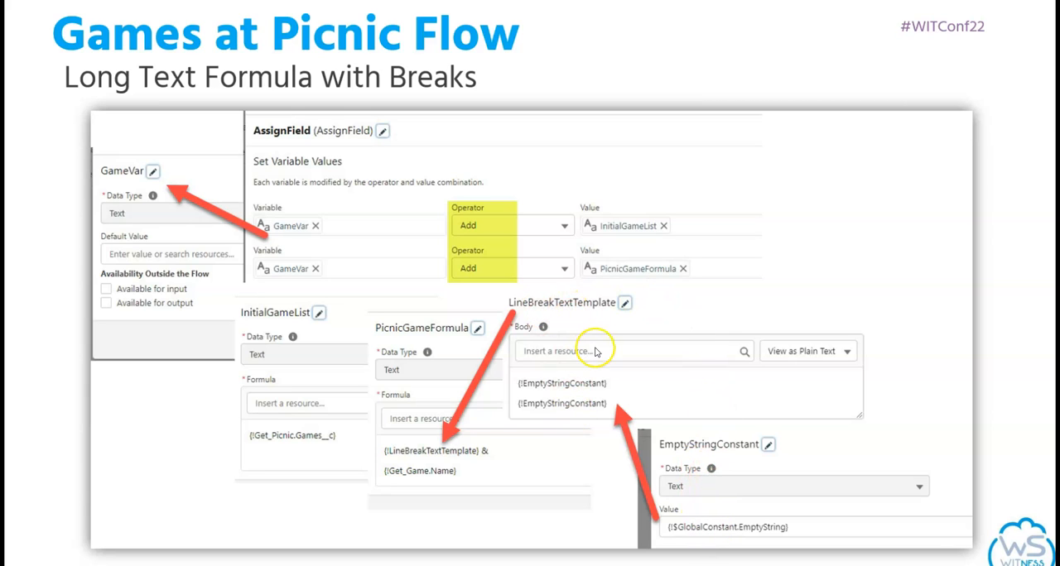
pyautogui.moveTo(568, 417)
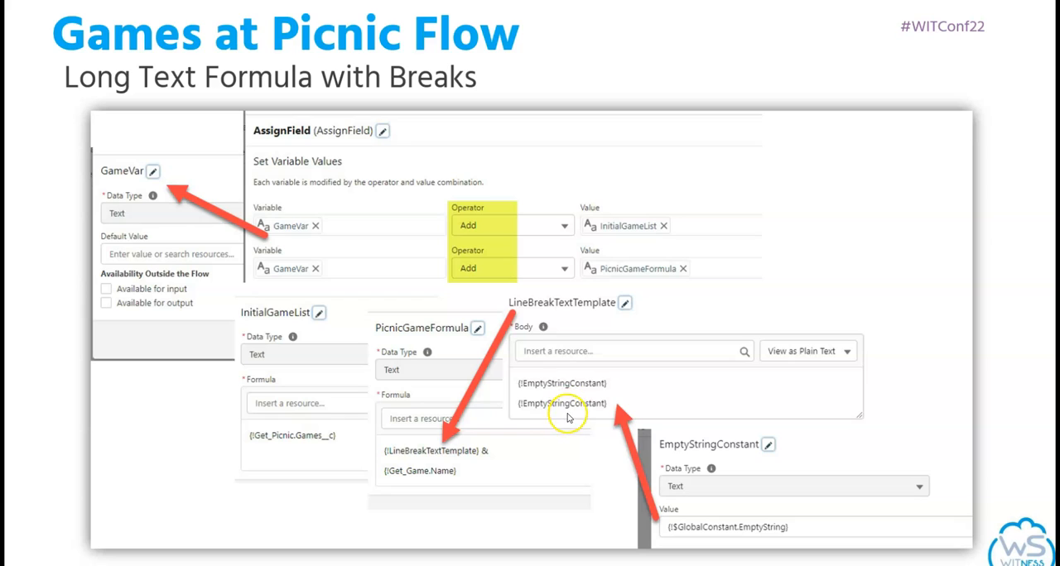
pyautogui.moveTo(423, 321)
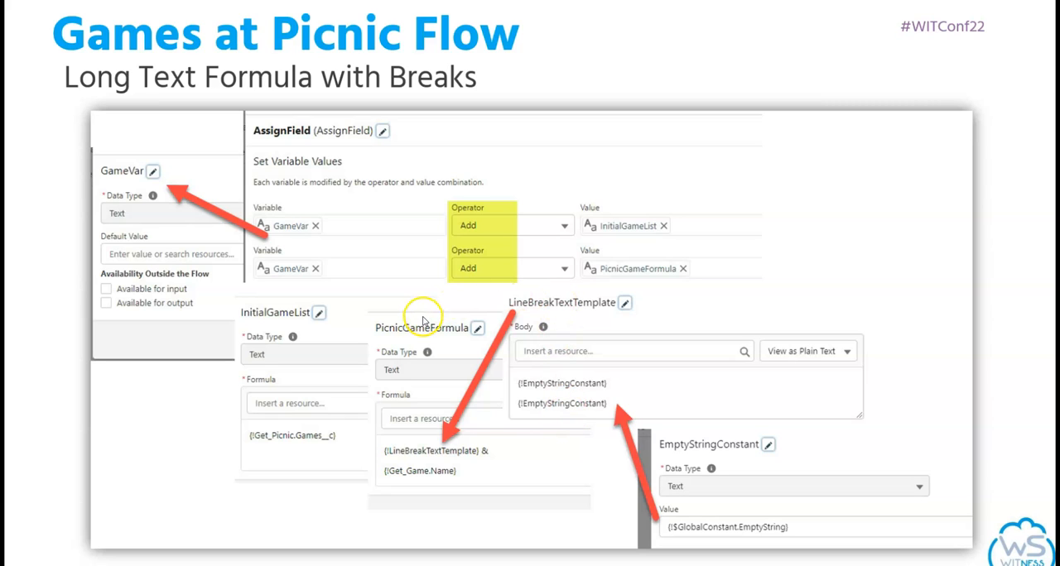
pyautogui.moveTo(400, 356)
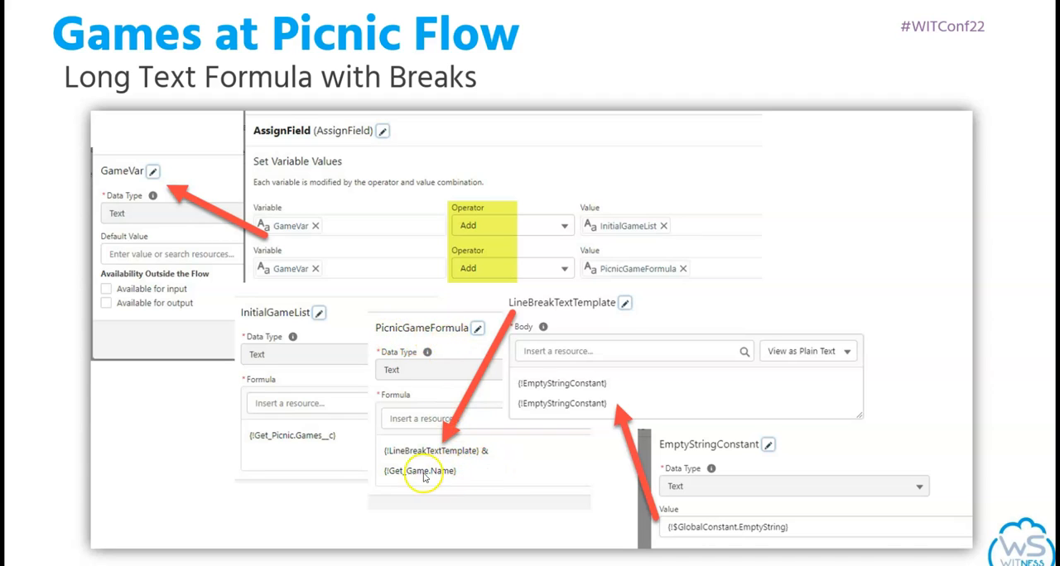
pyautogui.moveTo(451, 482)
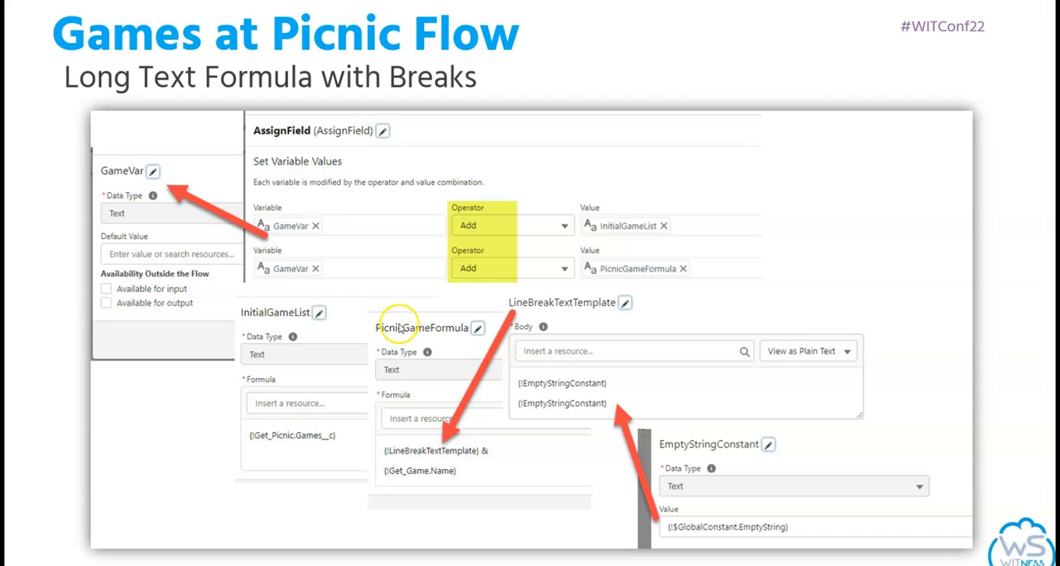
pyautogui.moveTo(330, 315)
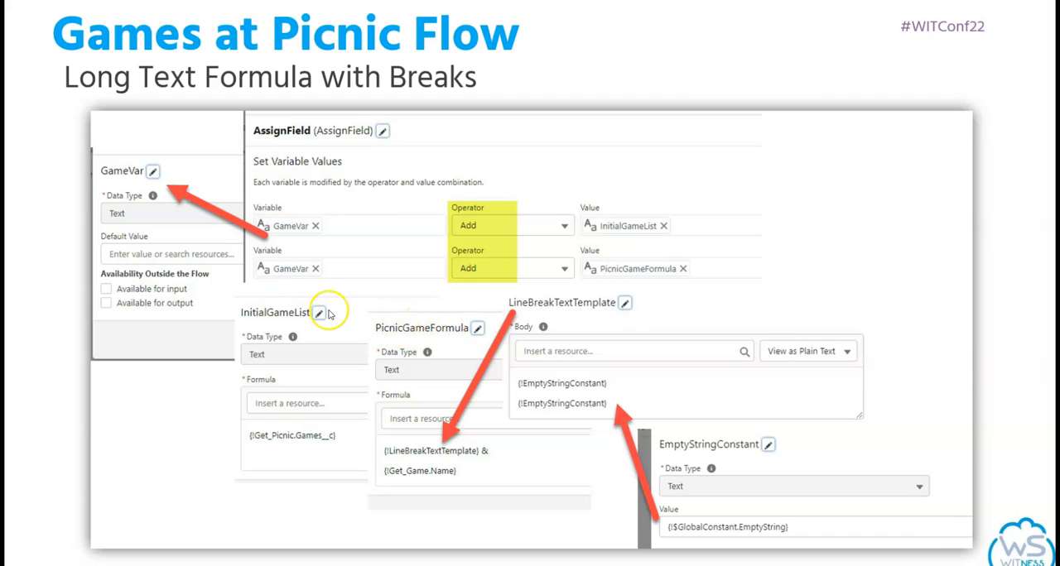
pyautogui.moveTo(318, 212)
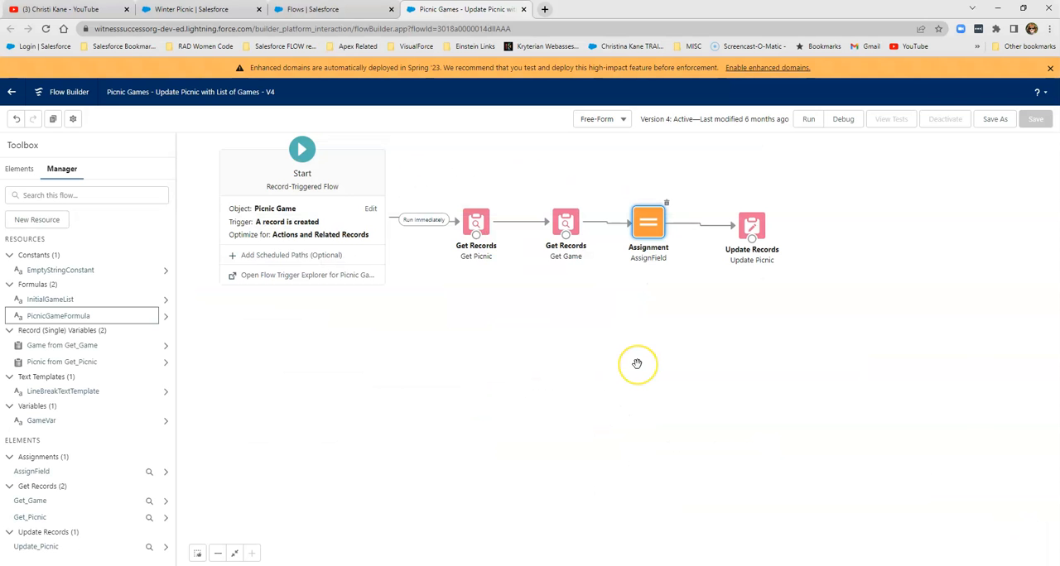
pyautogui.moveTo(636, 364)
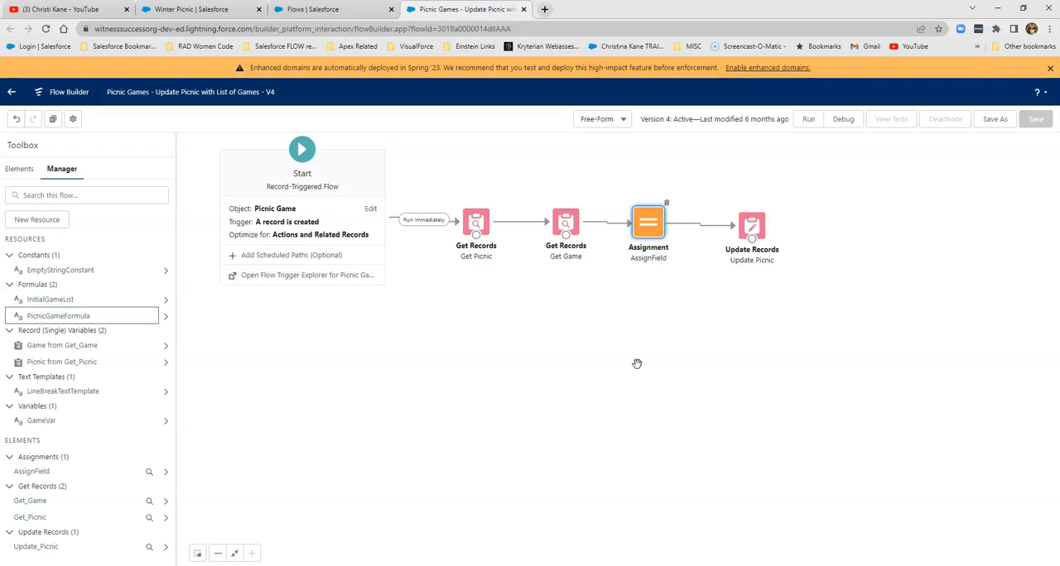
# - Bring up the Update Picnic settings that set the picnic's Games field from GameVar
pyautogui.doubleClick(752, 226)
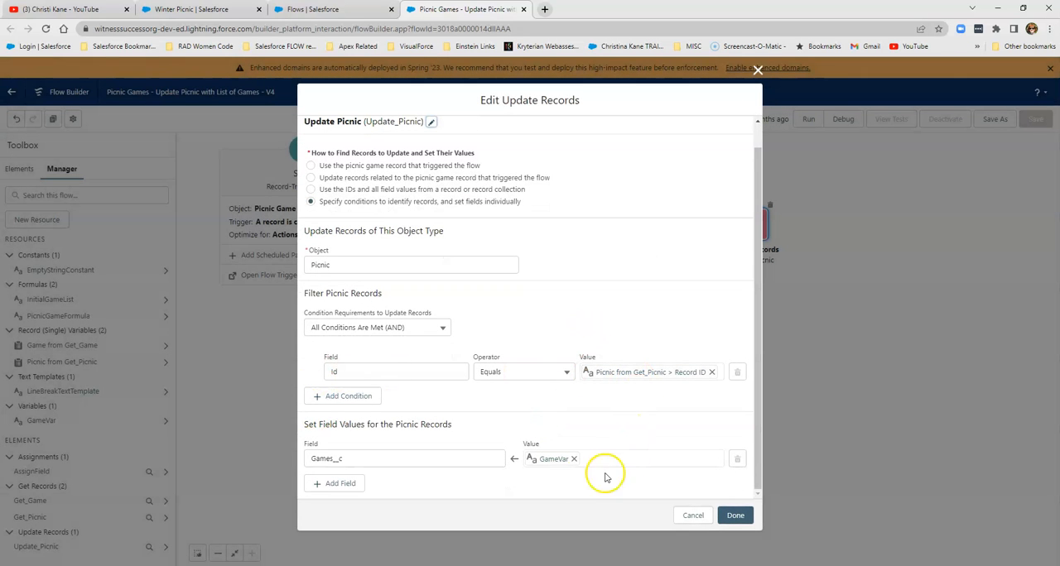
pyautogui.moveTo(572, 478)
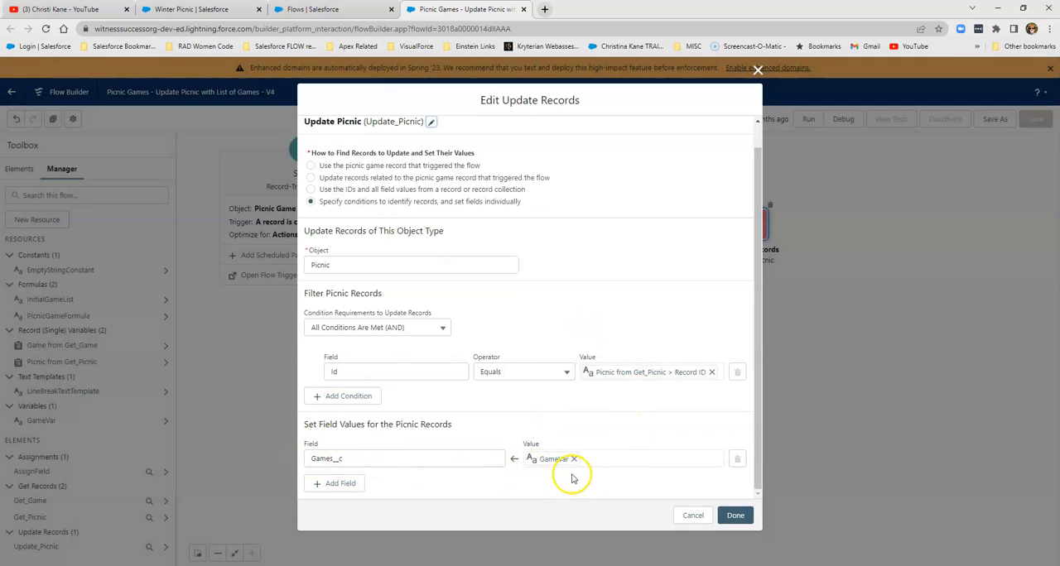
pyautogui.moveTo(613, 470)
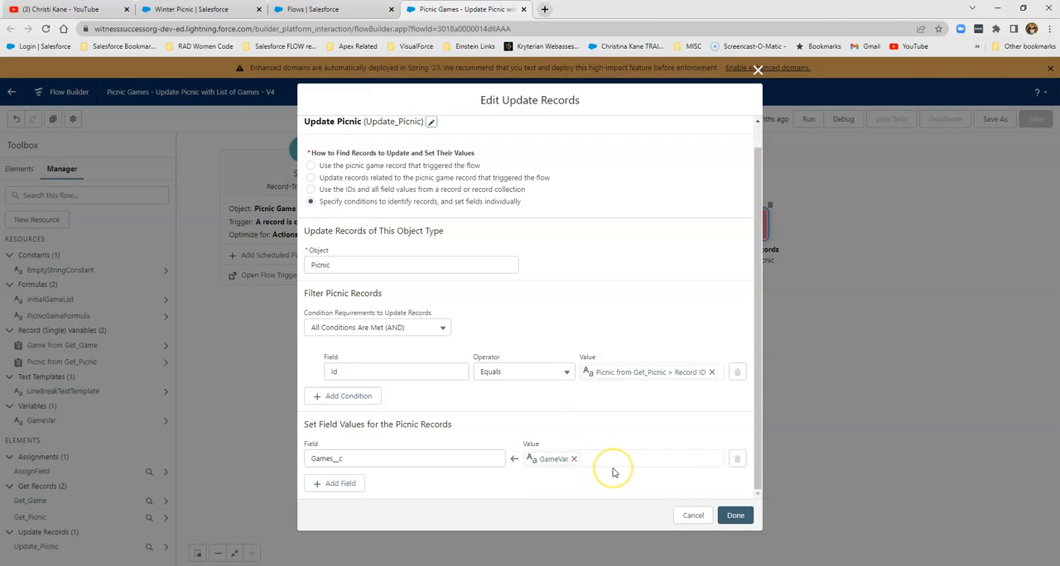
pyautogui.moveTo(554, 472)
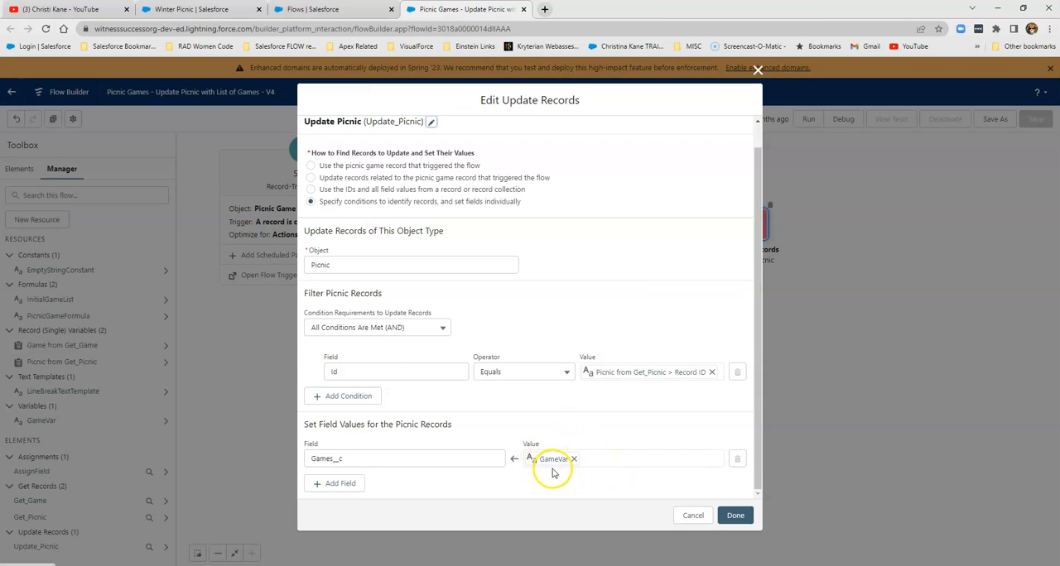